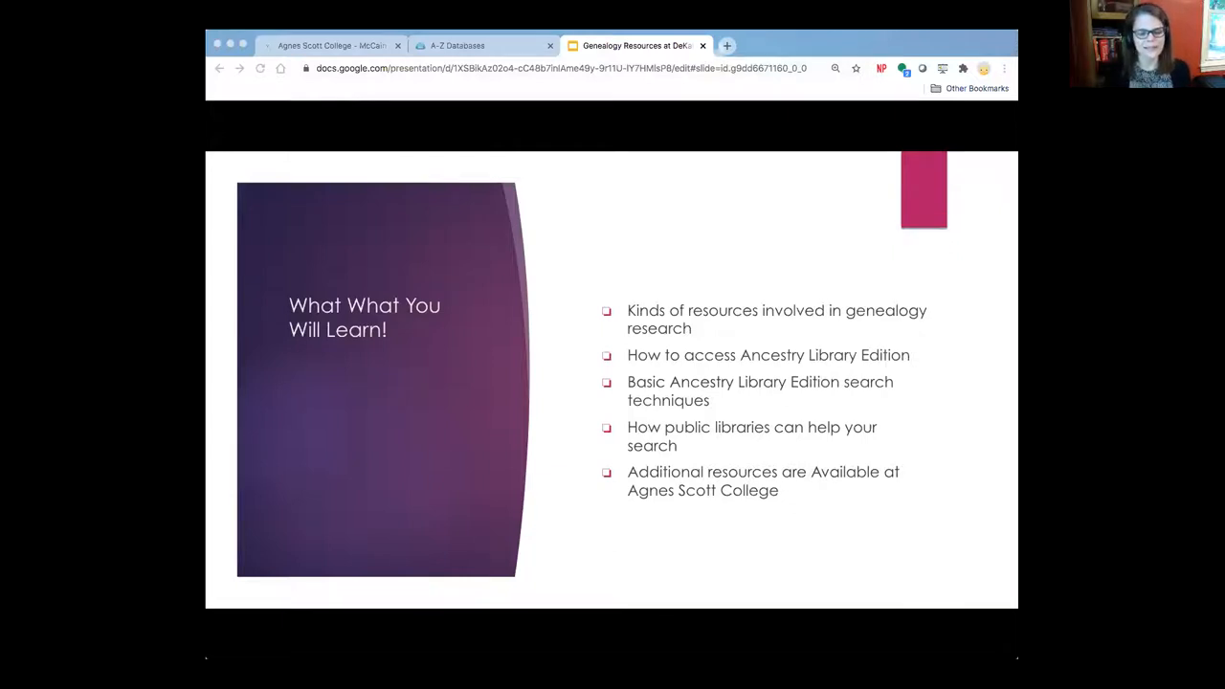
# Step: Switch from the learning-objectives slide to the McCain Library homepage tab
pyautogui.click(330, 45)
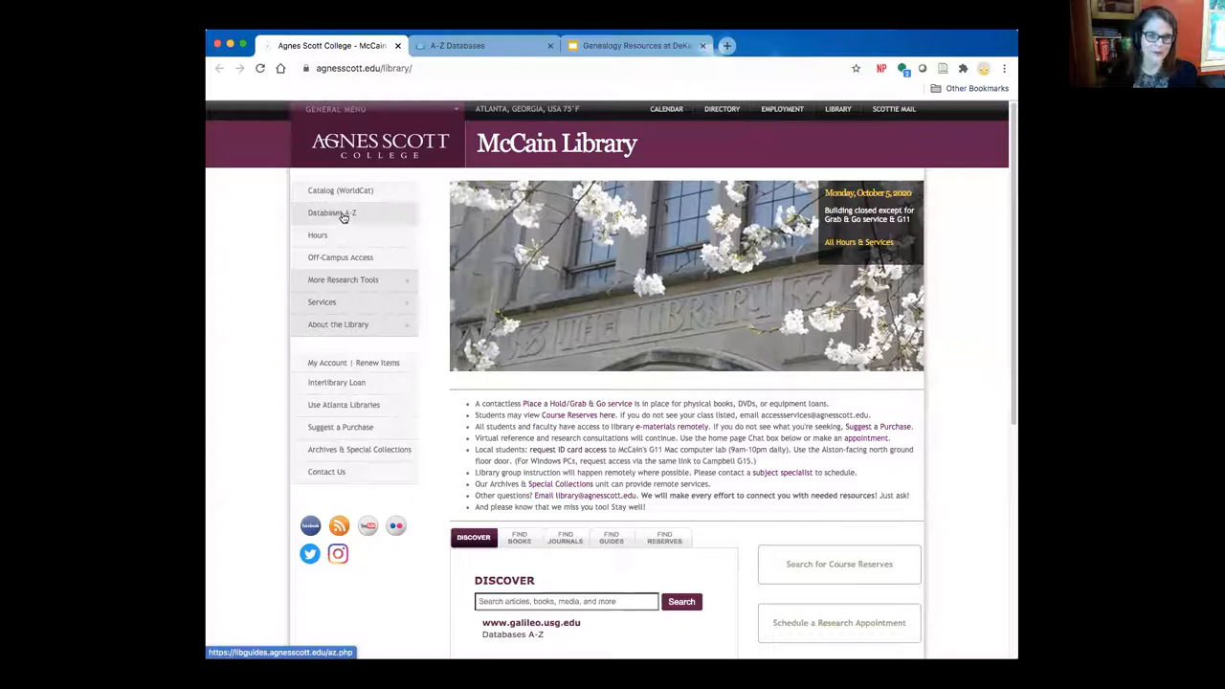
# Step: Scroll the McCain Library homepage down to the Discover section with Databases A-Z
pyautogui.scroll(-3)
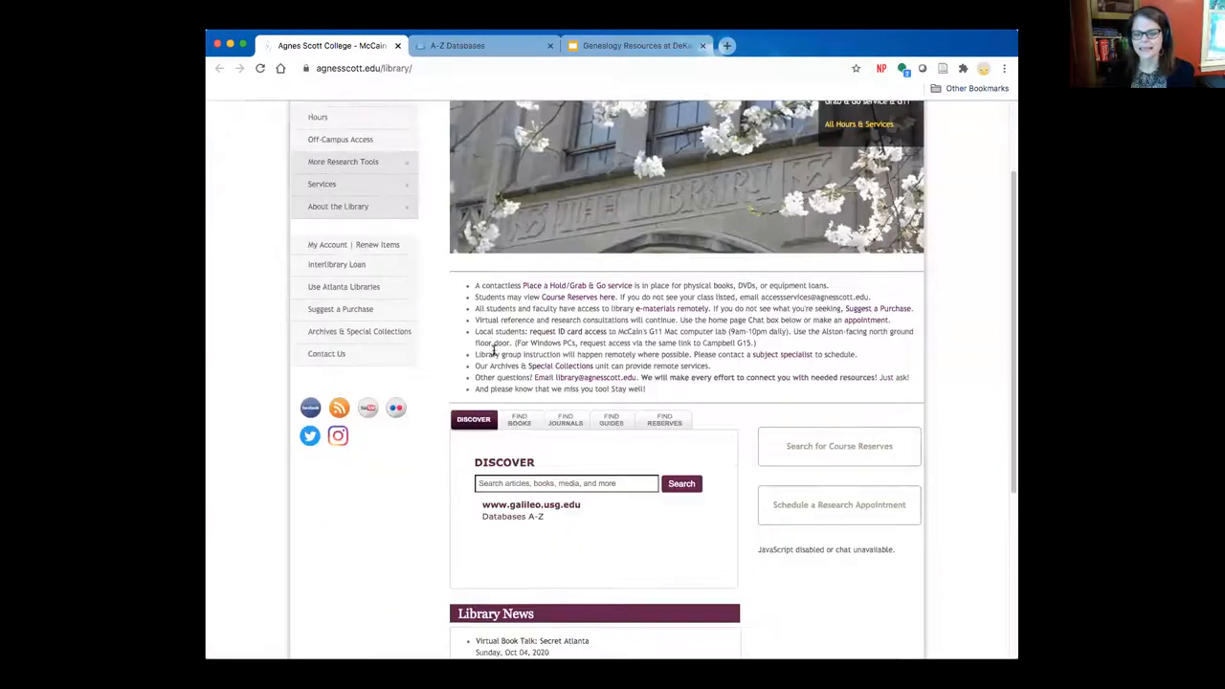
pyautogui.scroll(-3)
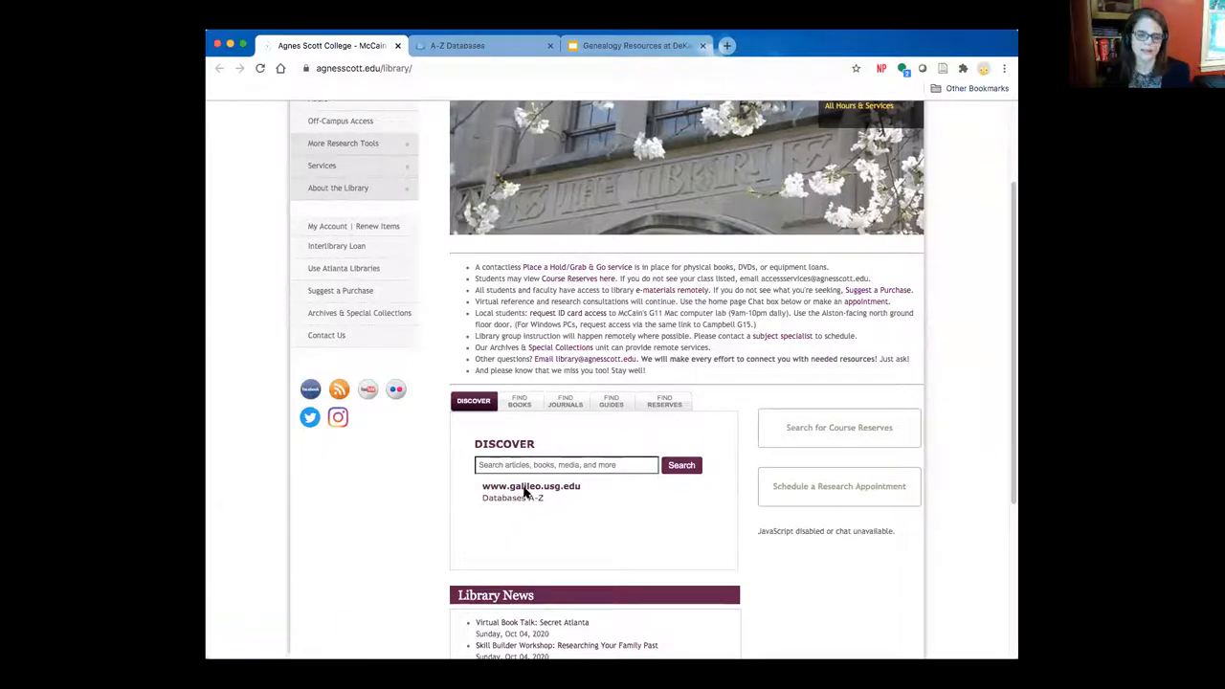
pyautogui.moveTo(514, 497)
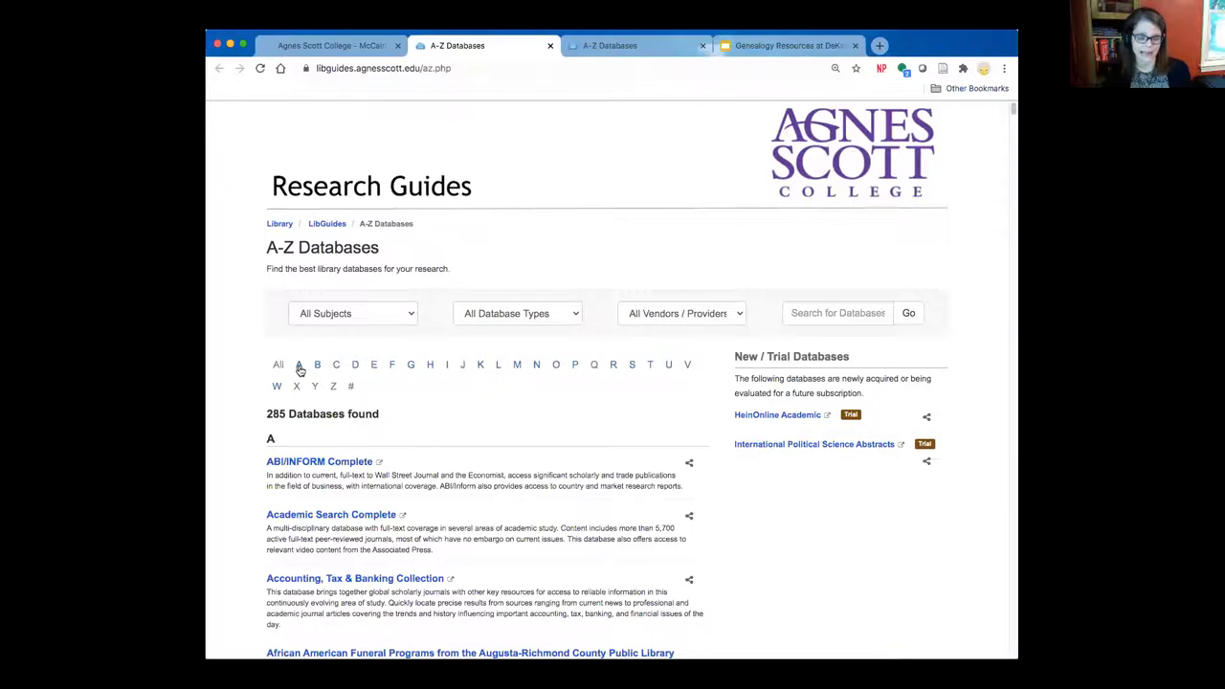
# Step: Filter the A-Z databases to letter A and open Ancestry Library Edition
pyautogui.click(300, 363)
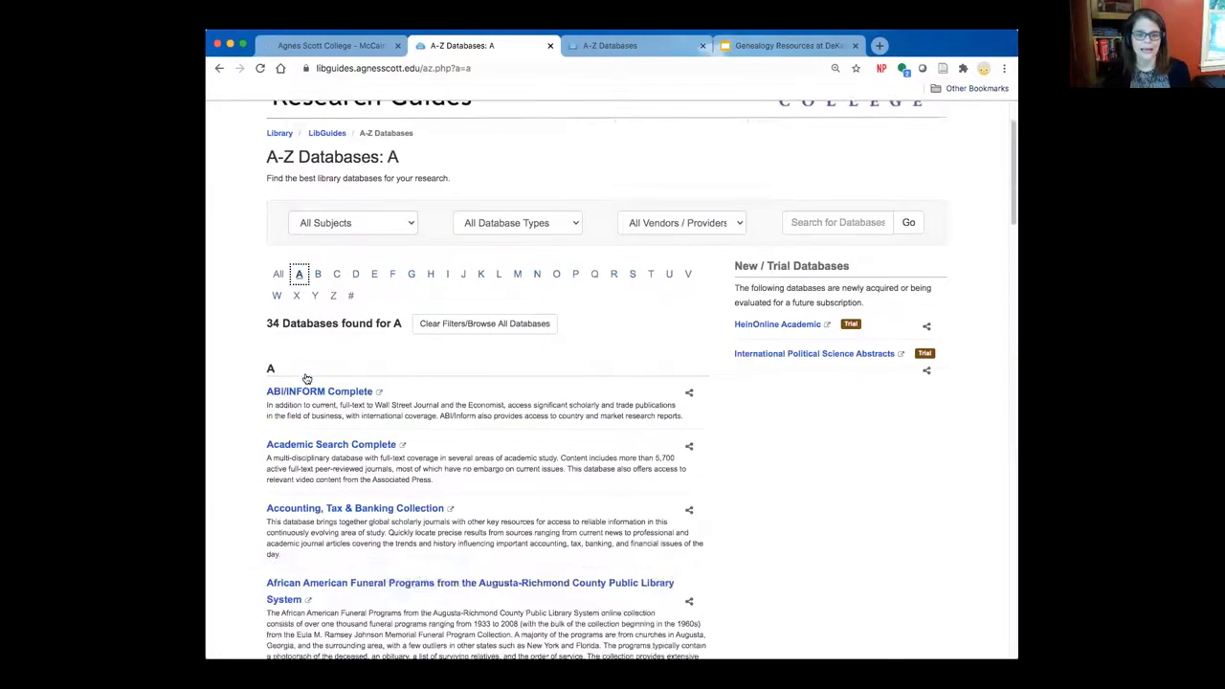
pyautogui.scroll(-3)
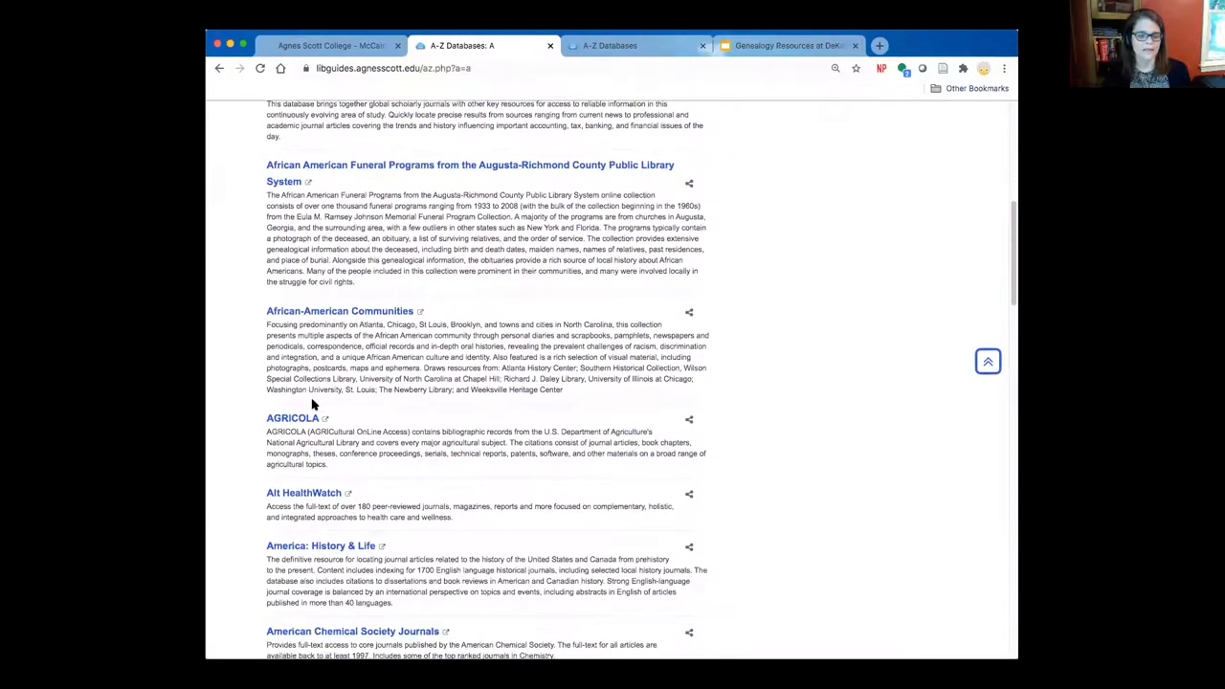
pyautogui.scroll(-3)
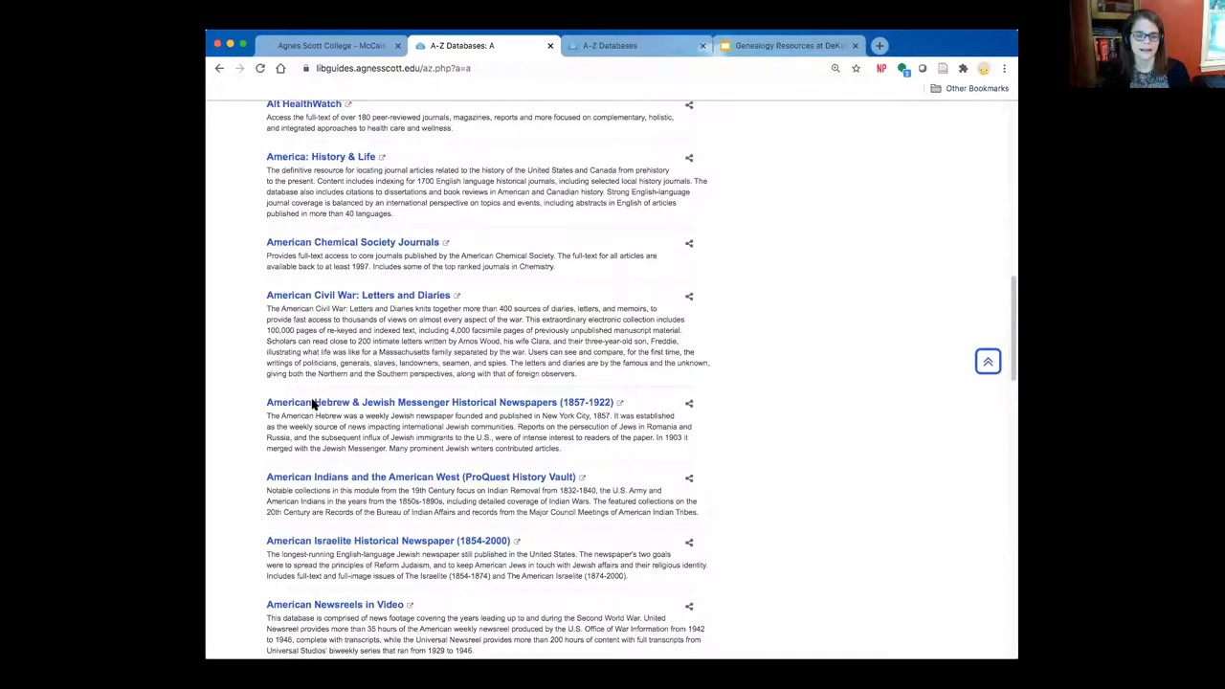
pyautogui.scroll(-3)
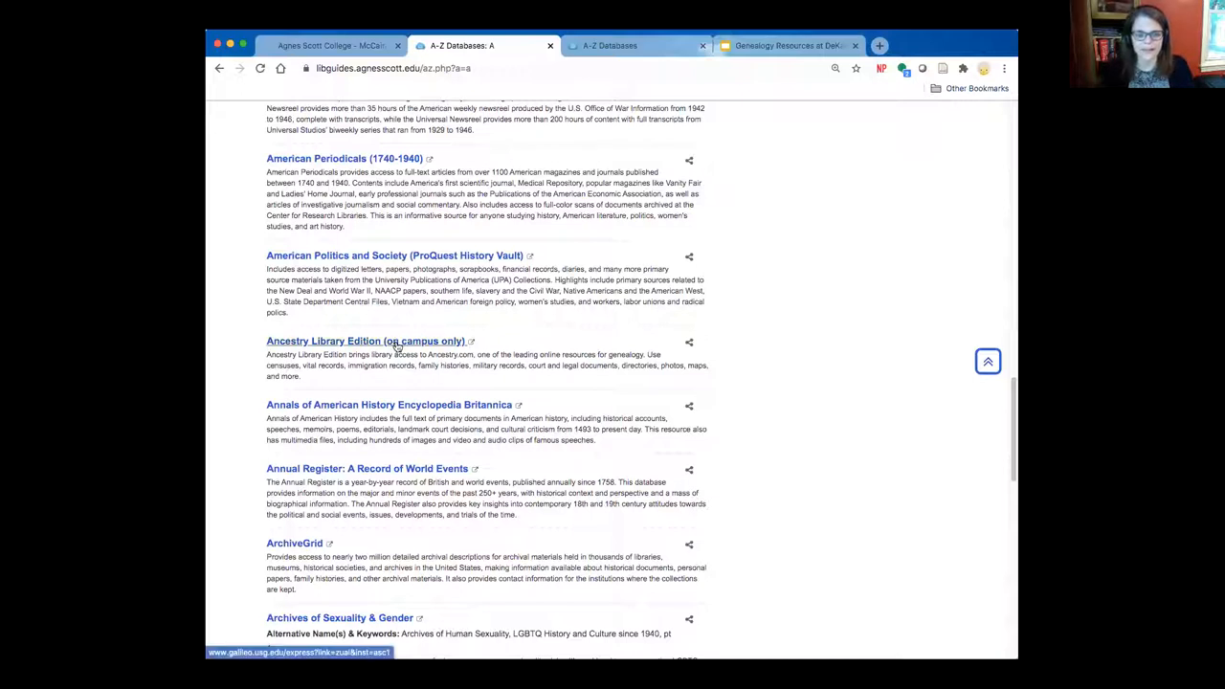
pyautogui.click(367, 341)
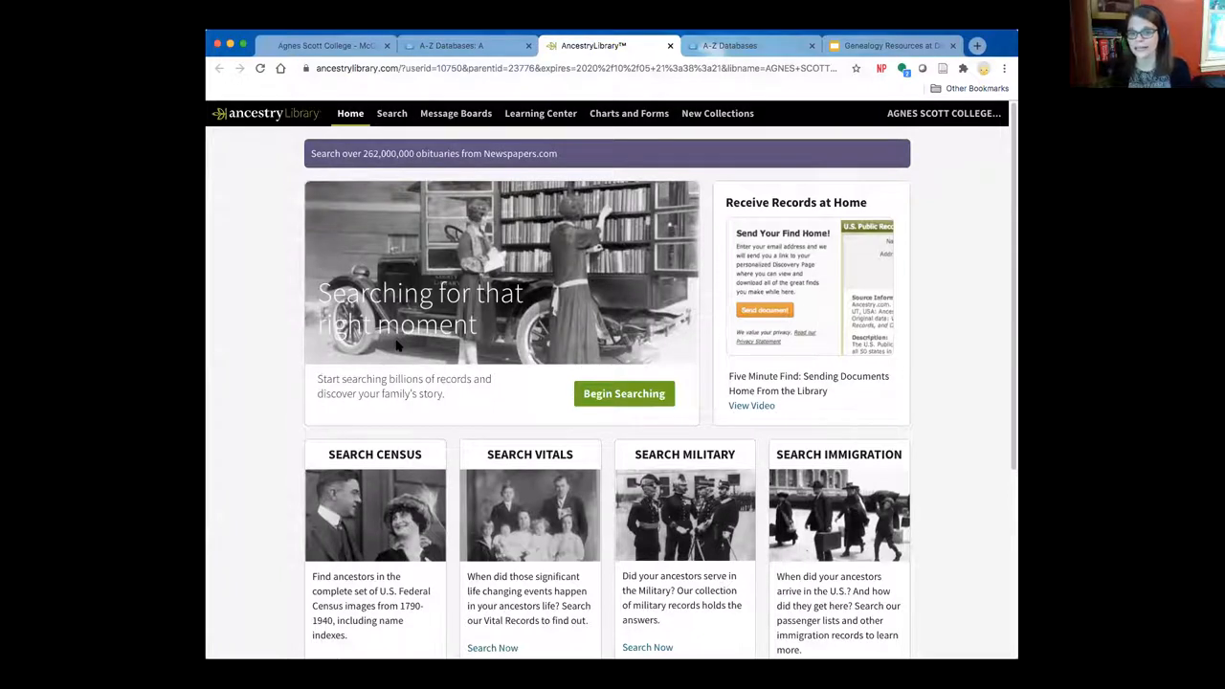
pyautogui.moveTo(349, 359)
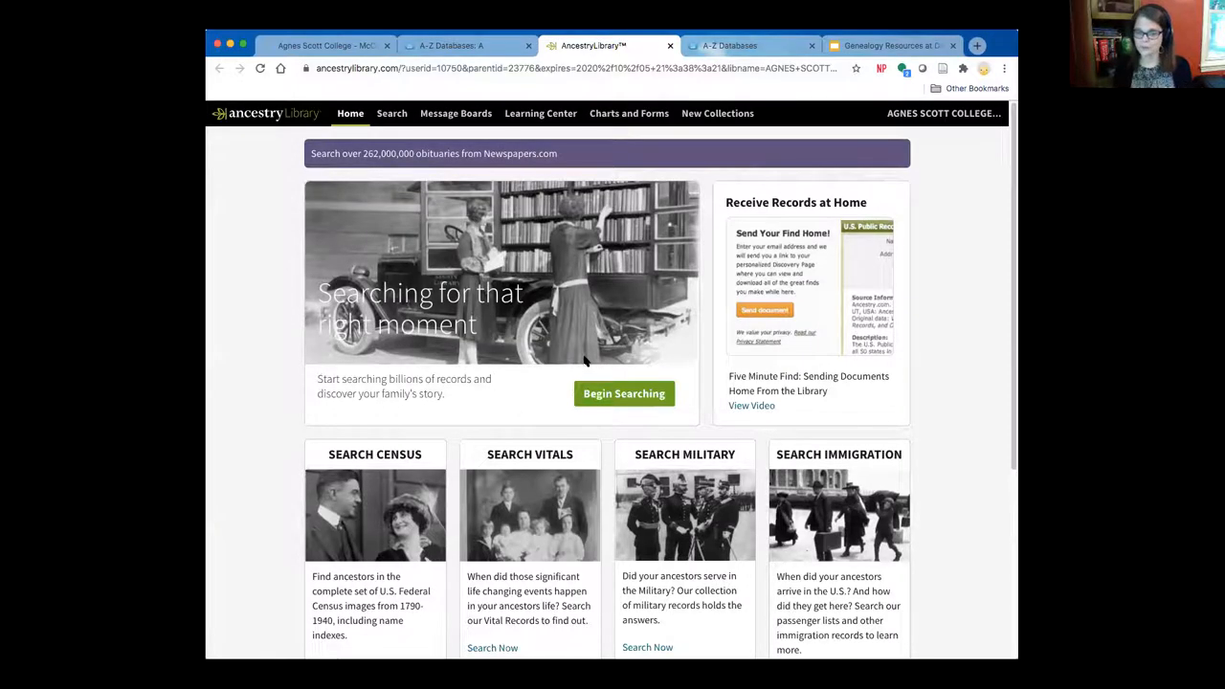
pyautogui.moveTo(454, 453)
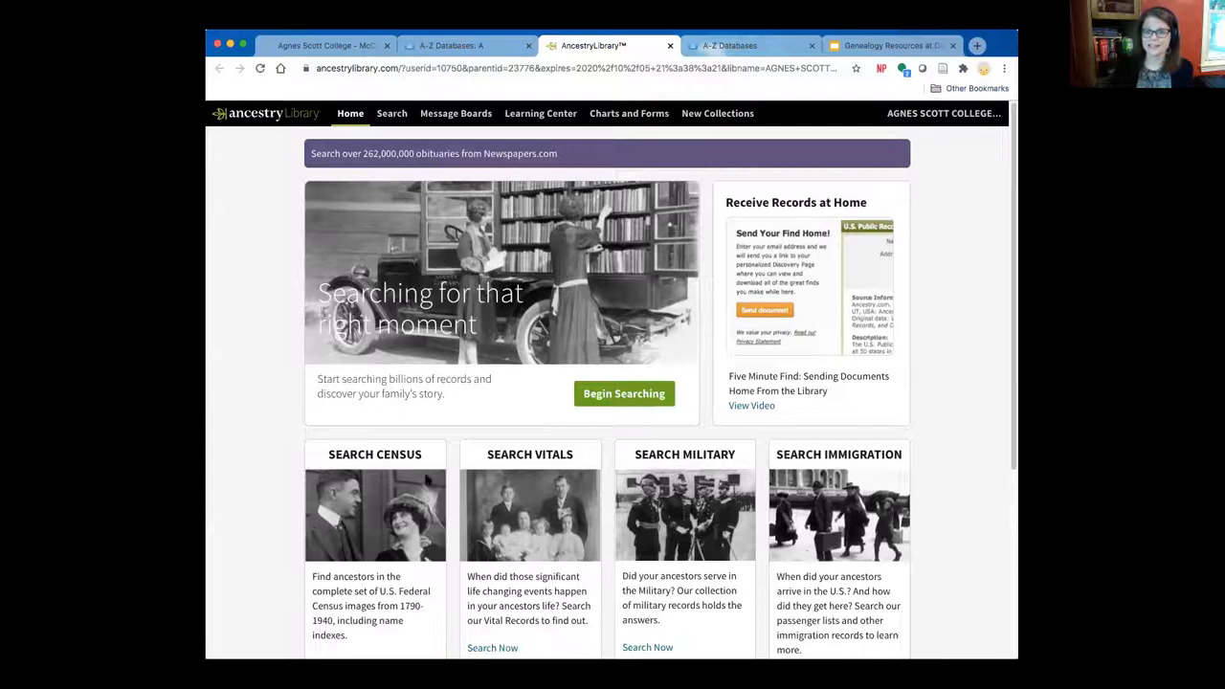
pyautogui.scroll(-3)
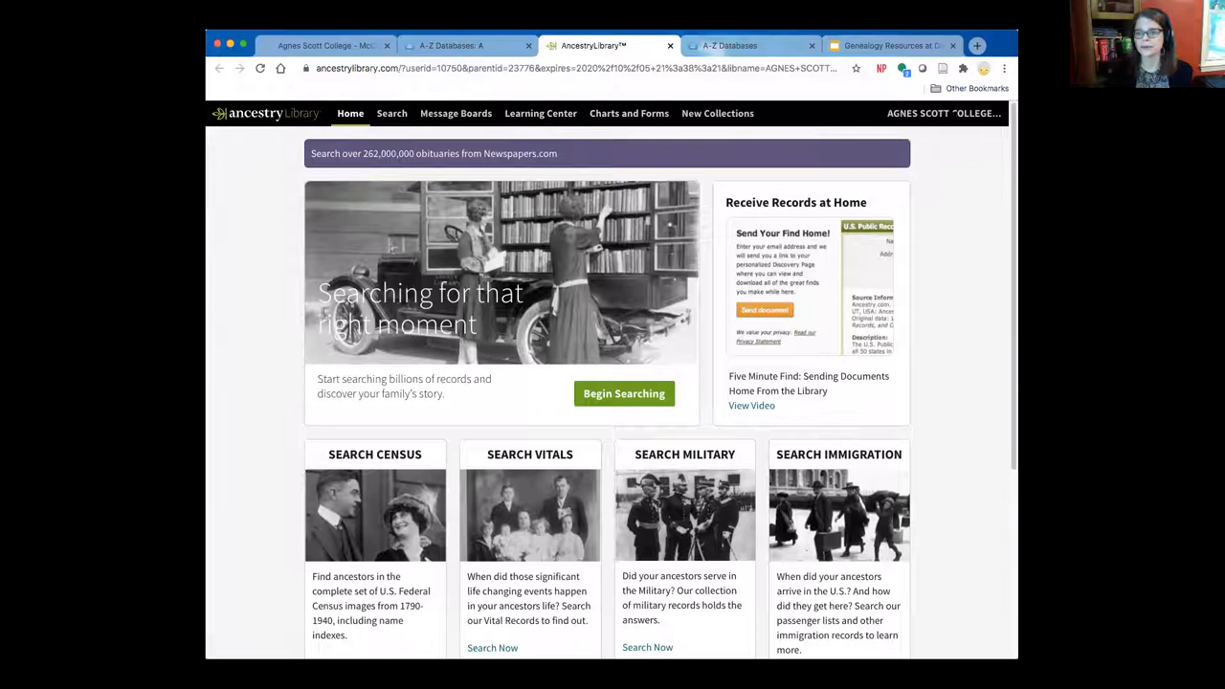
pyautogui.moveTo(917, 261)
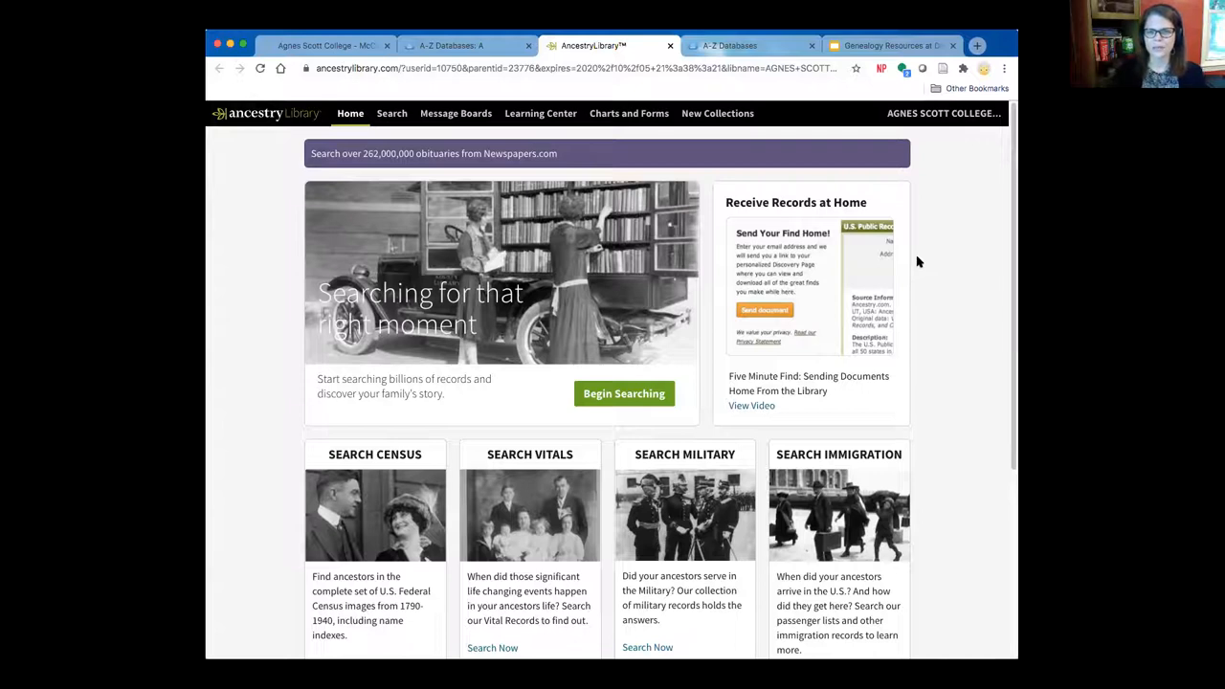
pyautogui.moveTo(945, 192)
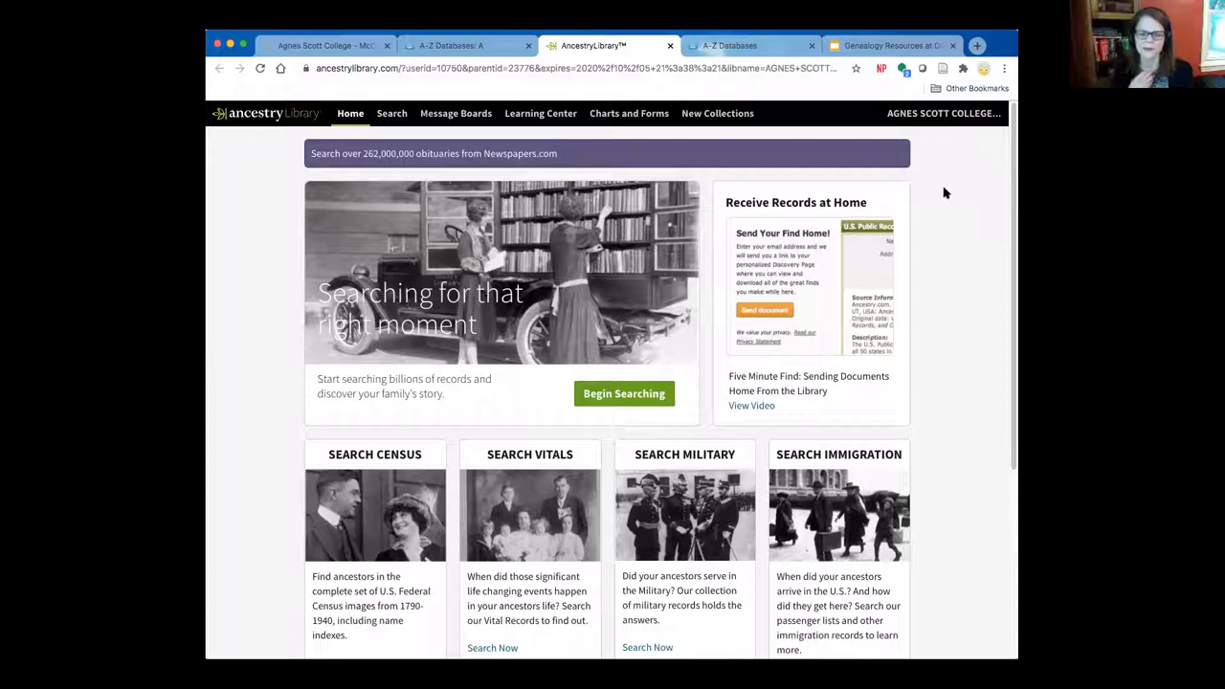
pyautogui.moveTo(680, 285)
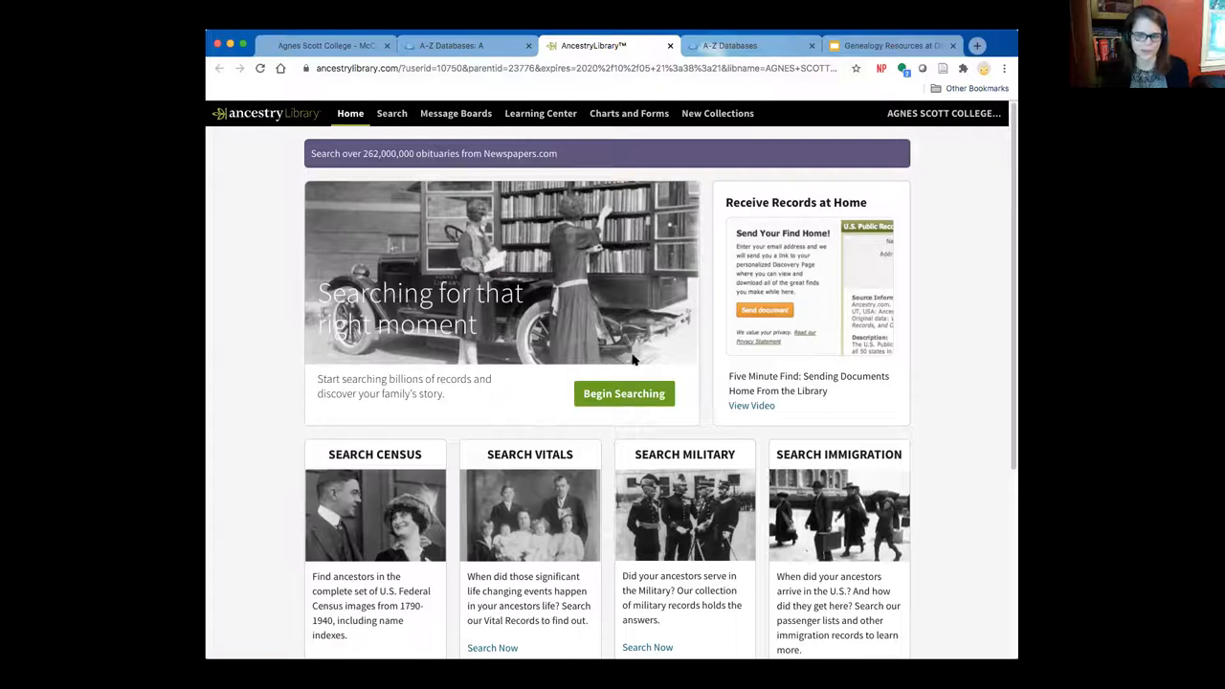
pyautogui.scroll(-3)
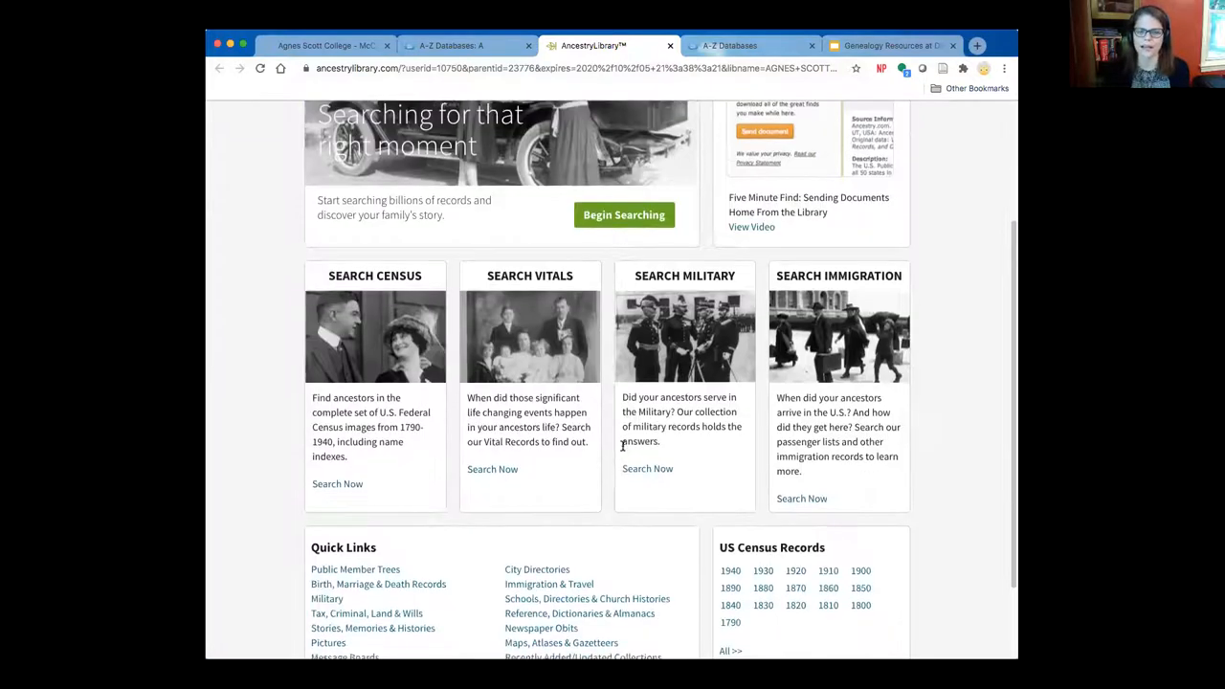
pyautogui.scroll(-3)
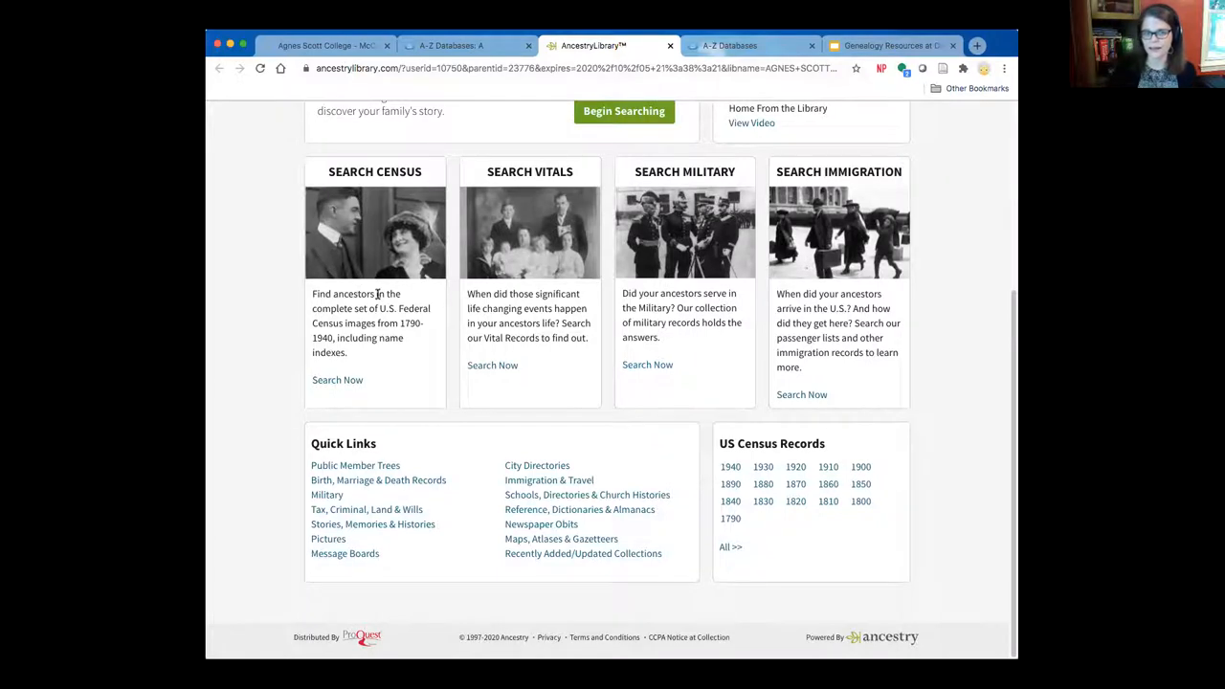
pyautogui.moveTo(548, 368)
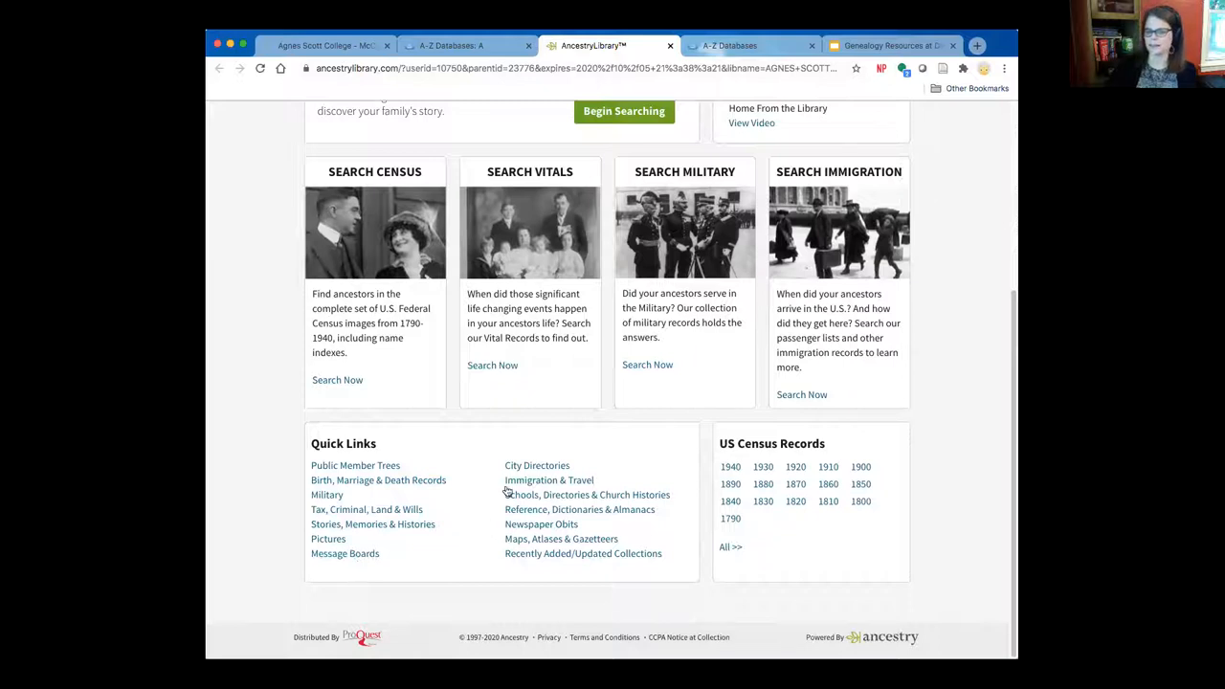
pyautogui.moveTo(582, 553)
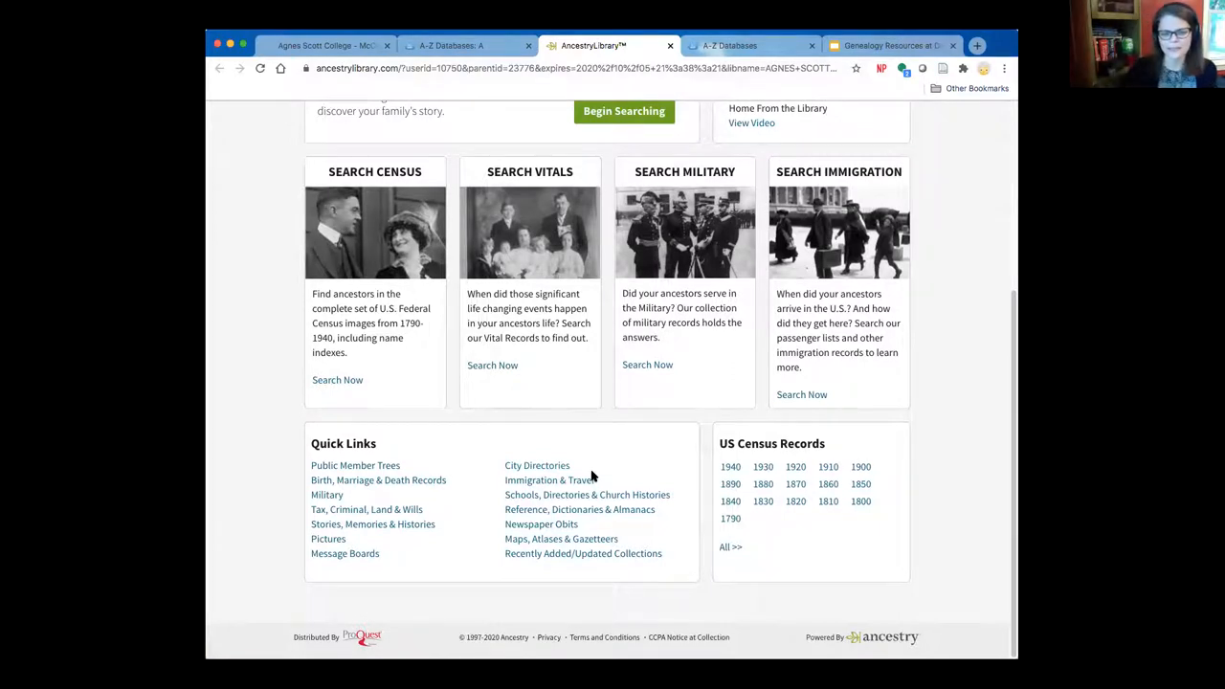
pyautogui.moveTo(537, 466)
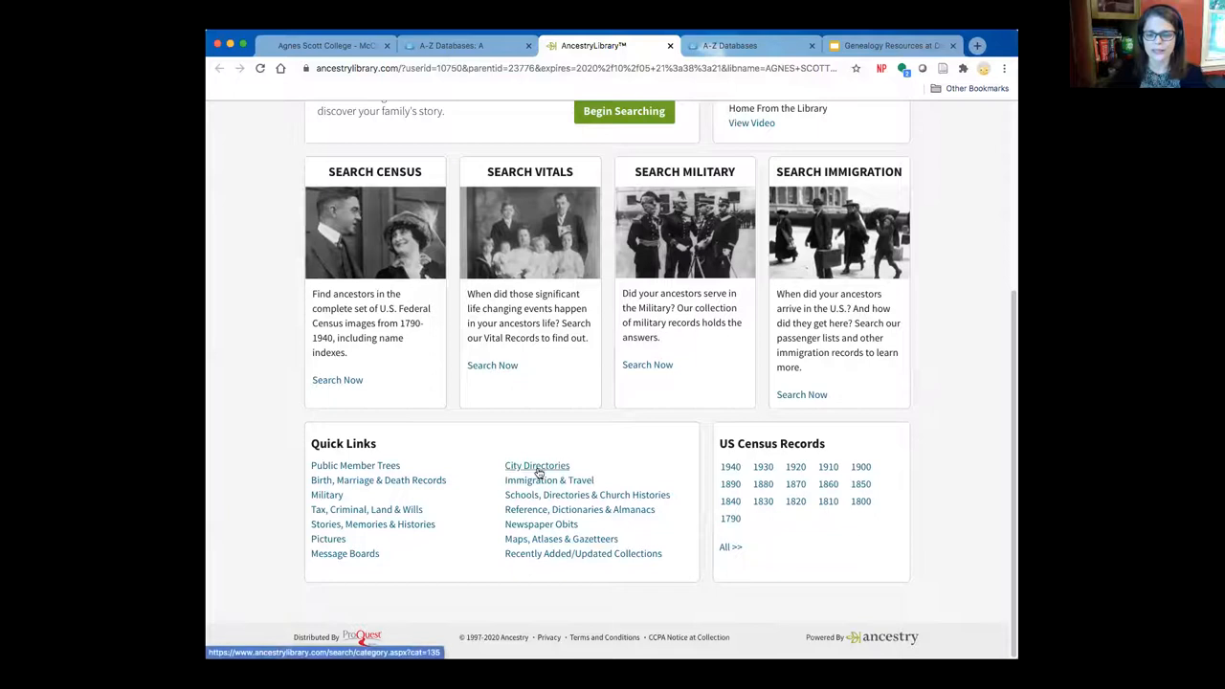
pyautogui.moveTo(231, 271)
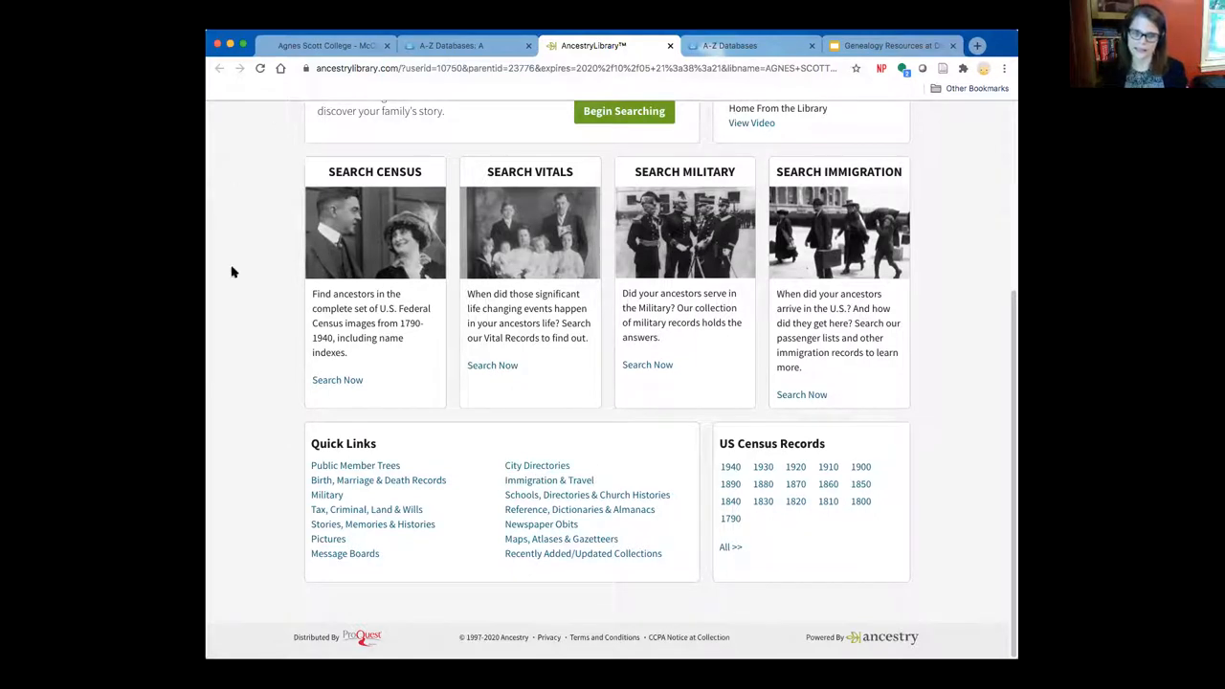
pyautogui.moveTo(730, 467)
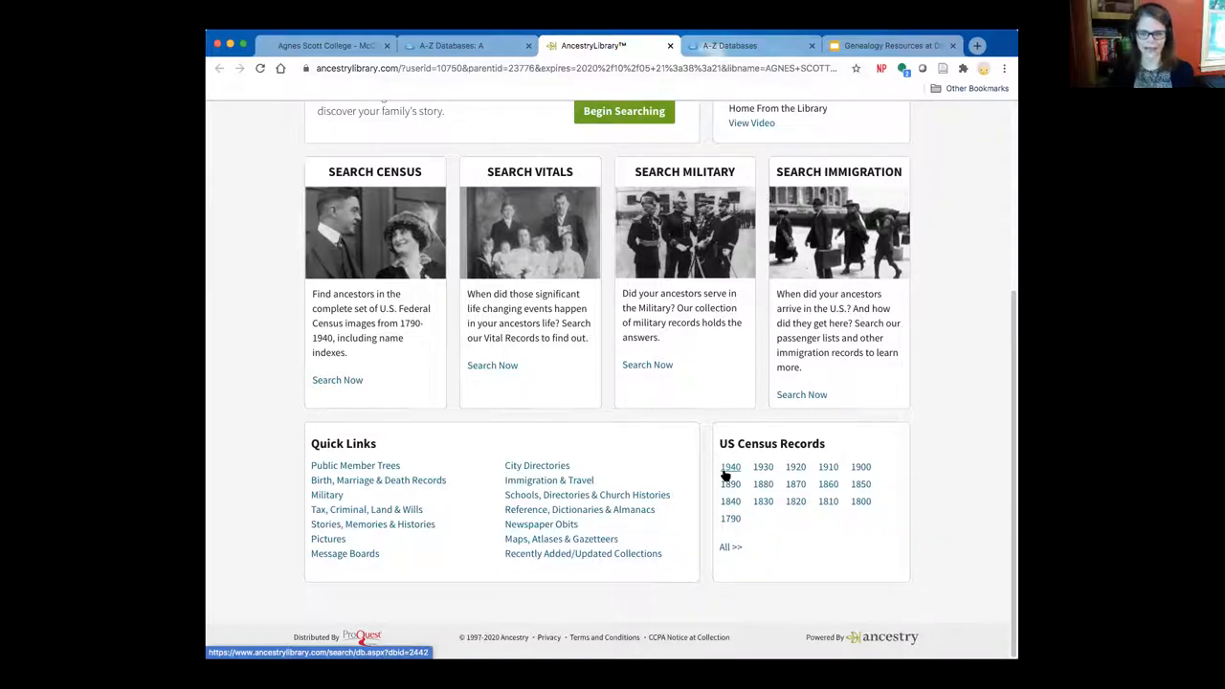
pyautogui.moveTo(663, 471)
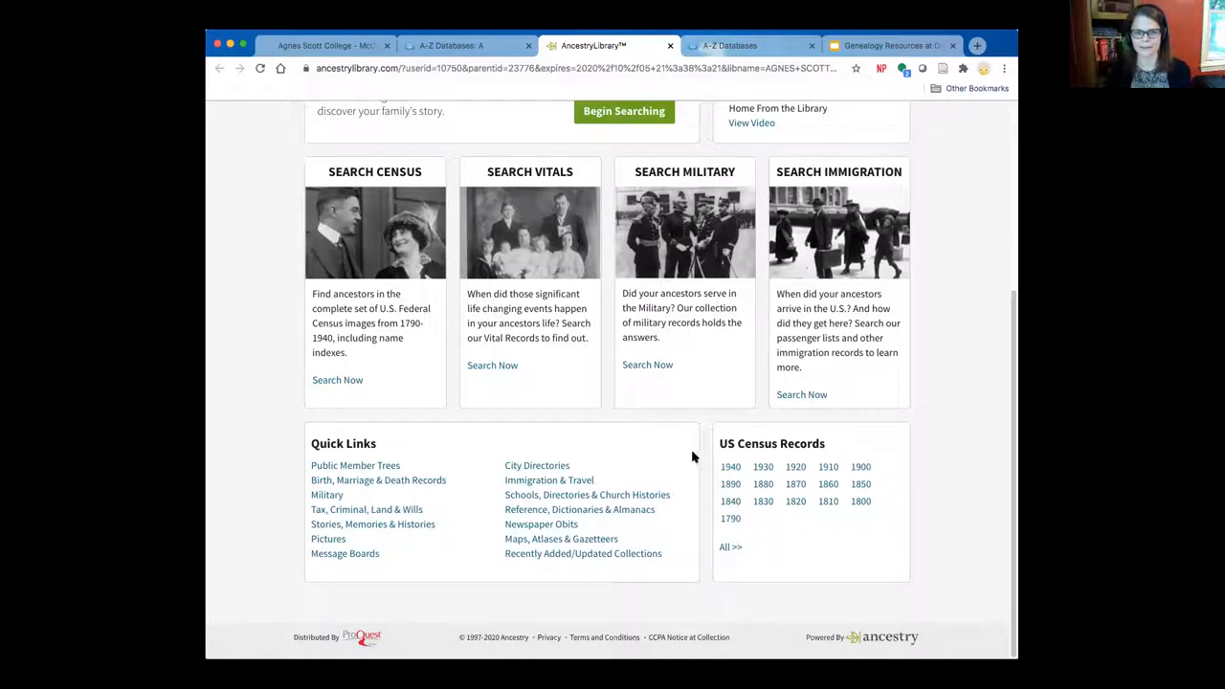
pyautogui.moveTo(582, 610)
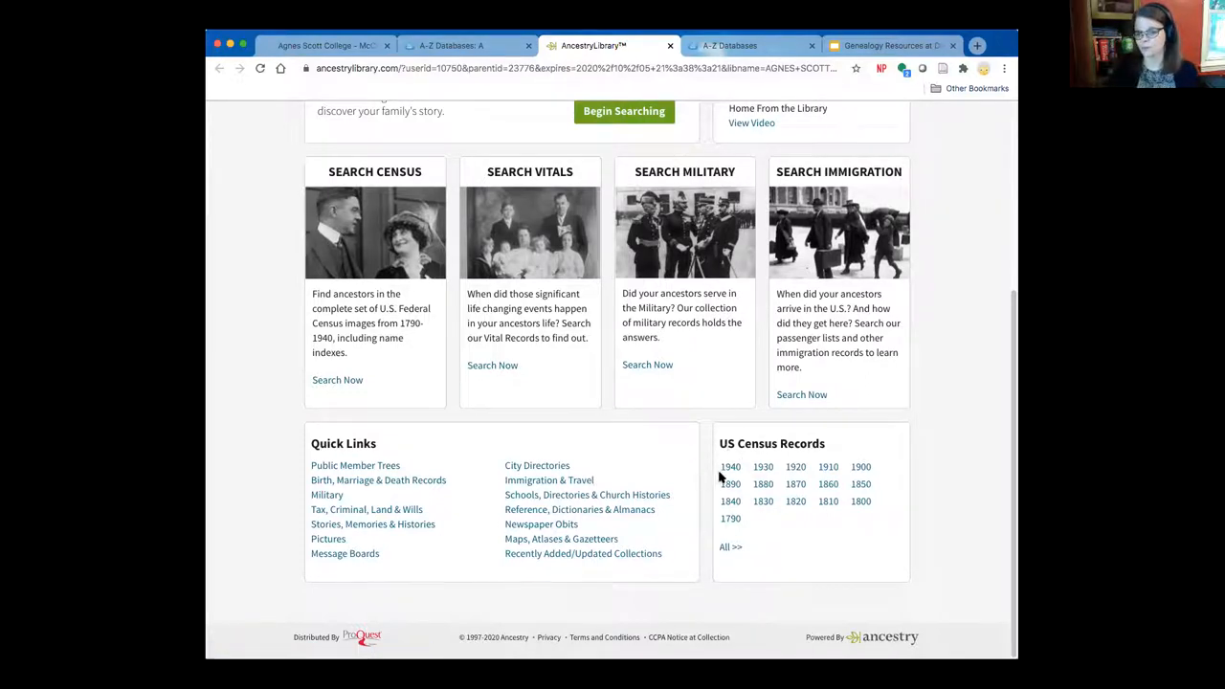
pyautogui.moveTo(701, 478)
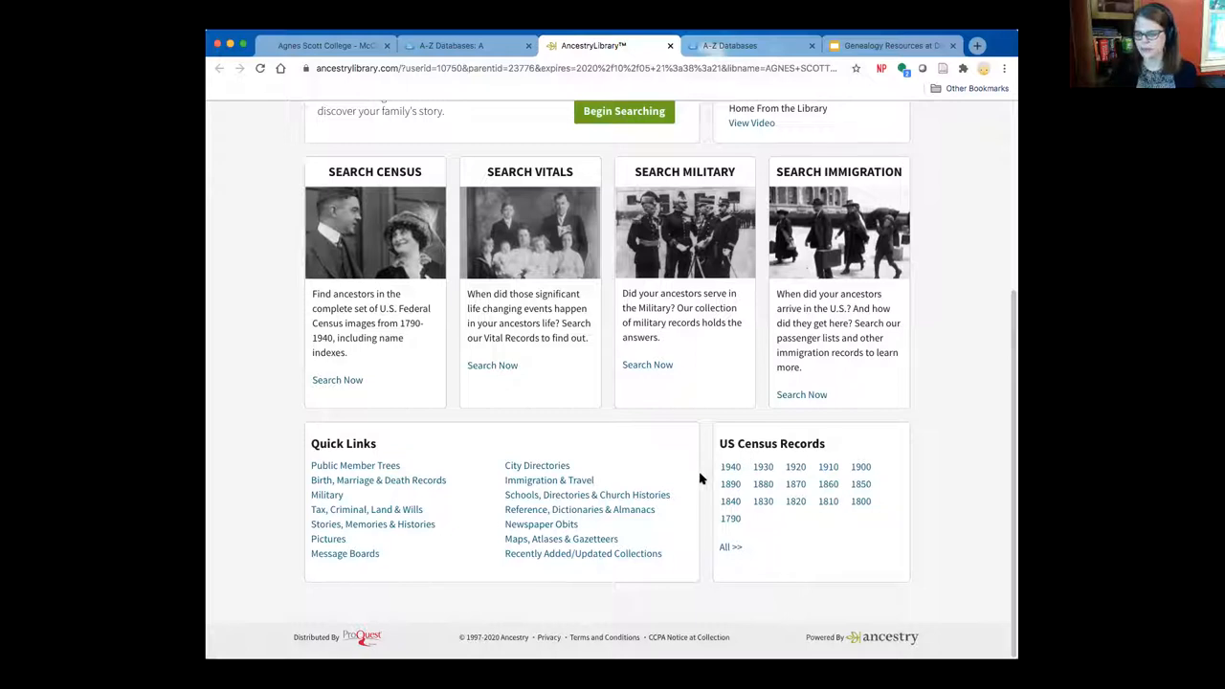
pyautogui.moveTo(734, 478)
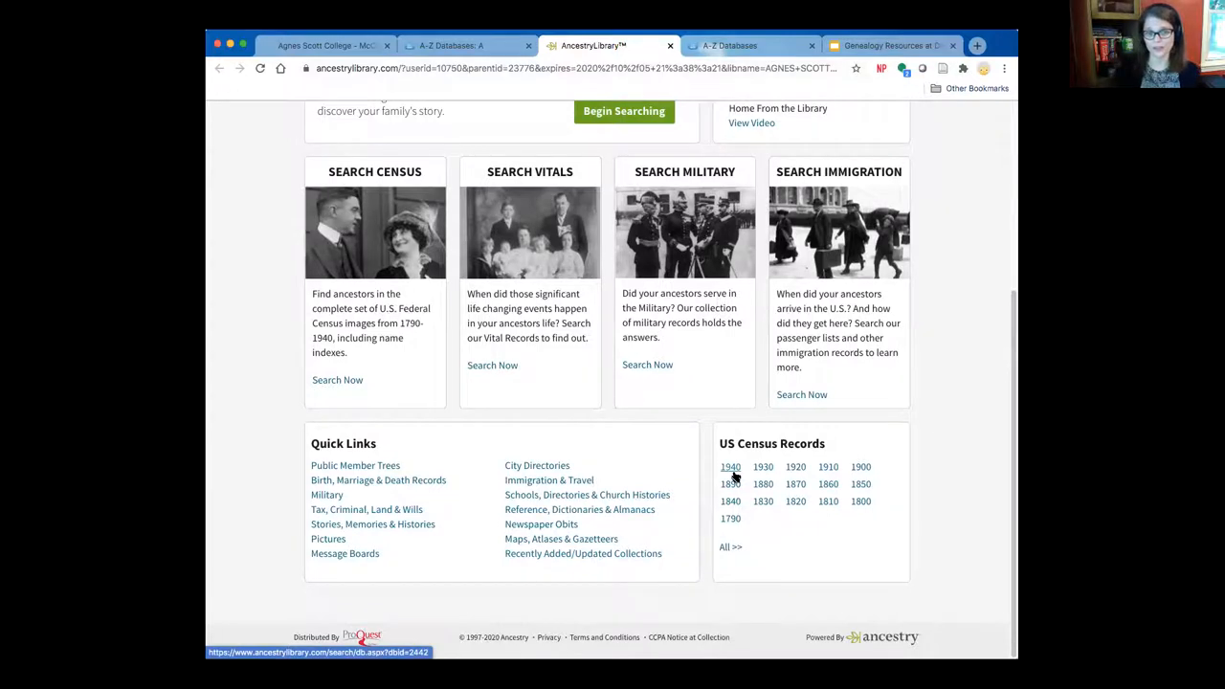
pyautogui.scroll(3)
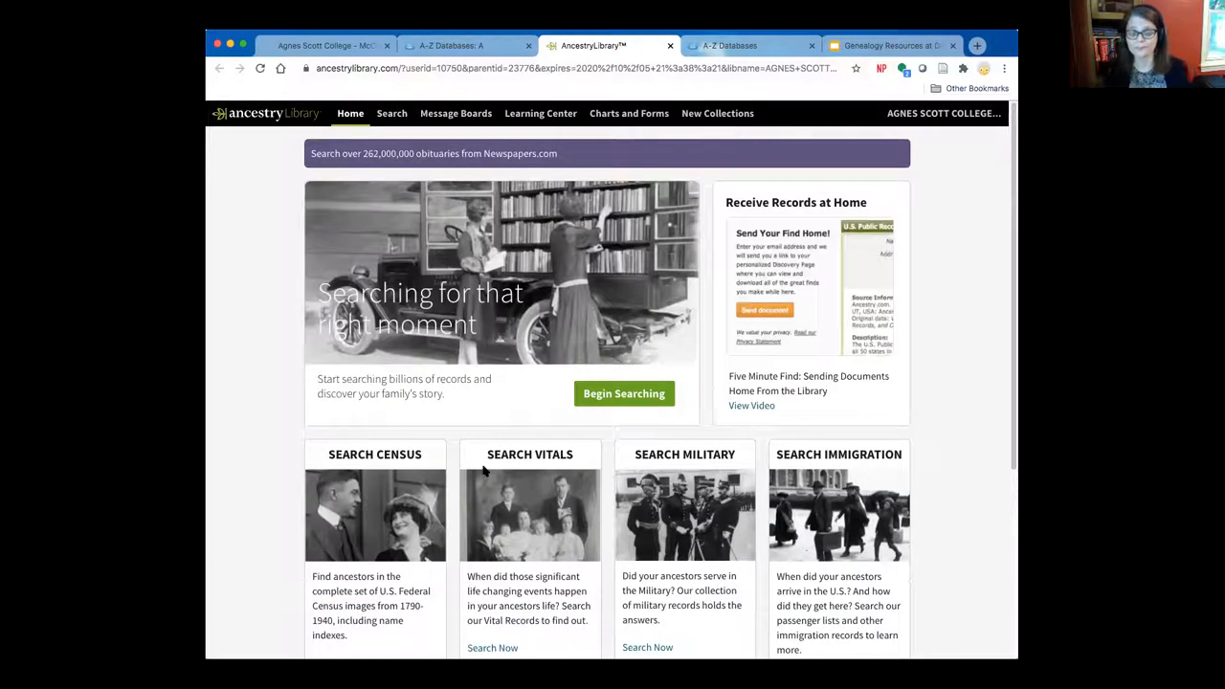
pyautogui.moveTo(623, 394)
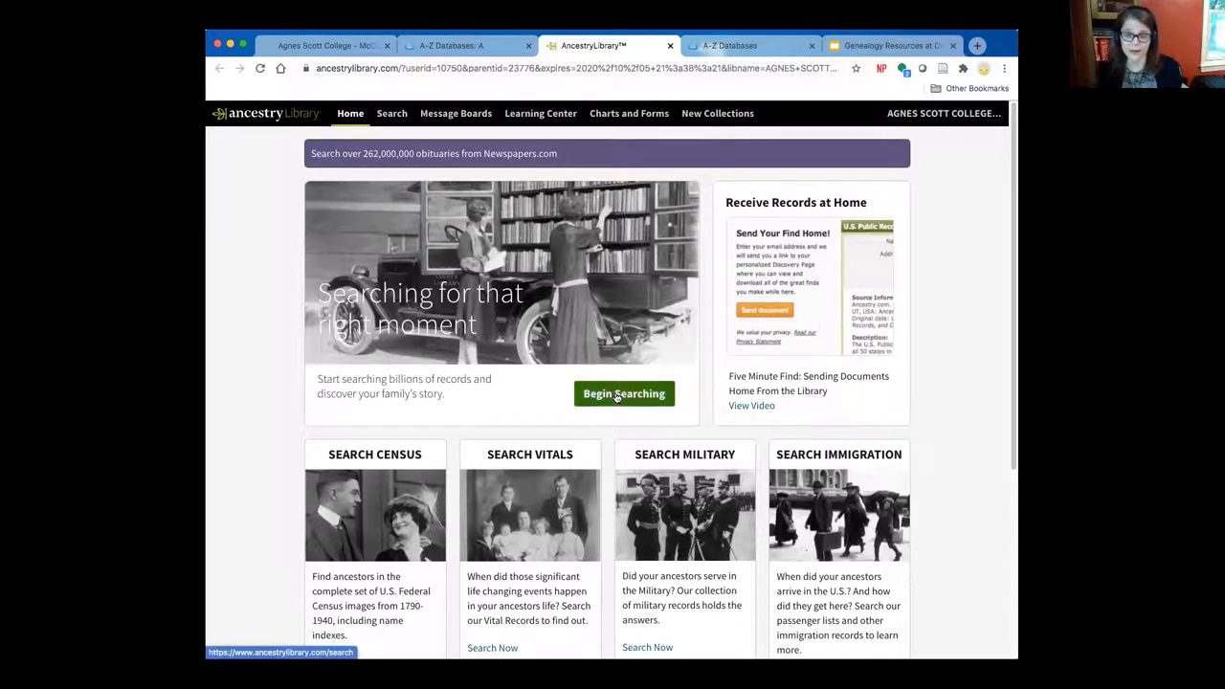
# Step: Open the Ancestry Search page with Begin Searching
pyautogui.click(622, 393)
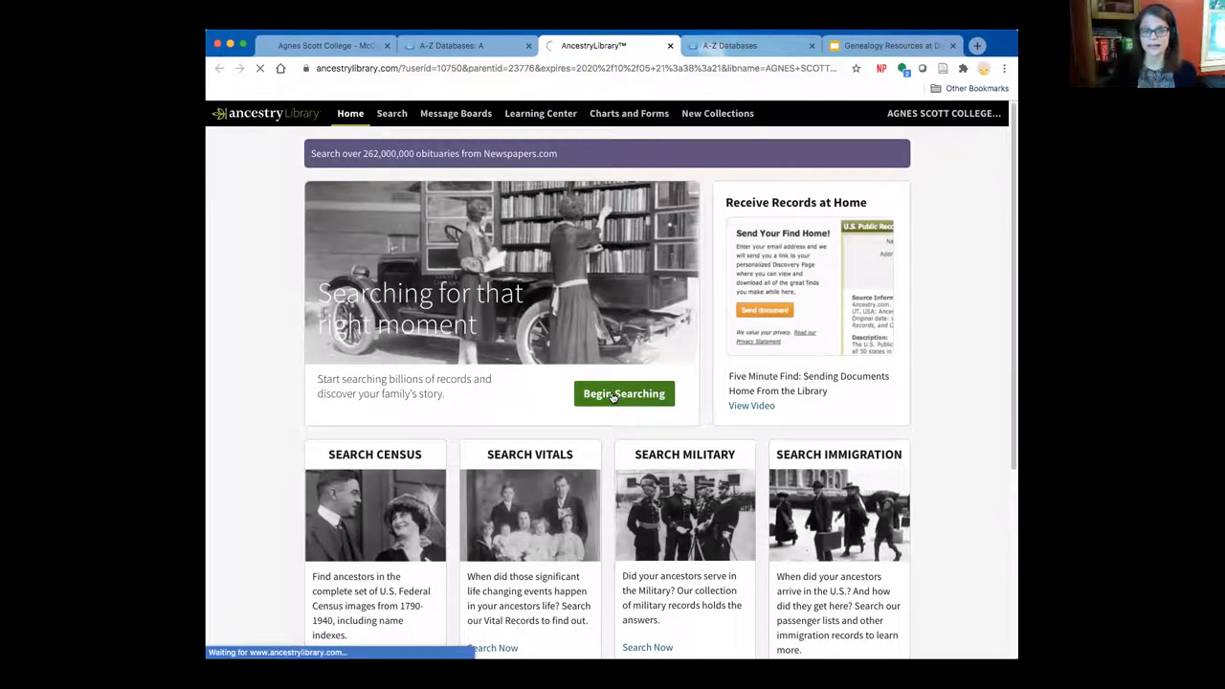
pyautogui.click(624, 394)
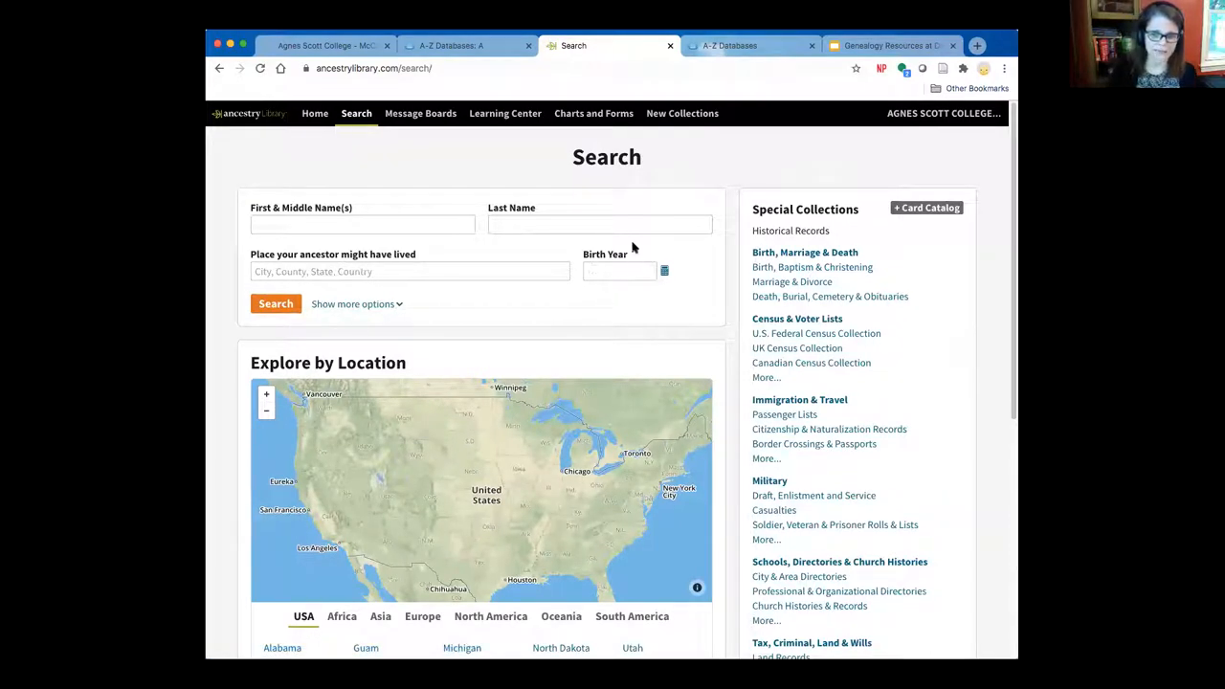
pyautogui.moveTo(589, 287)
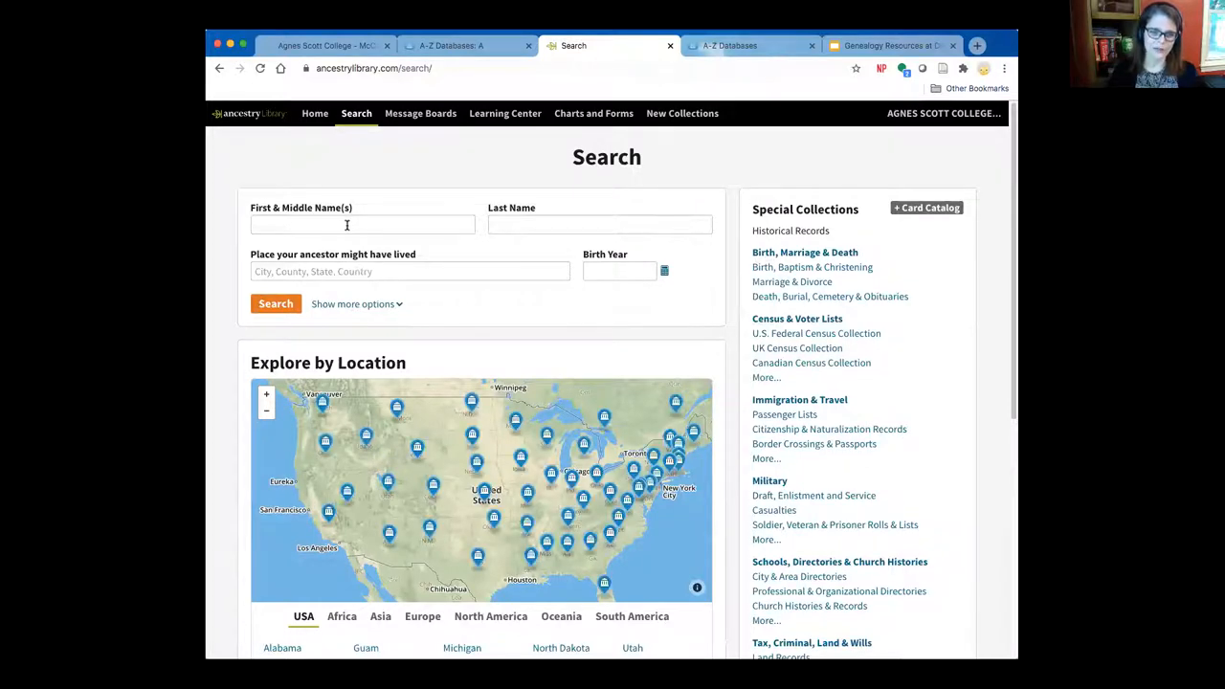
pyautogui.write('Alphon')
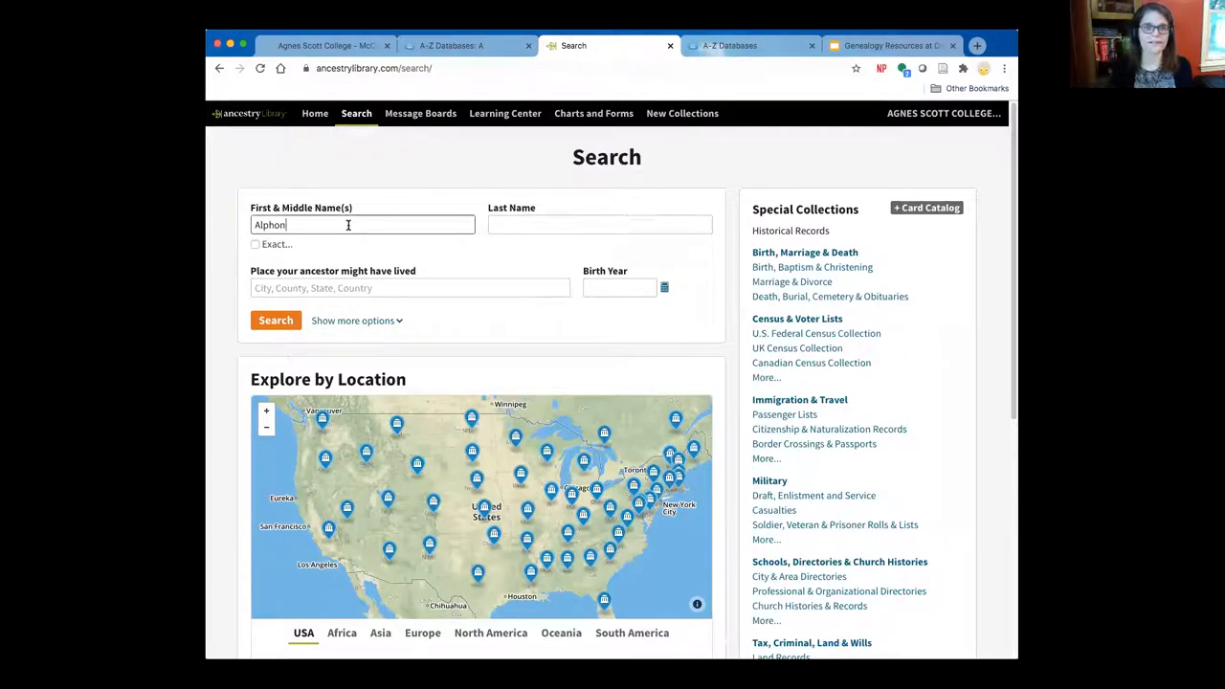
pyautogui.click(599, 224)
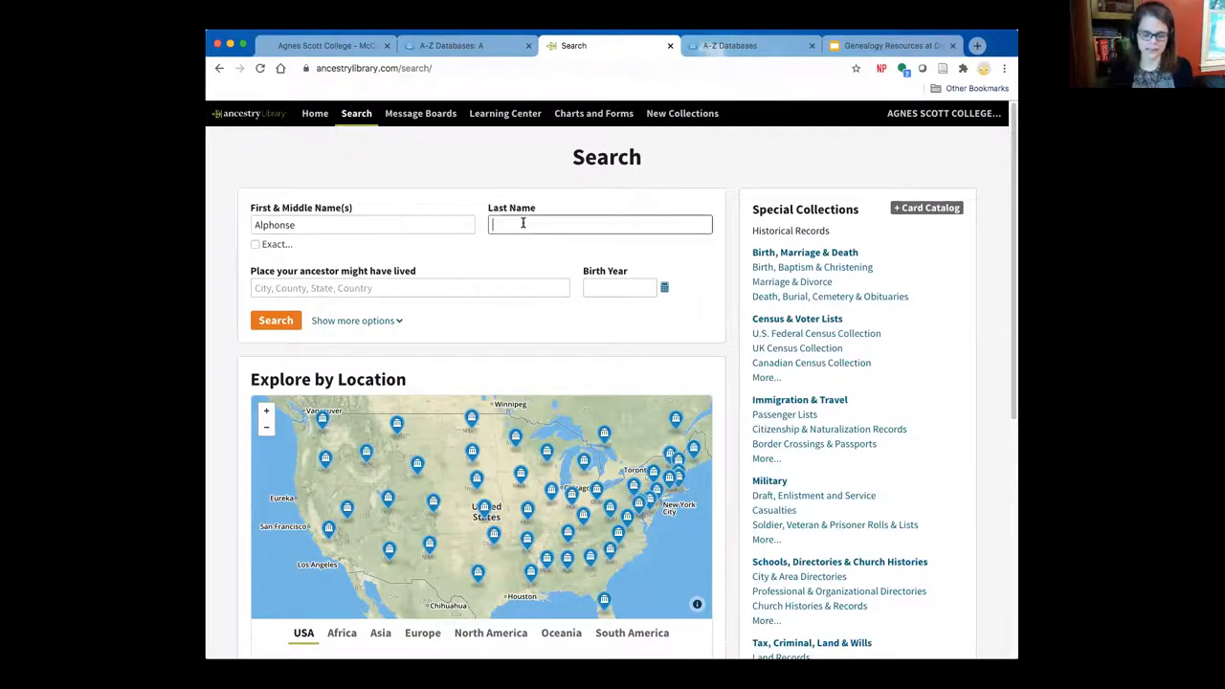
pyautogui.write('Vogt')
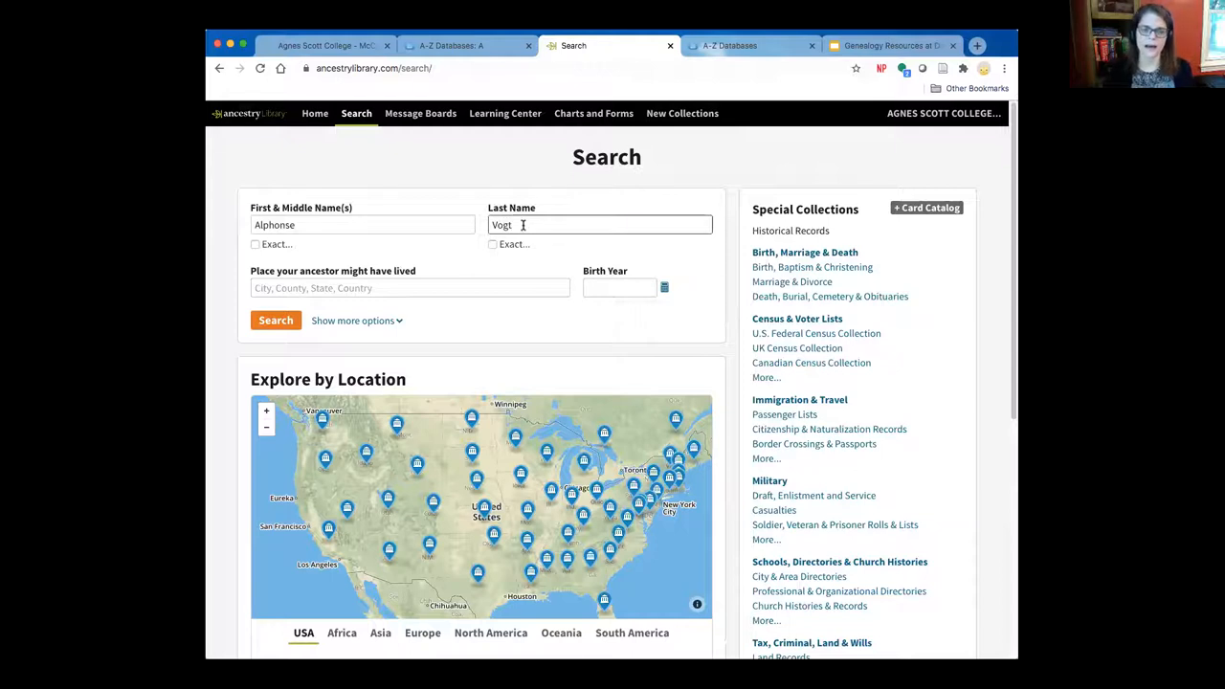
pyautogui.click(410, 287)
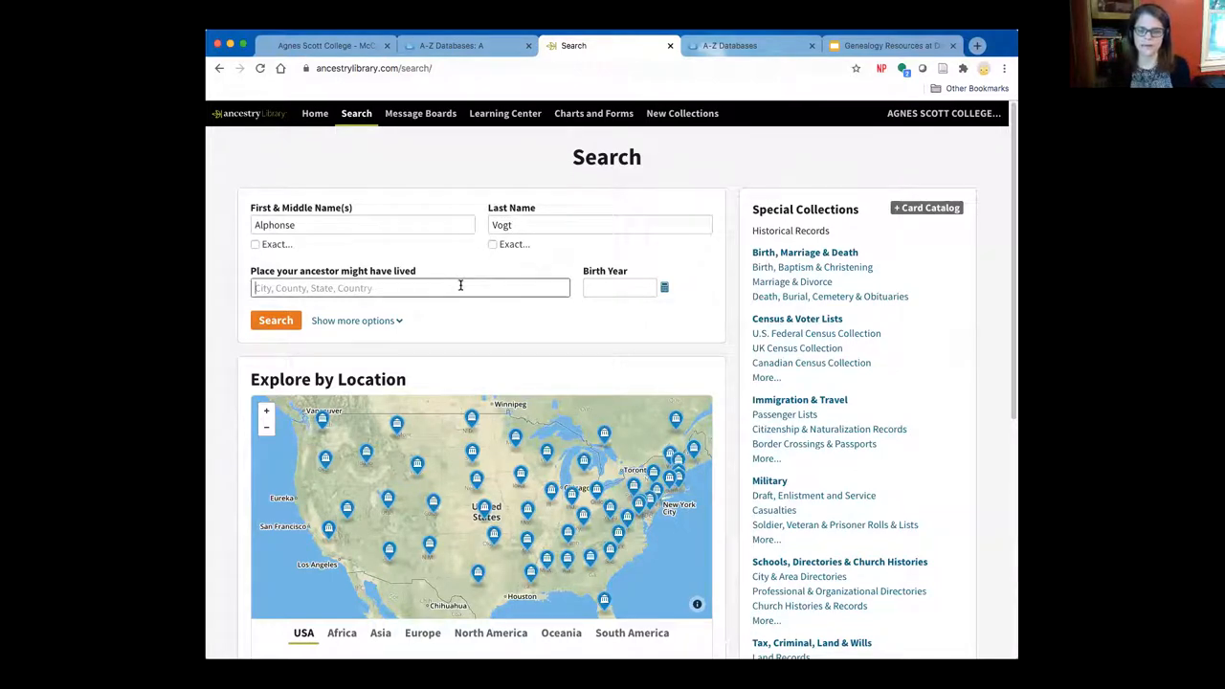
pyautogui.write('mon')
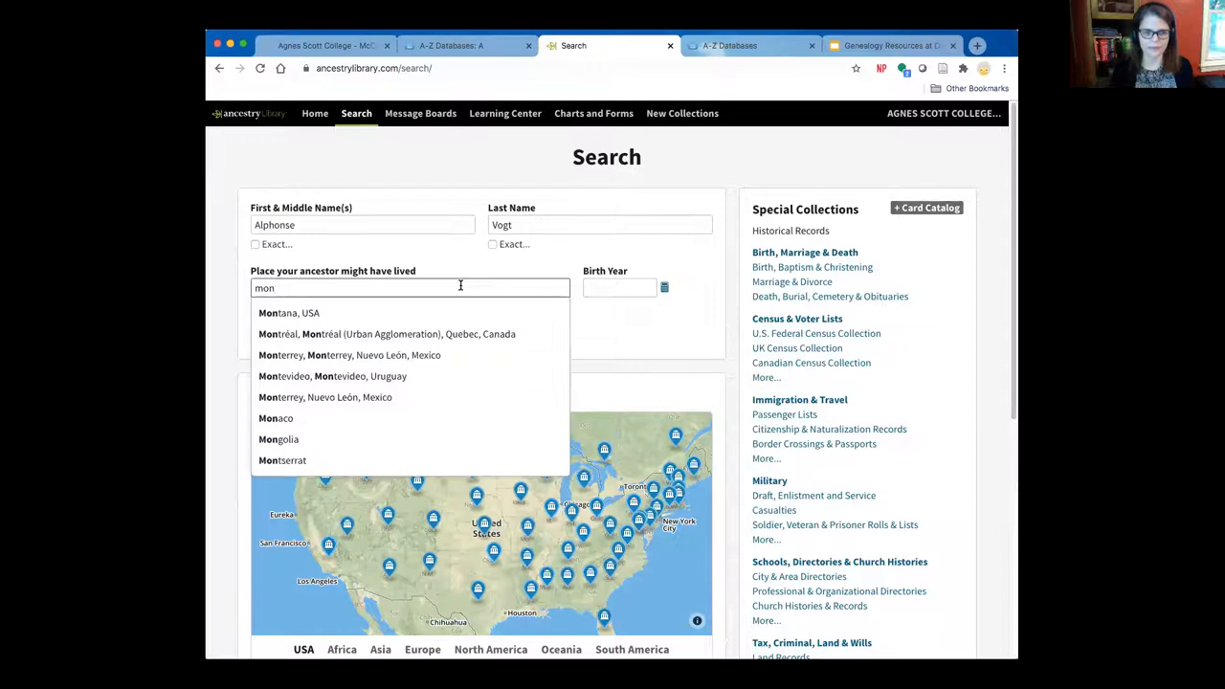
pyautogui.moveTo(288, 313)
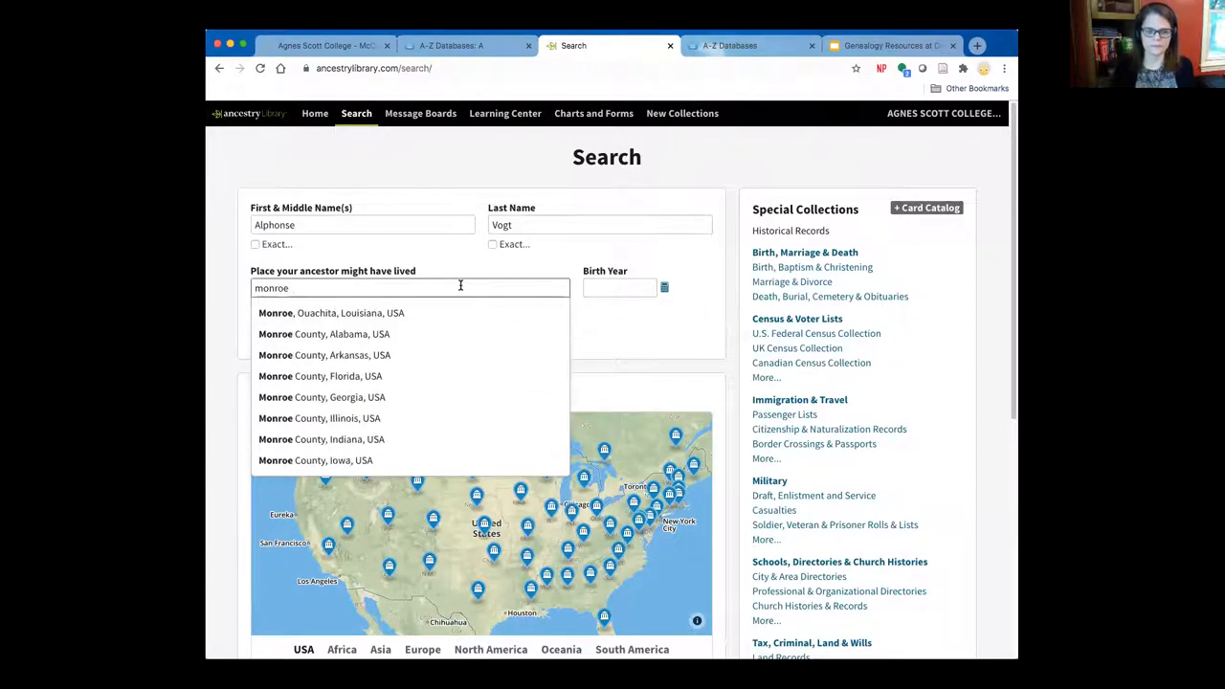
pyautogui.write(', Illinois, USA')
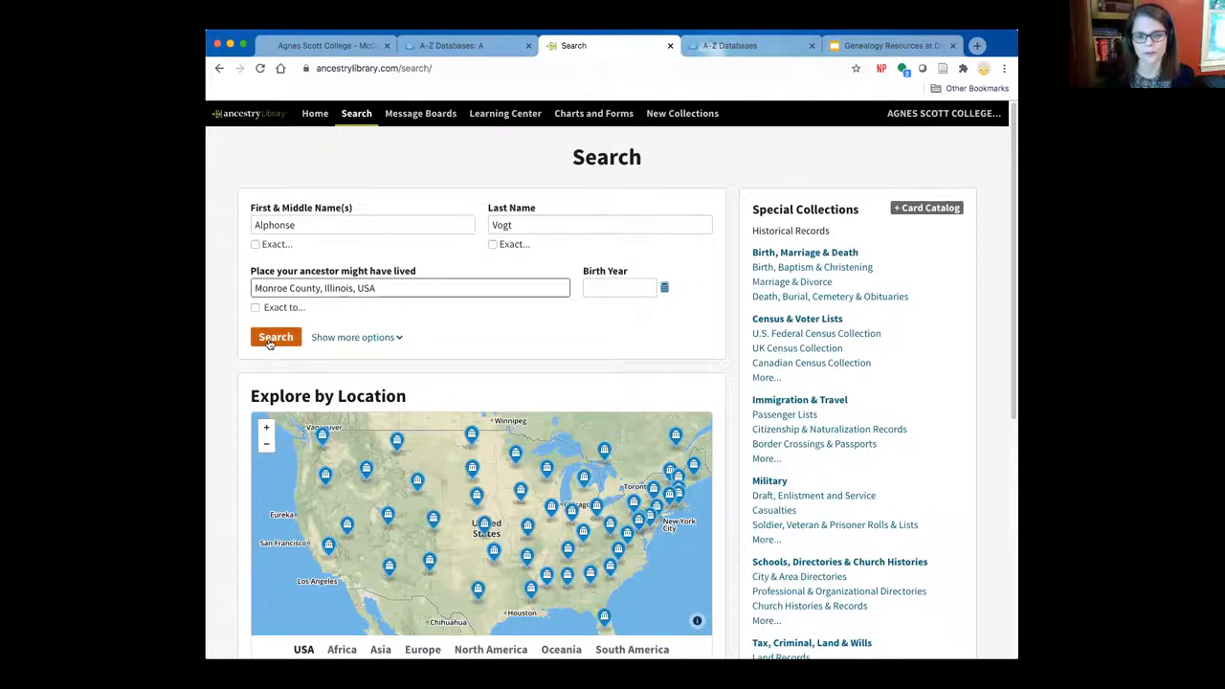
pyautogui.click(276, 337)
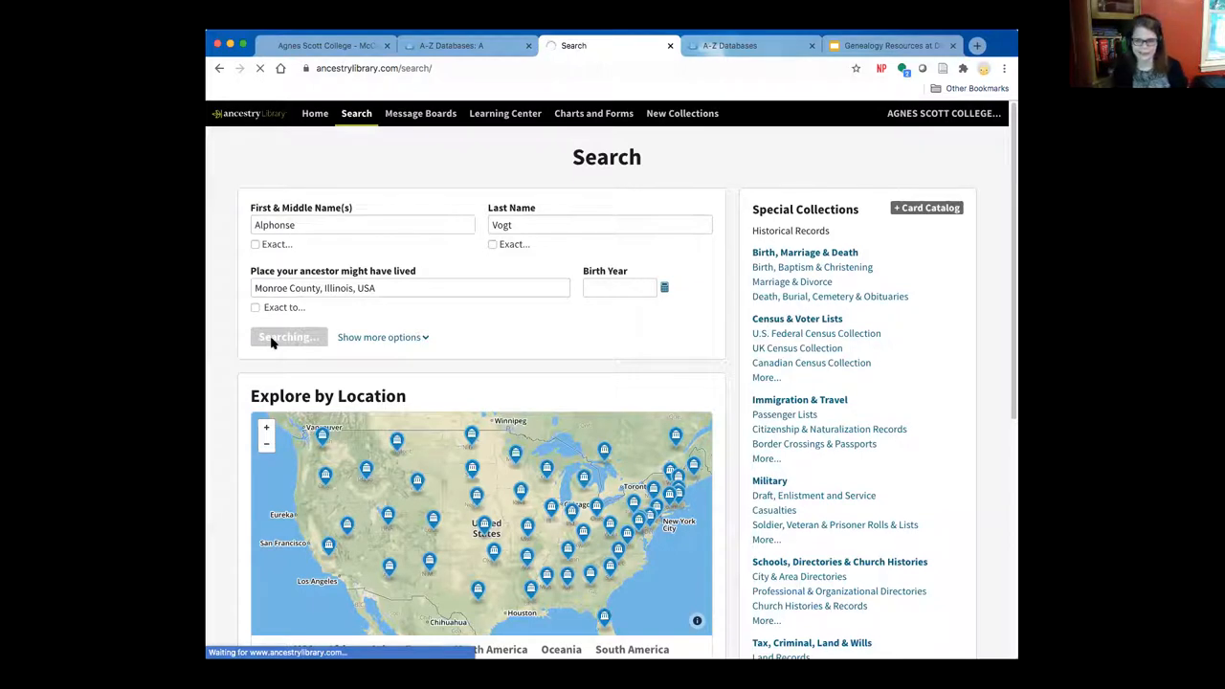
pyautogui.click(288, 337)
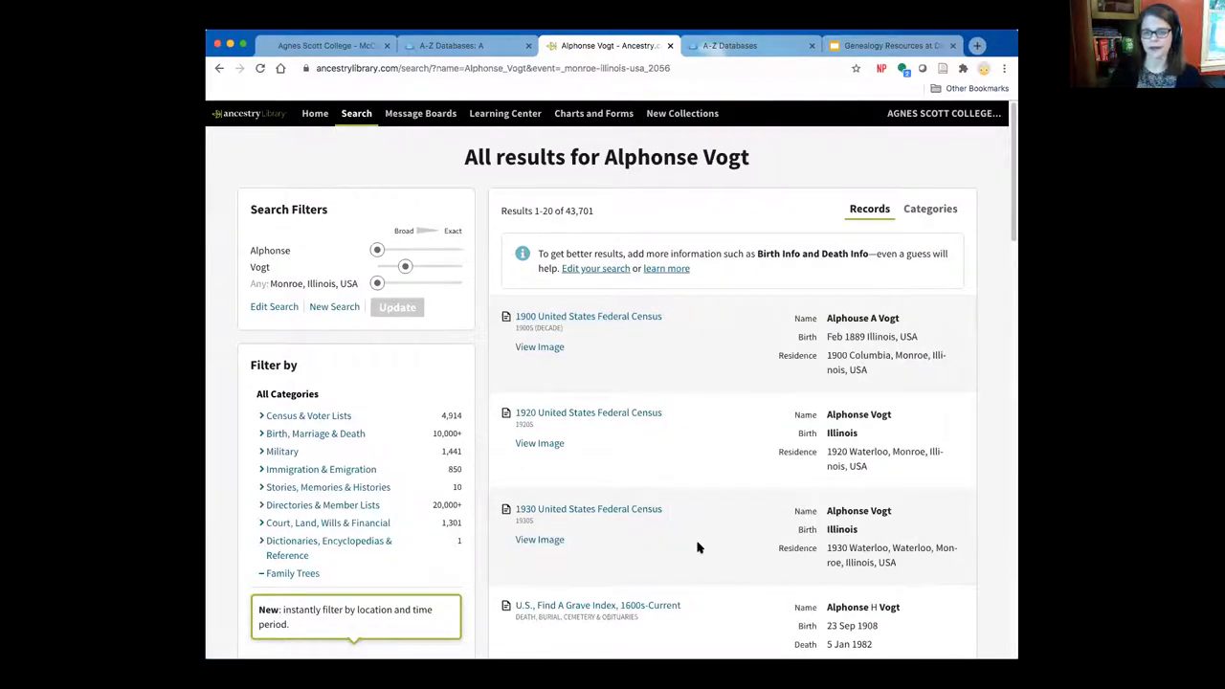
pyautogui.moveTo(398, 374)
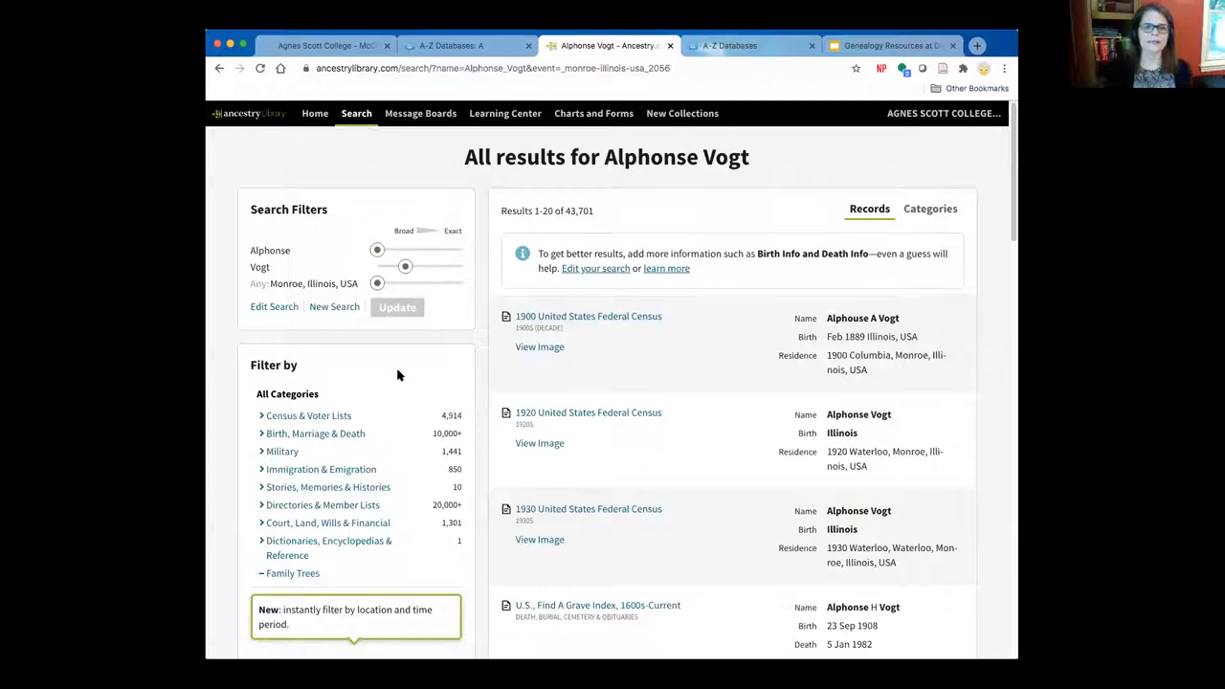
pyautogui.moveTo(299, 257)
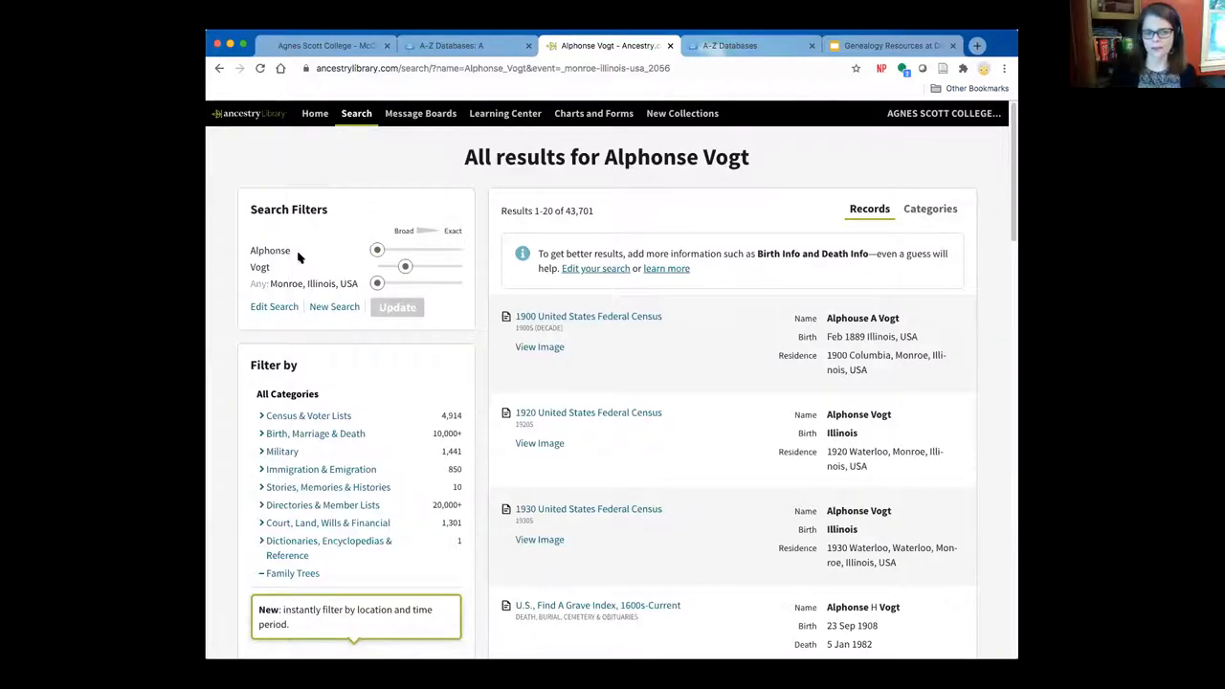
pyautogui.moveTo(276, 271)
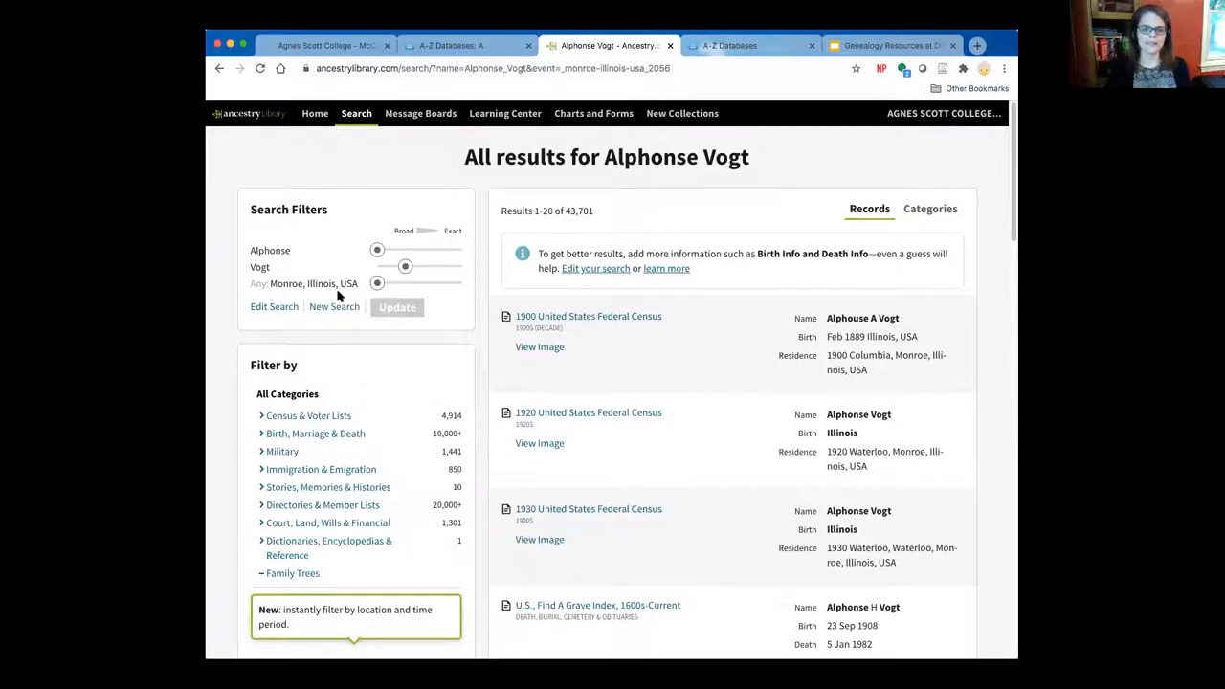
pyautogui.moveTo(440, 293)
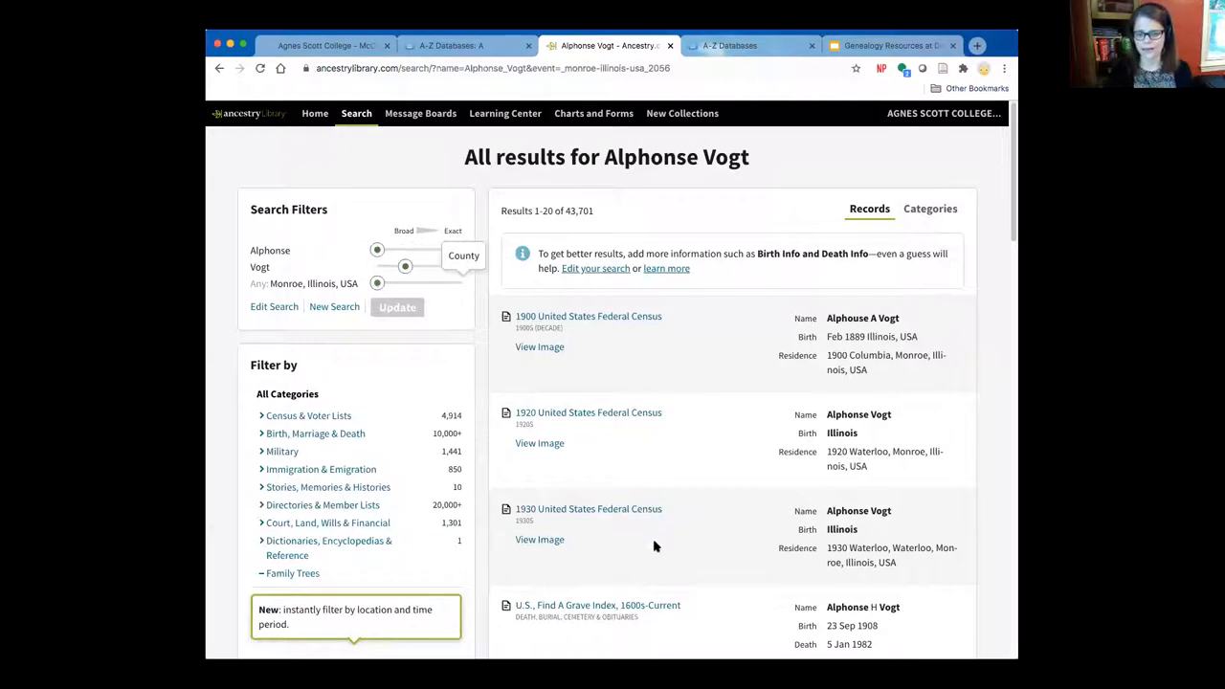
pyautogui.moveTo(802, 412)
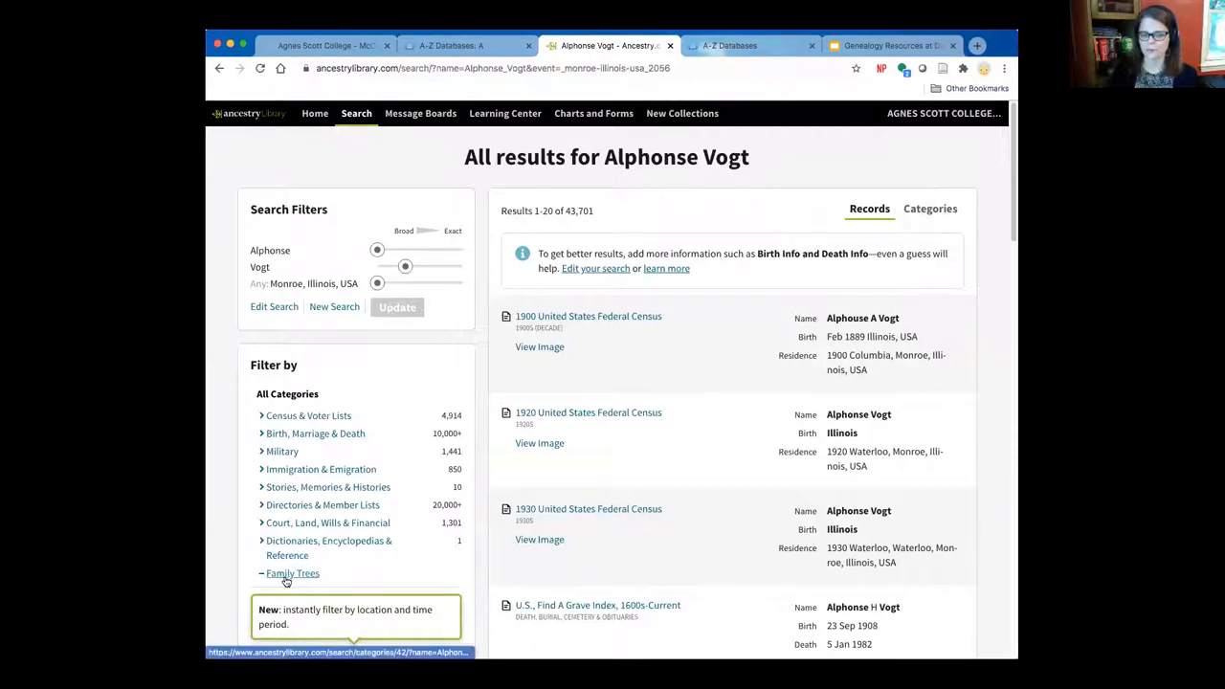
# Step: Scroll down and highlight 'Columbia' in the 1900 census residence
pyautogui.scroll(-3)
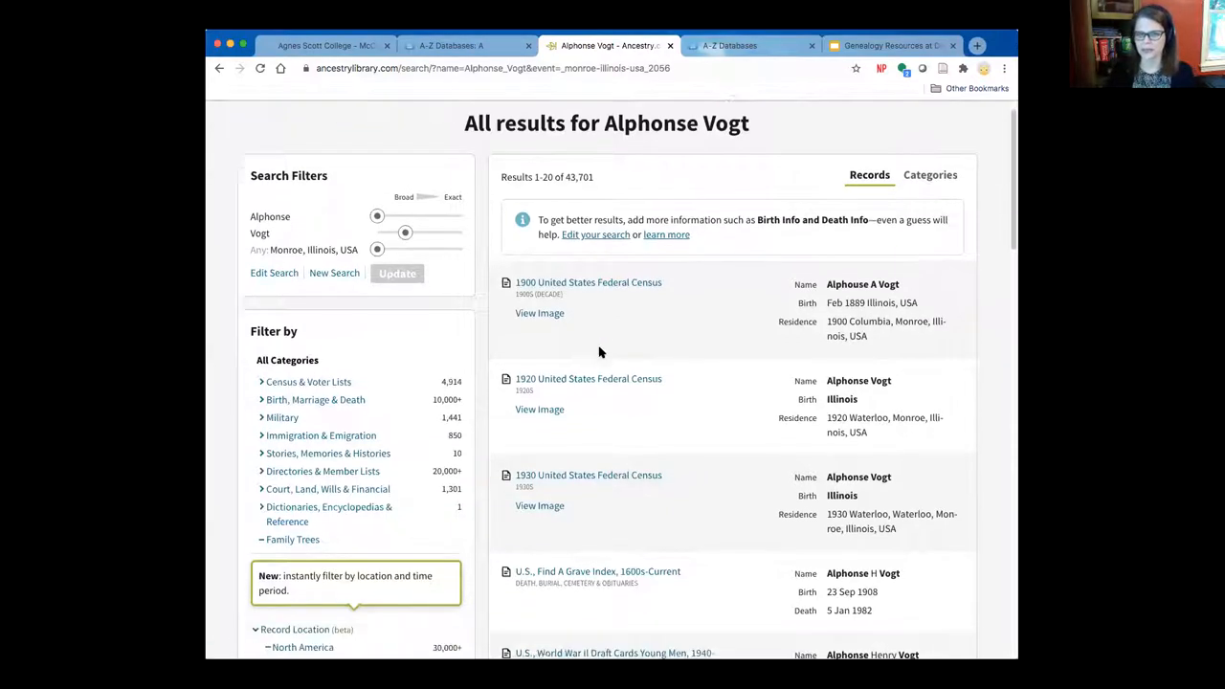
pyautogui.scroll(-3)
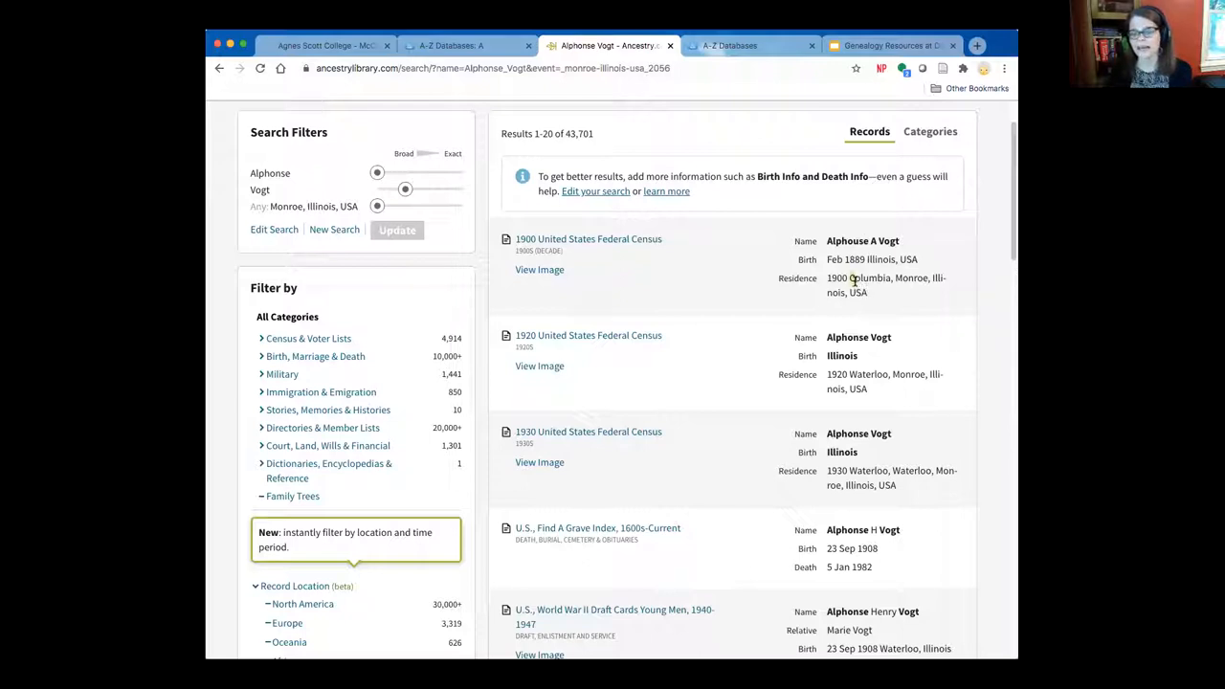
pyautogui.doubleClick(868, 277)
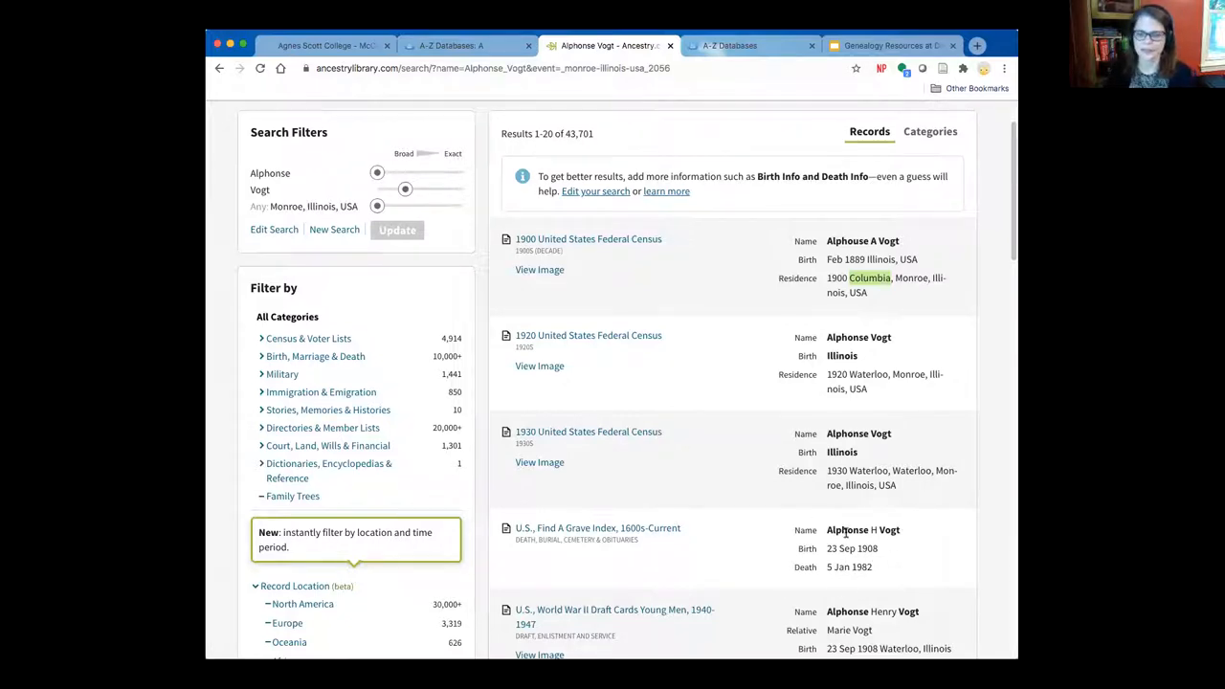
pyautogui.moveTo(878, 558)
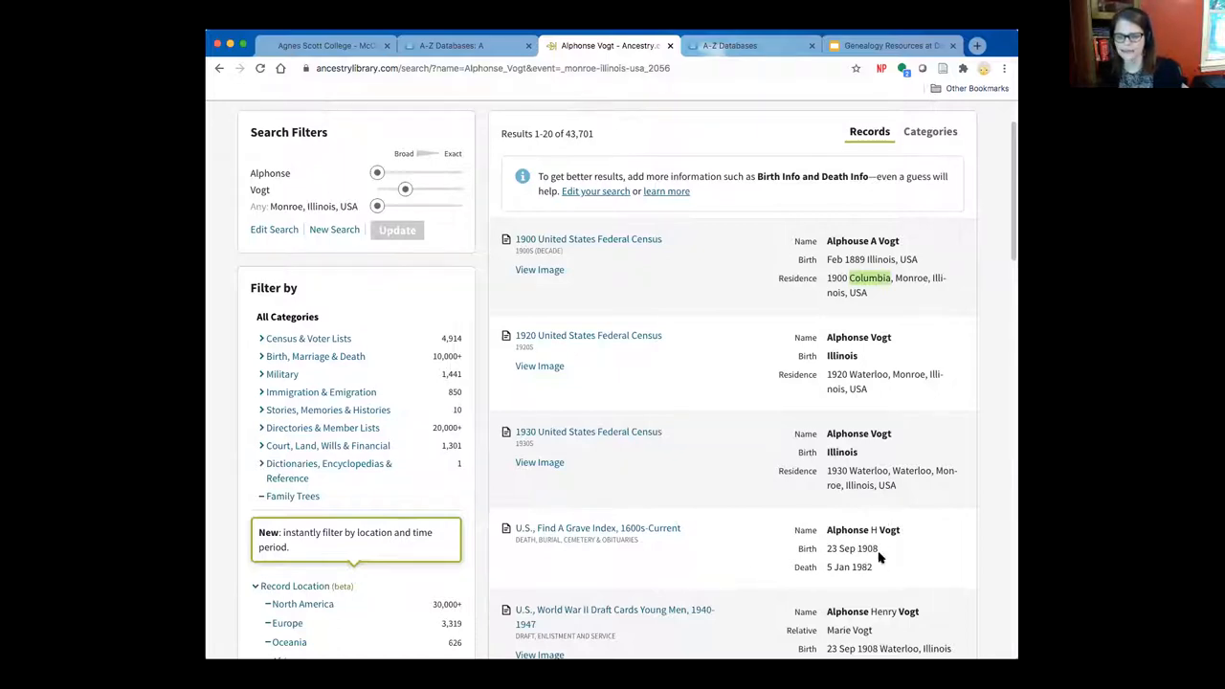
pyautogui.moveTo(873, 536)
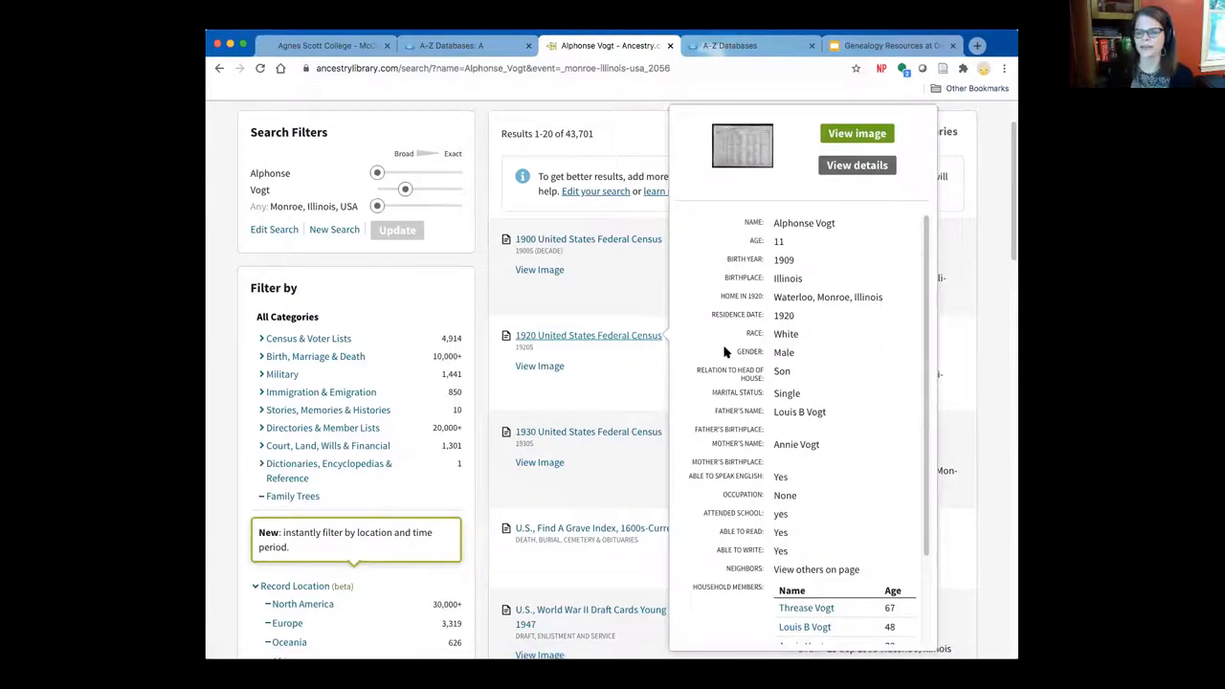
pyautogui.scroll(-3)
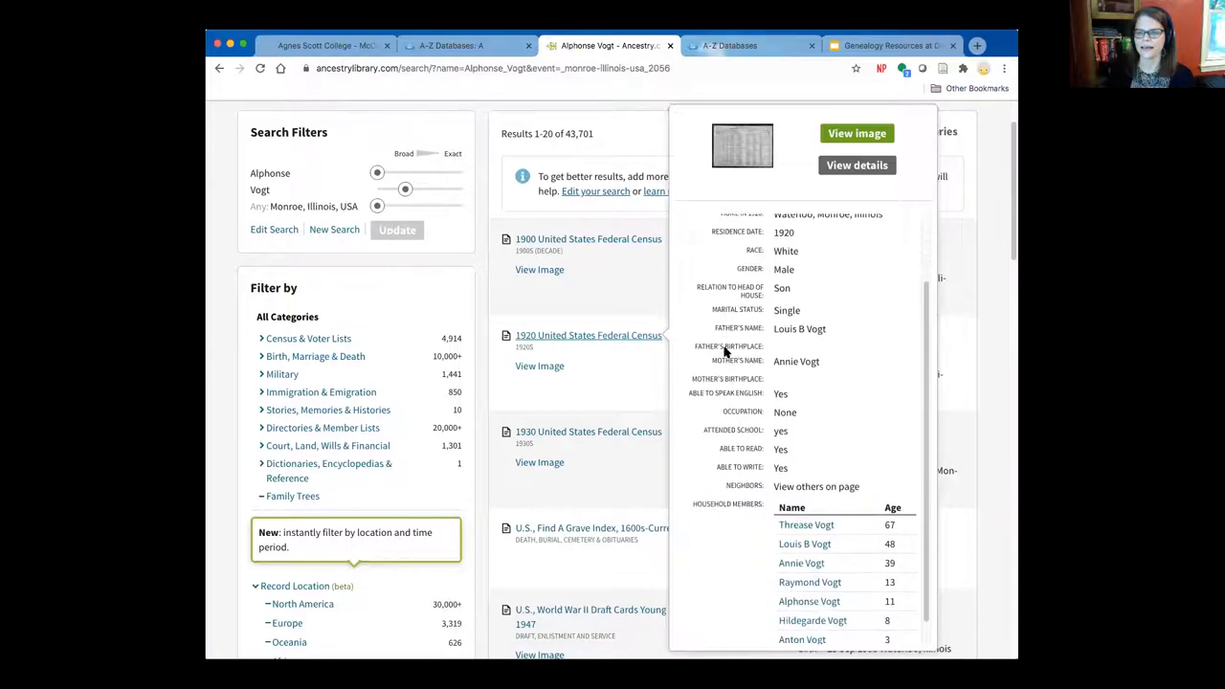
pyautogui.scroll(-3)
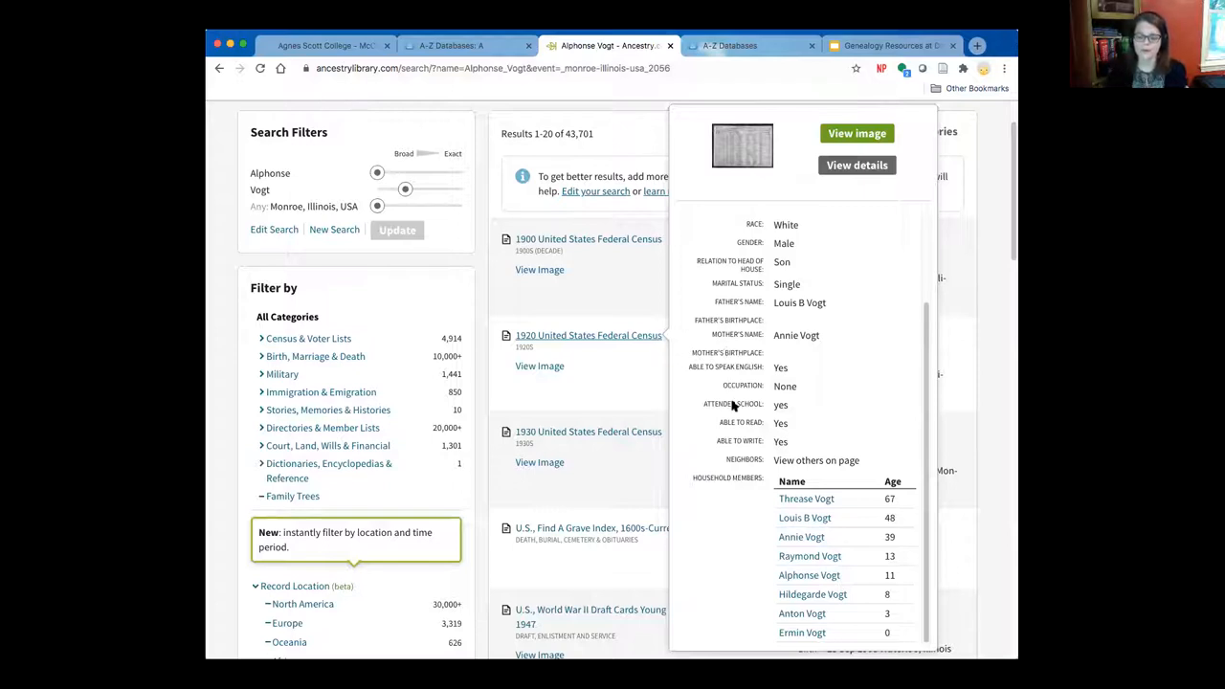
pyautogui.moveTo(802, 618)
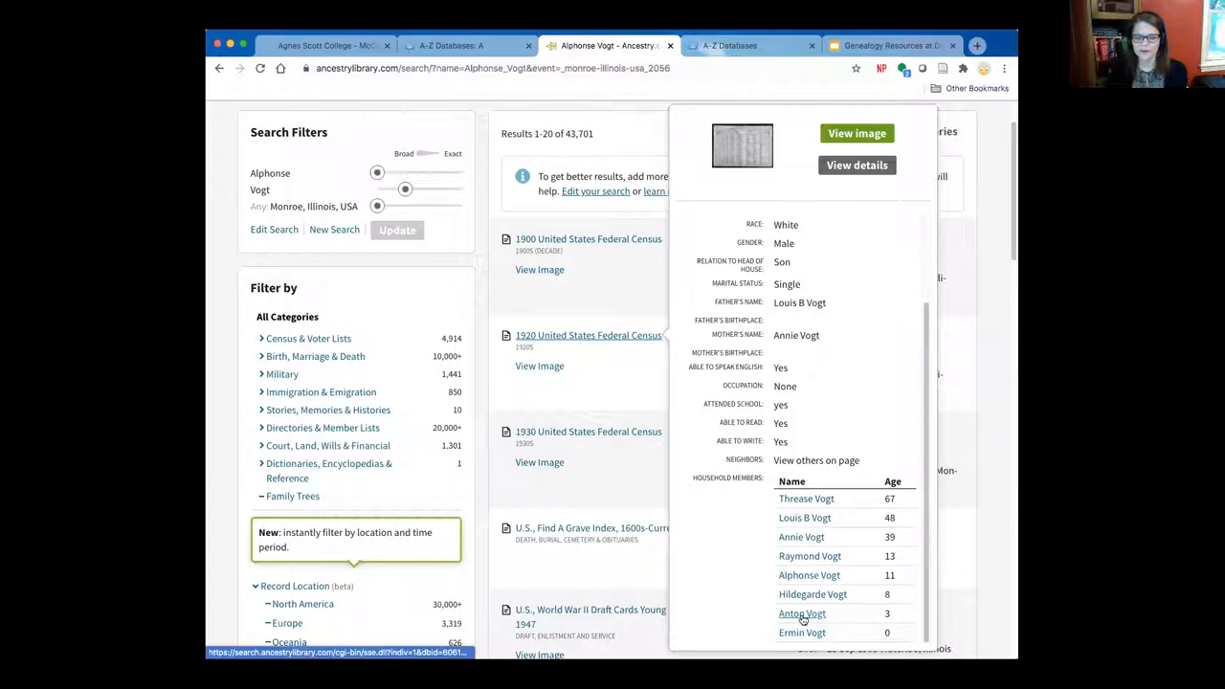
pyautogui.moveTo(810, 558)
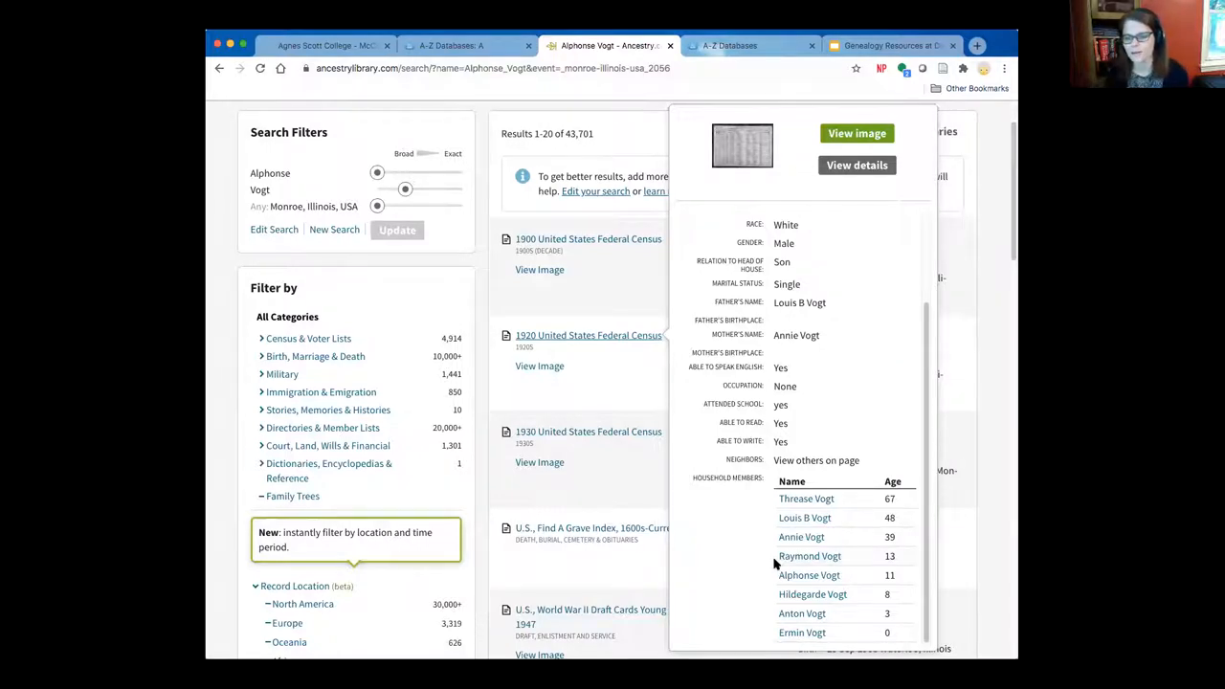
pyautogui.moveTo(803, 517)
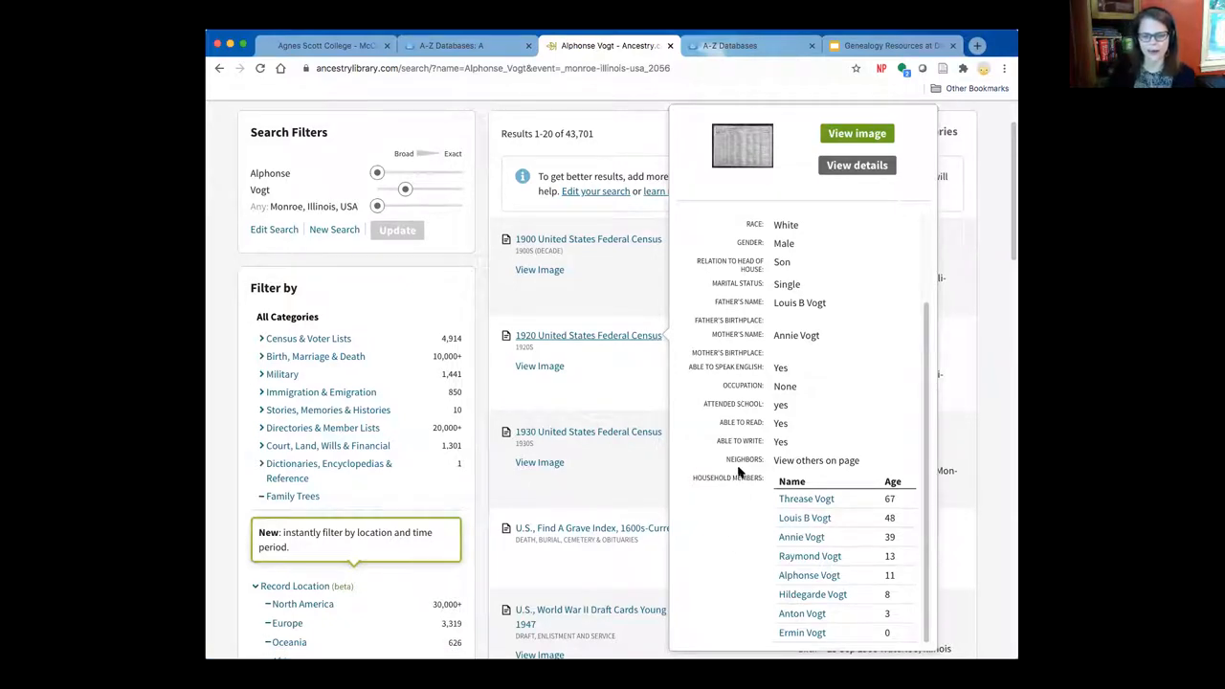
pyautogui.moveTo(624, 394)
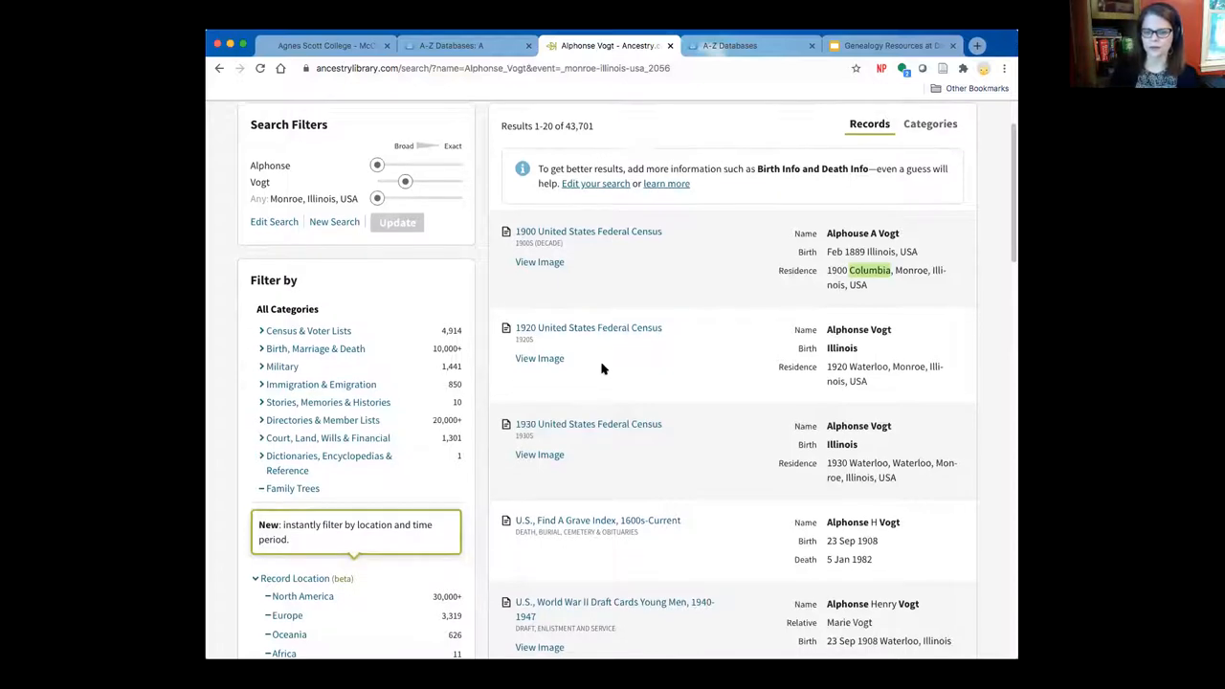
pyautogui.scroll(-3)
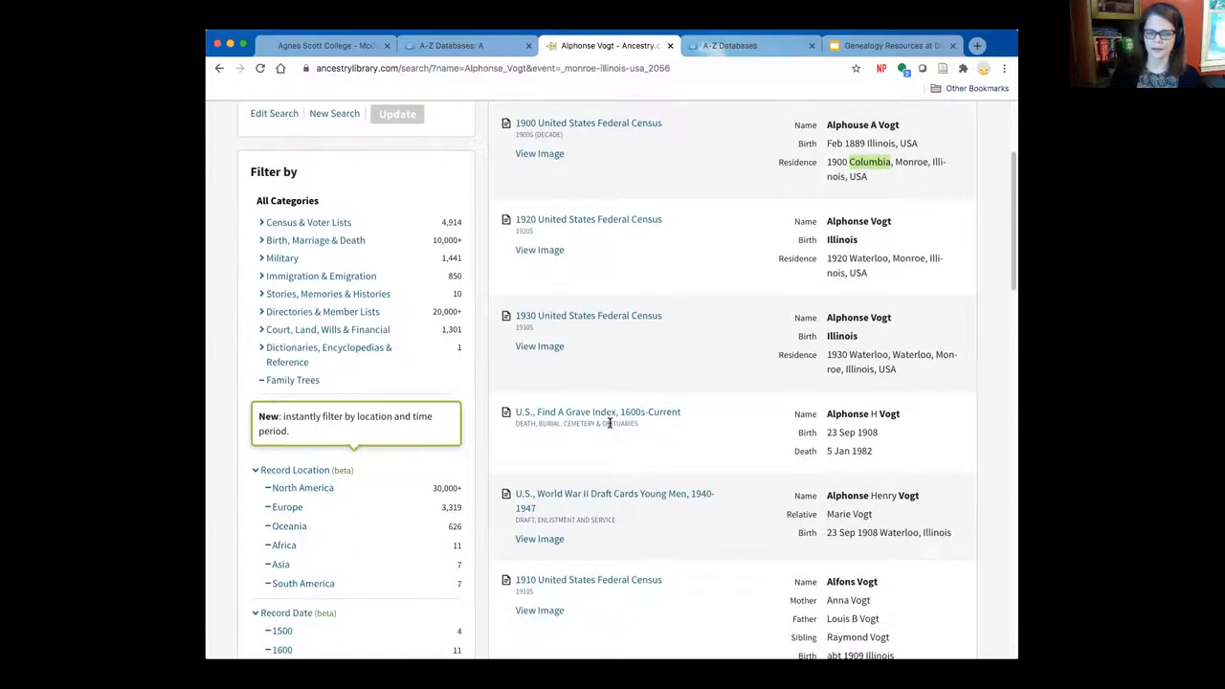
pyautogui.moveTo(598, 411)
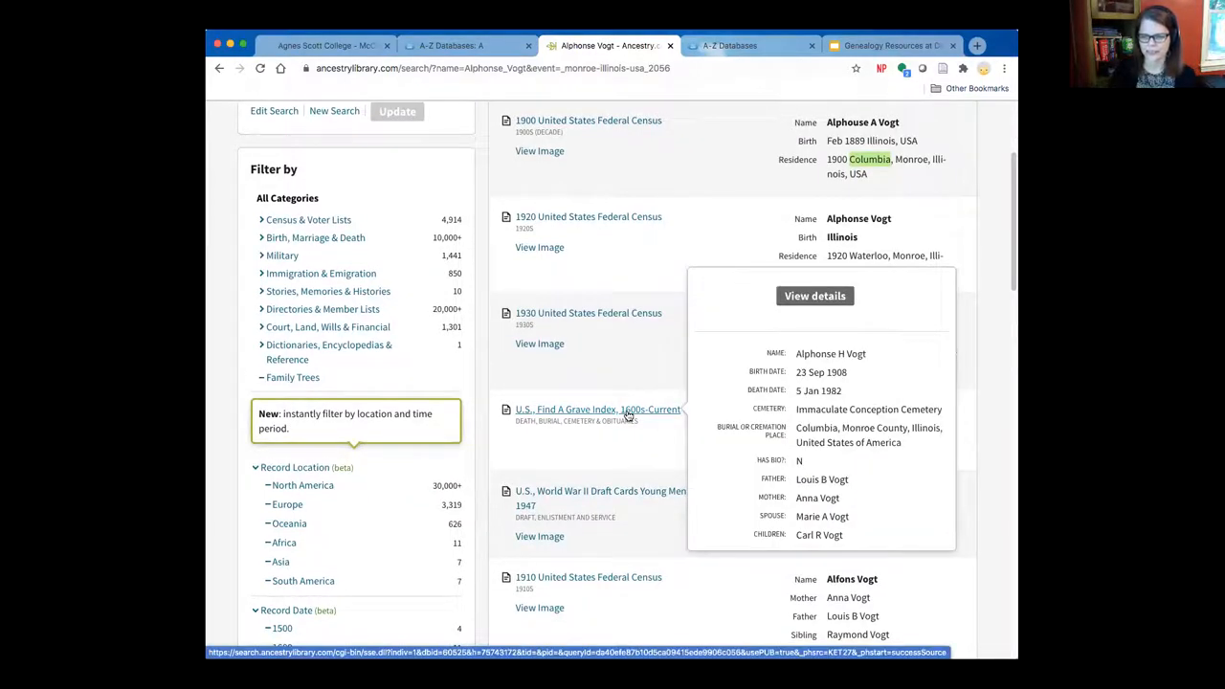
pyautogui.moveTo(614, 497)
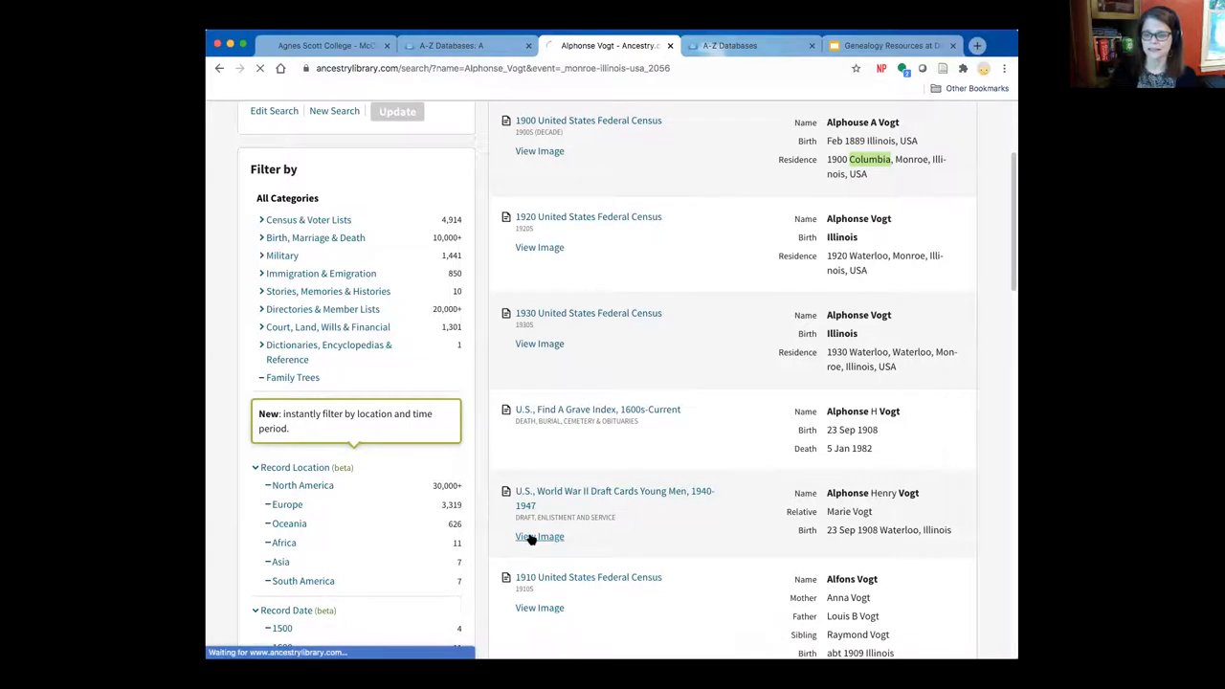
pyautogui.click(539, 536)
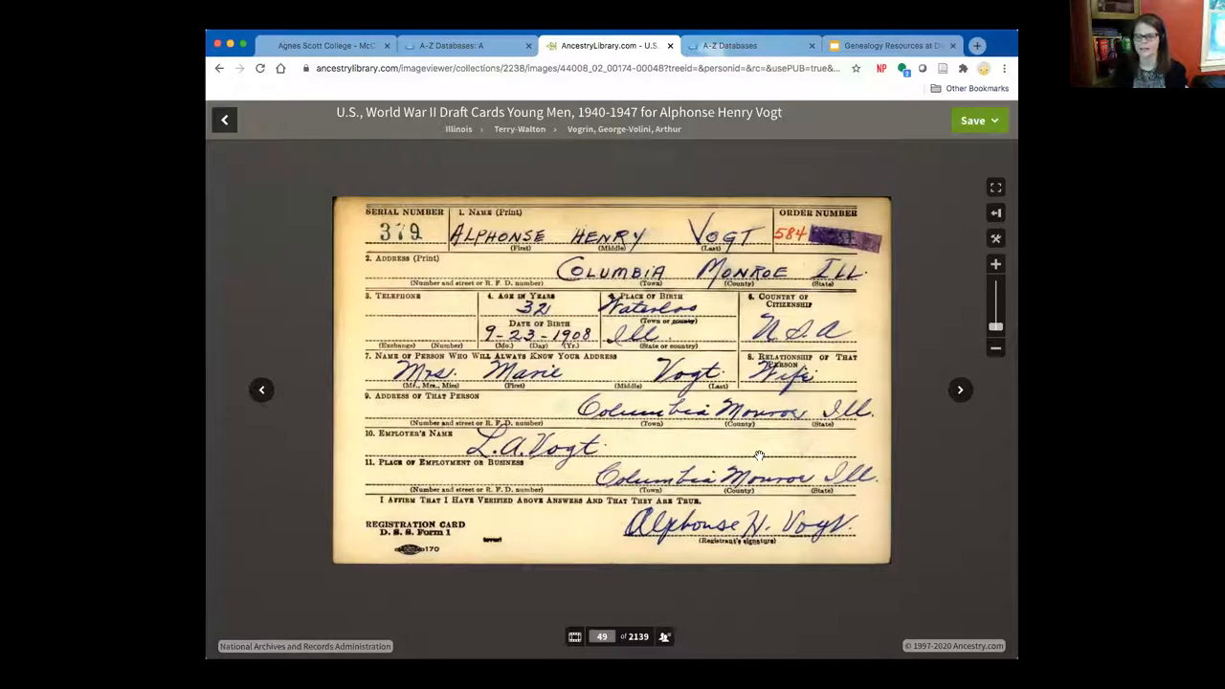
pyautogui.moveTo(763, 427)
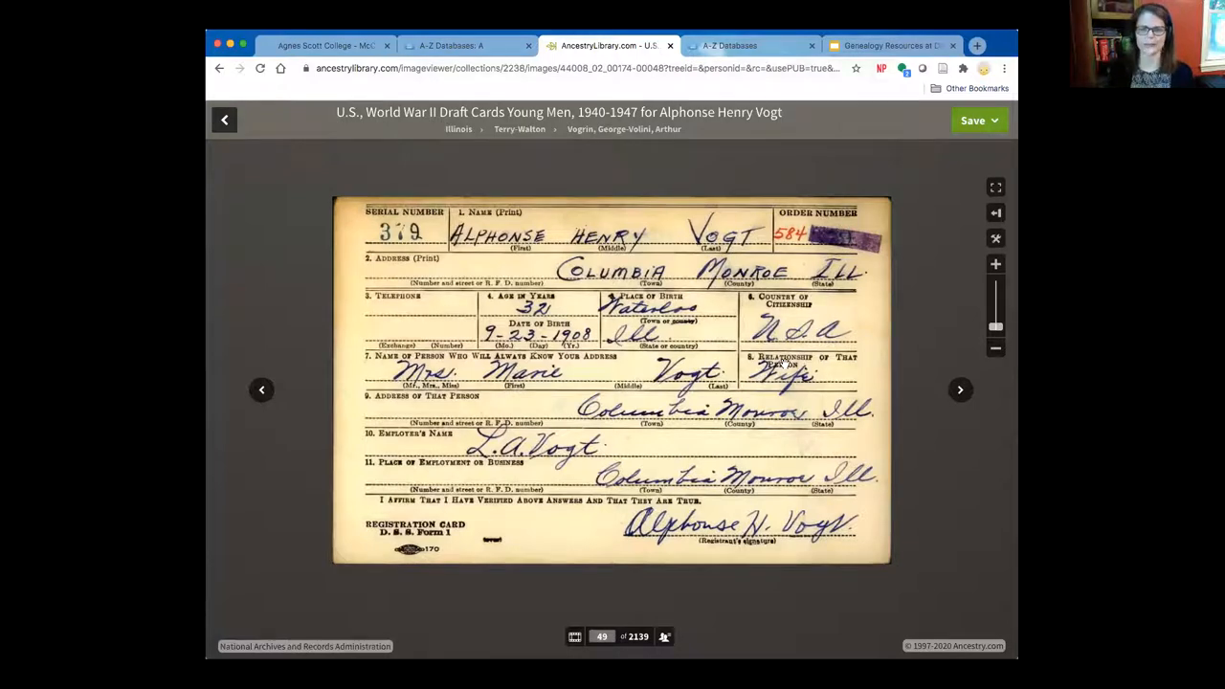
pyautogui.moveTo(569, 427)
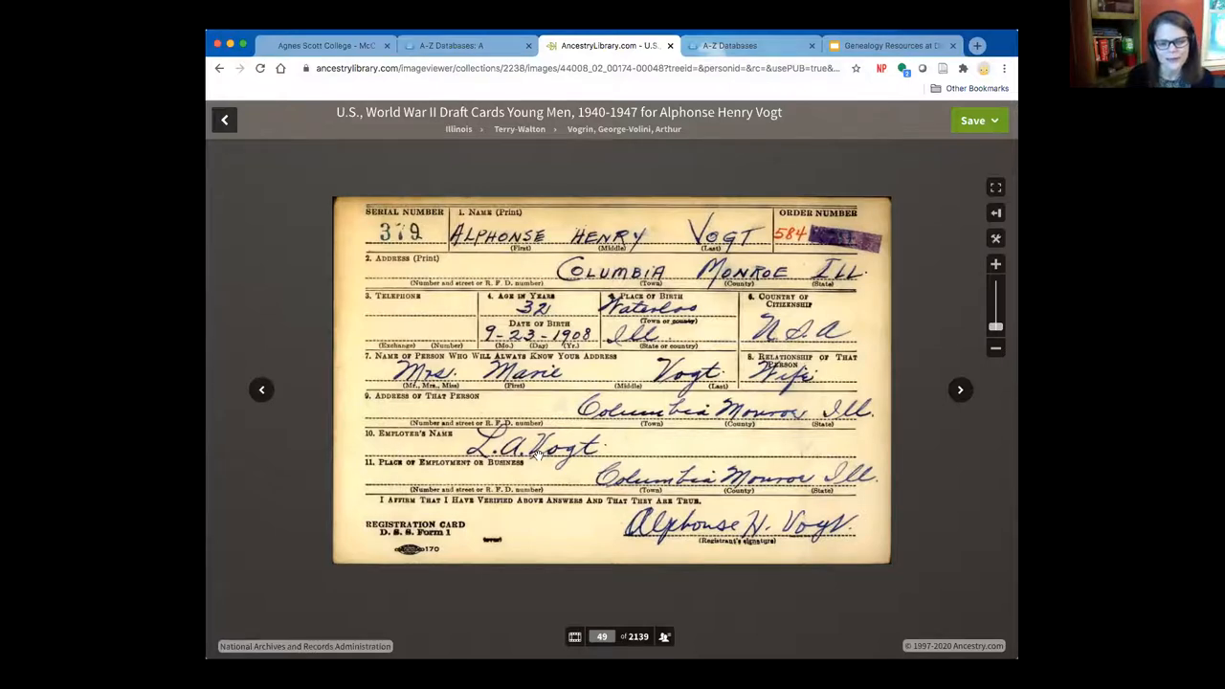
pyautogui.moveTo(550, 473)
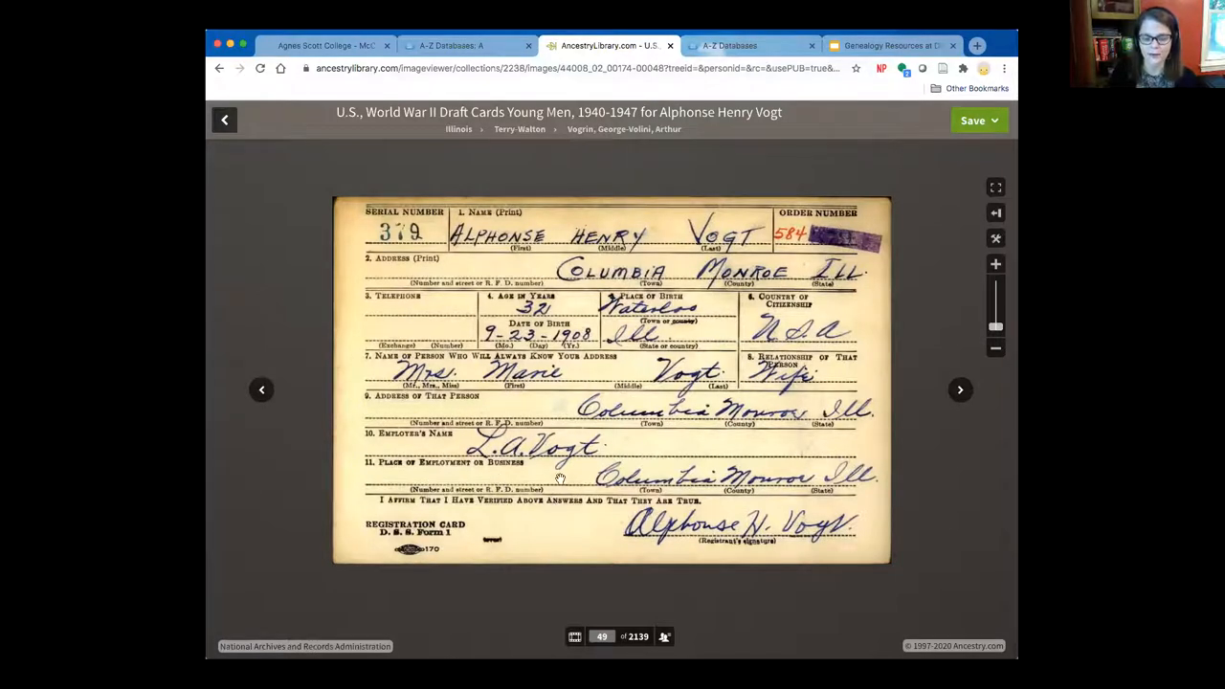
pyautogui.moveTo(586, 457)
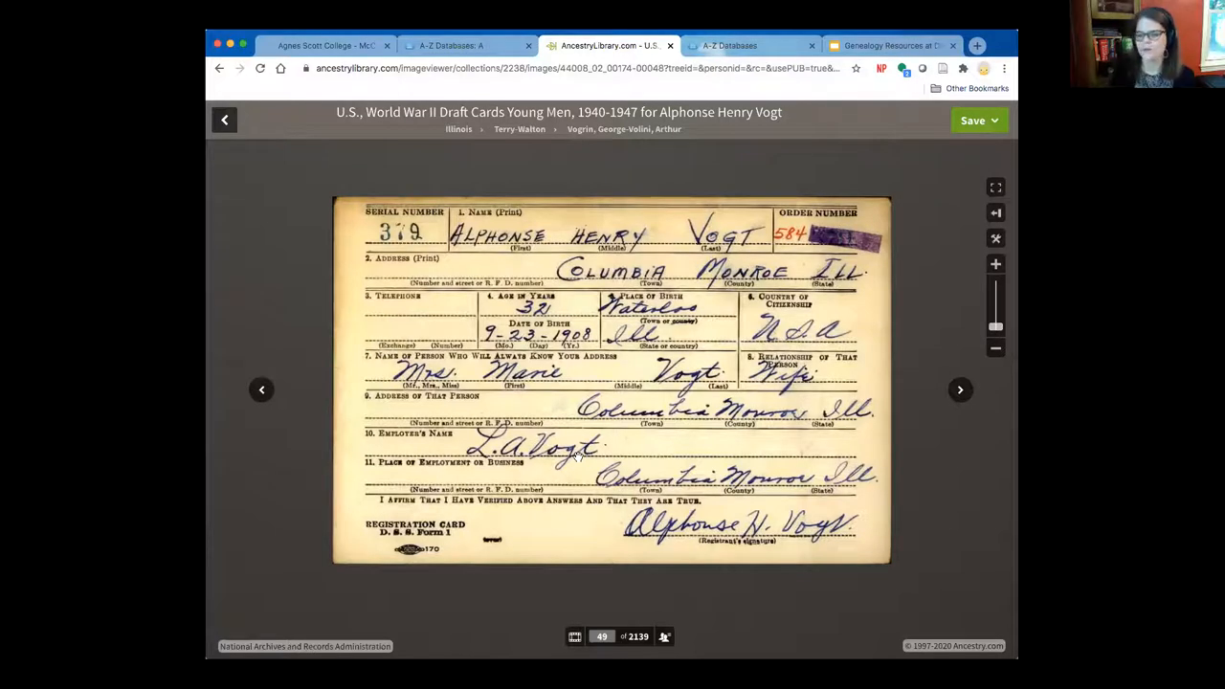
pyautogui.moveTo(469, 472)
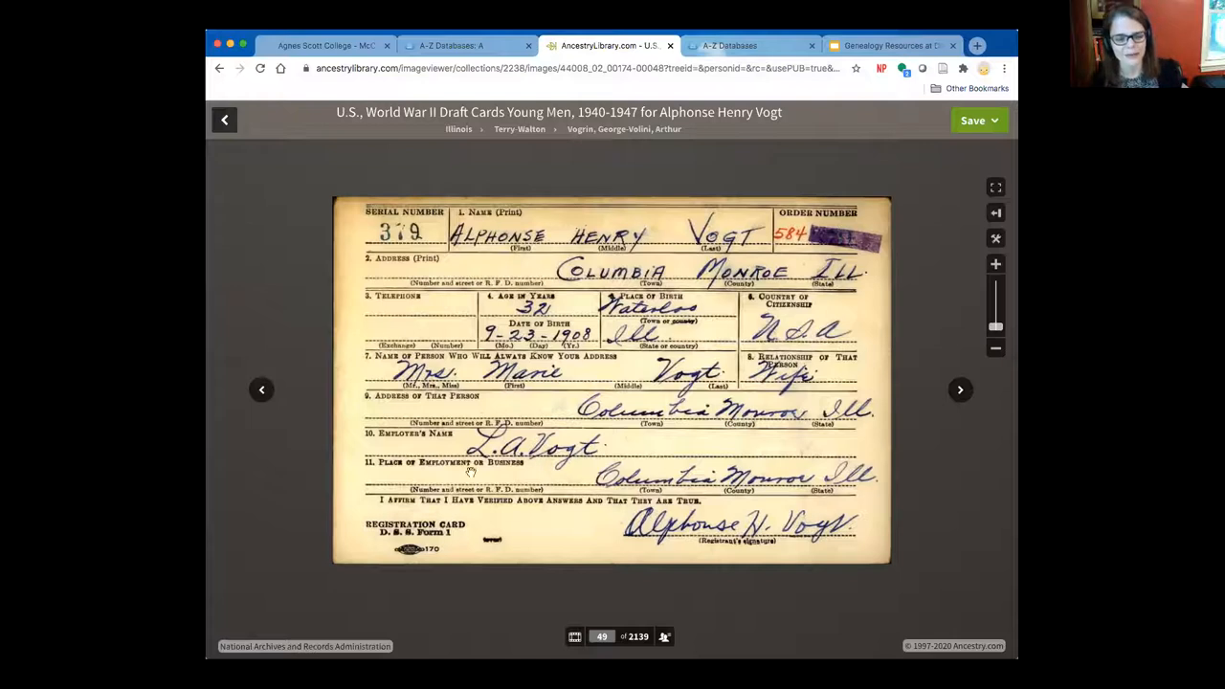
pyautogui.moveTo(536, 478)
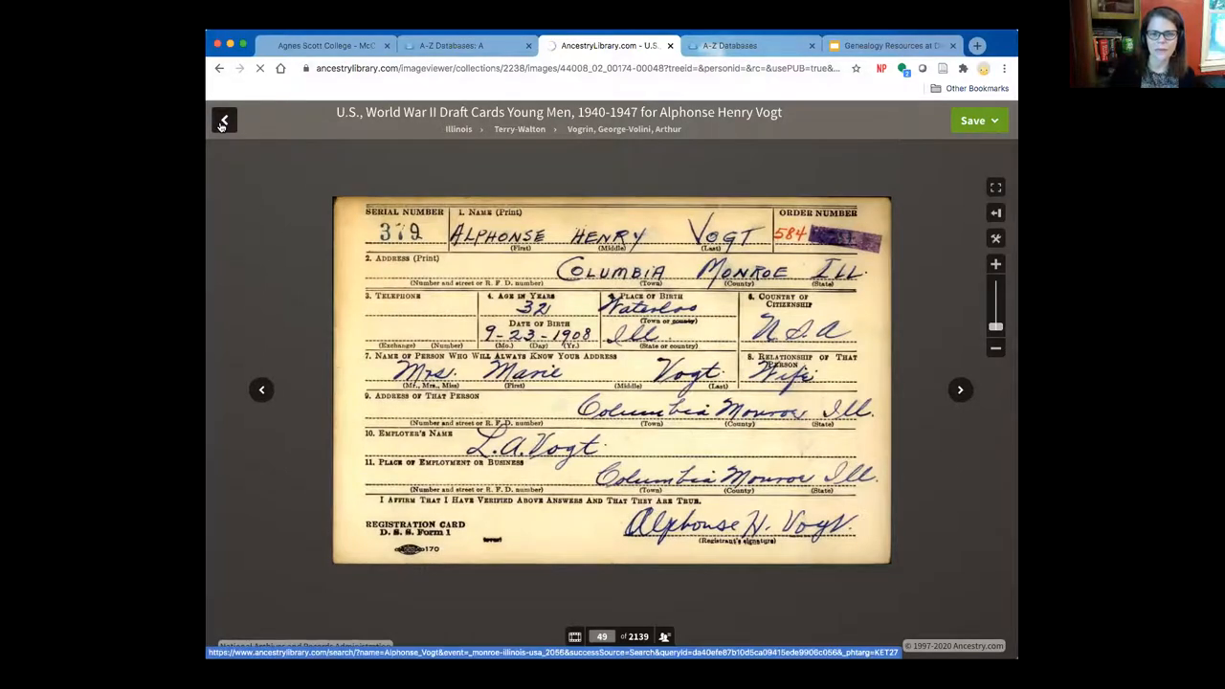
# Step: Return to the Alphonse Vogt results and scroll to the 1910 census record
pyautogui.click(223, 119)
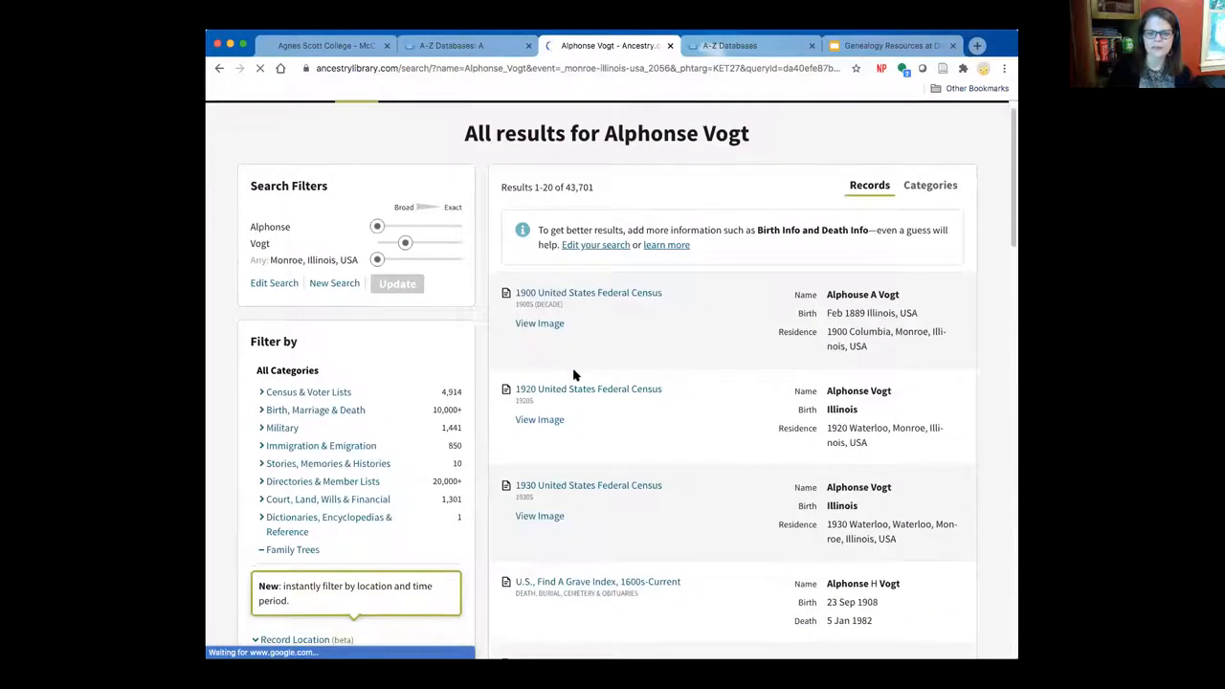
pyautogui.scroll(-3)
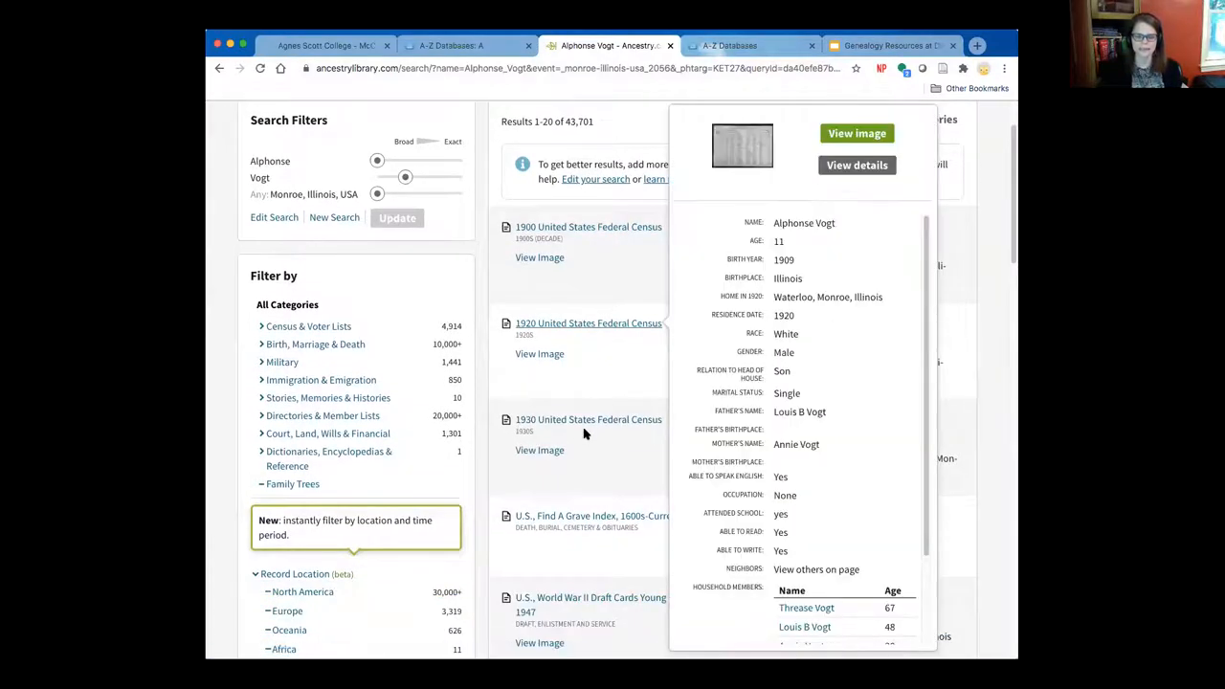
pyautogui.scroll(-3)
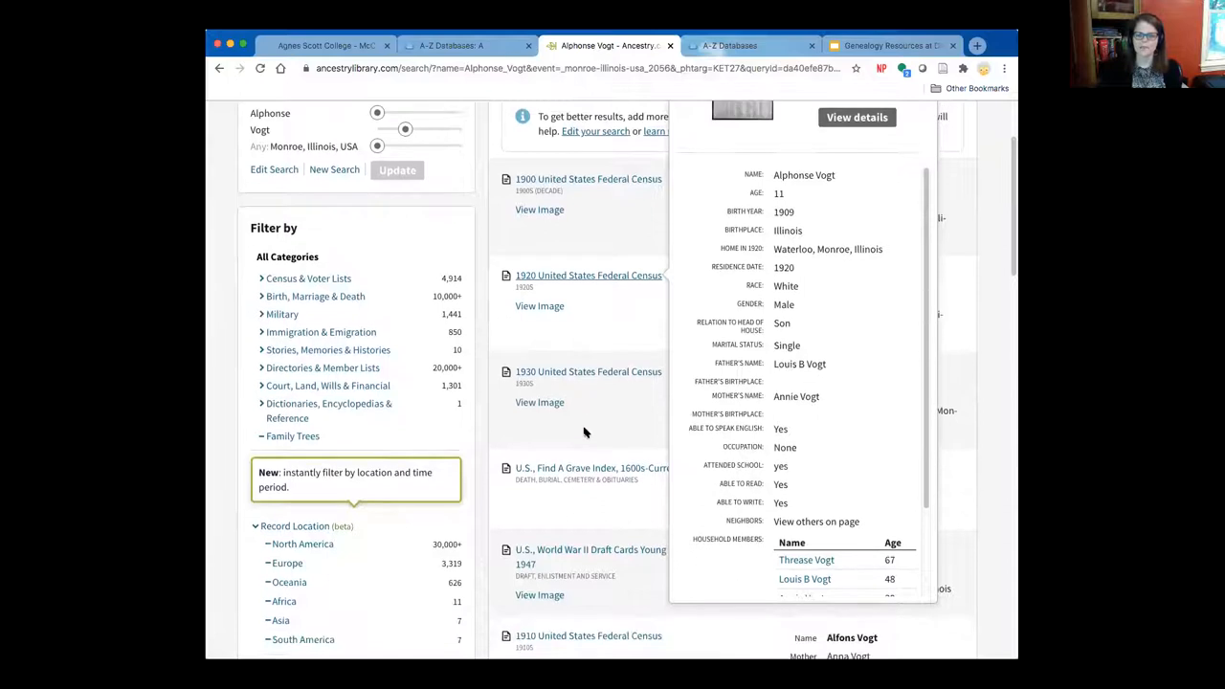
pyautogui.scroll(-3)
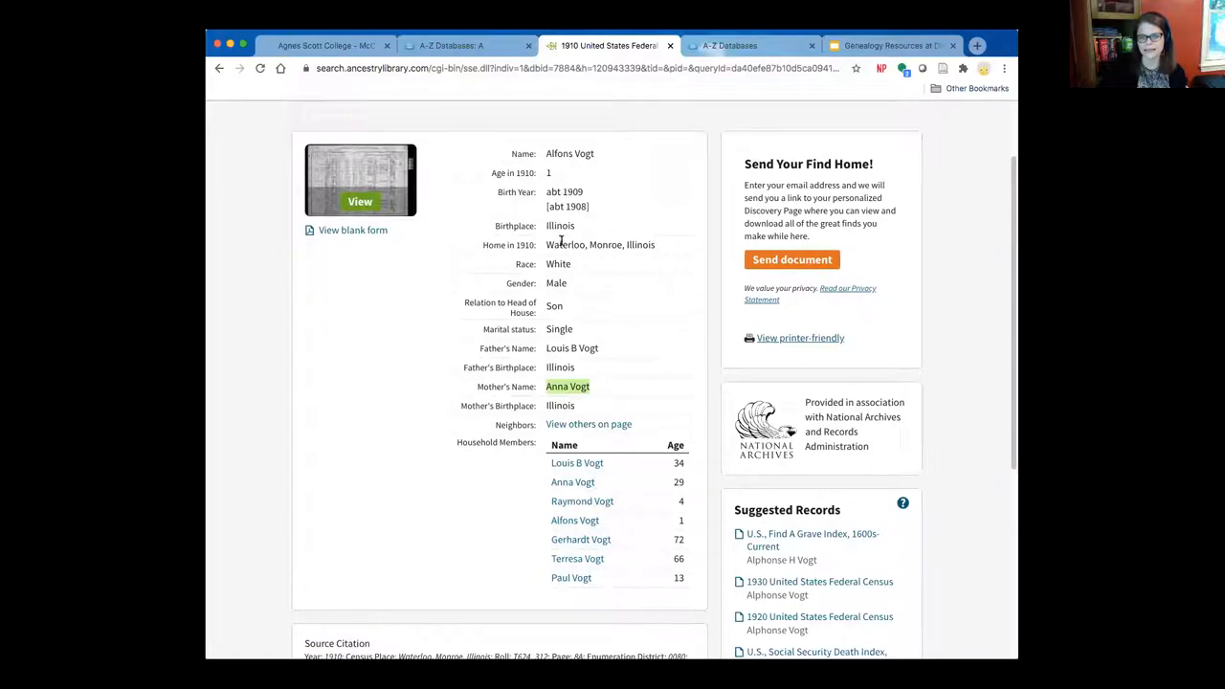
pyautogui.moveTo(678, 521)
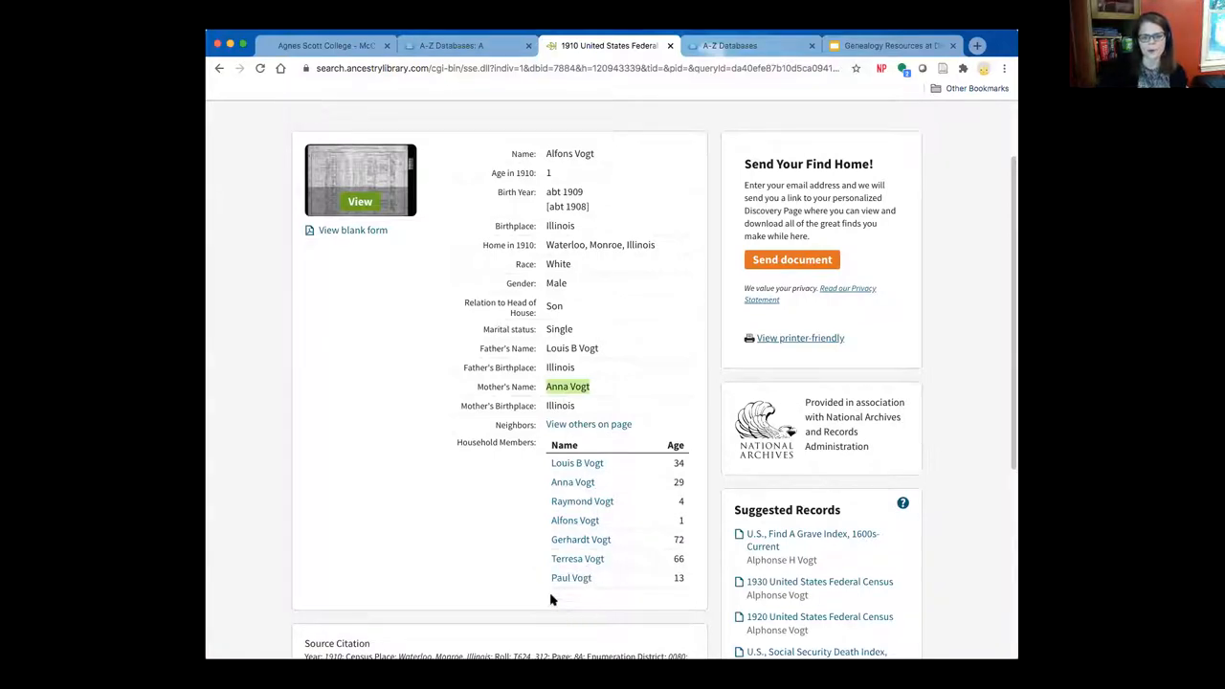
pyautogui.moveTo(571, 577)
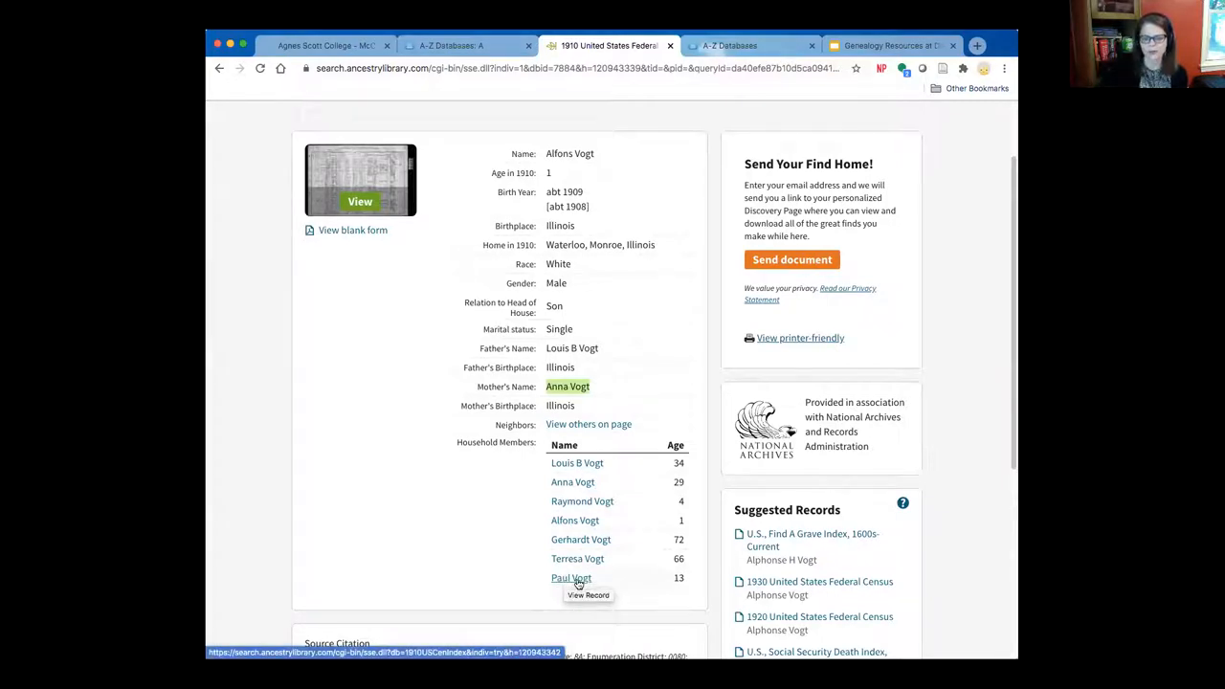
pyautogui.moveTo(581, 539)
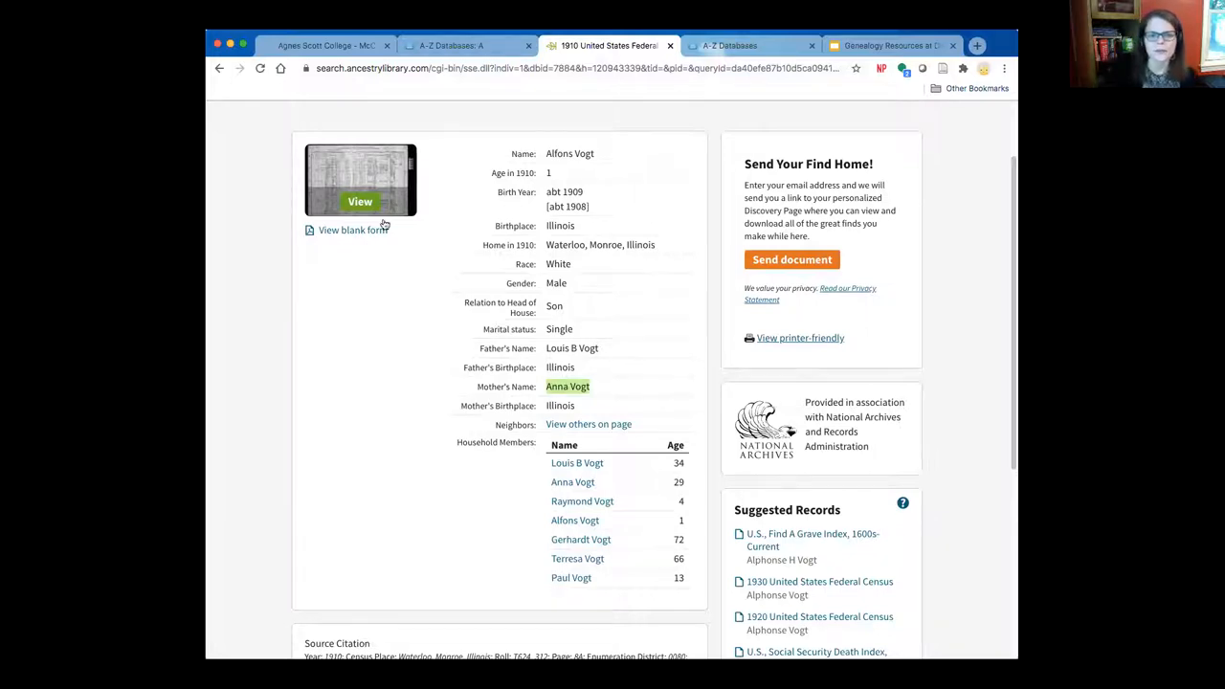
pyautogui.moveTo(359, 179)
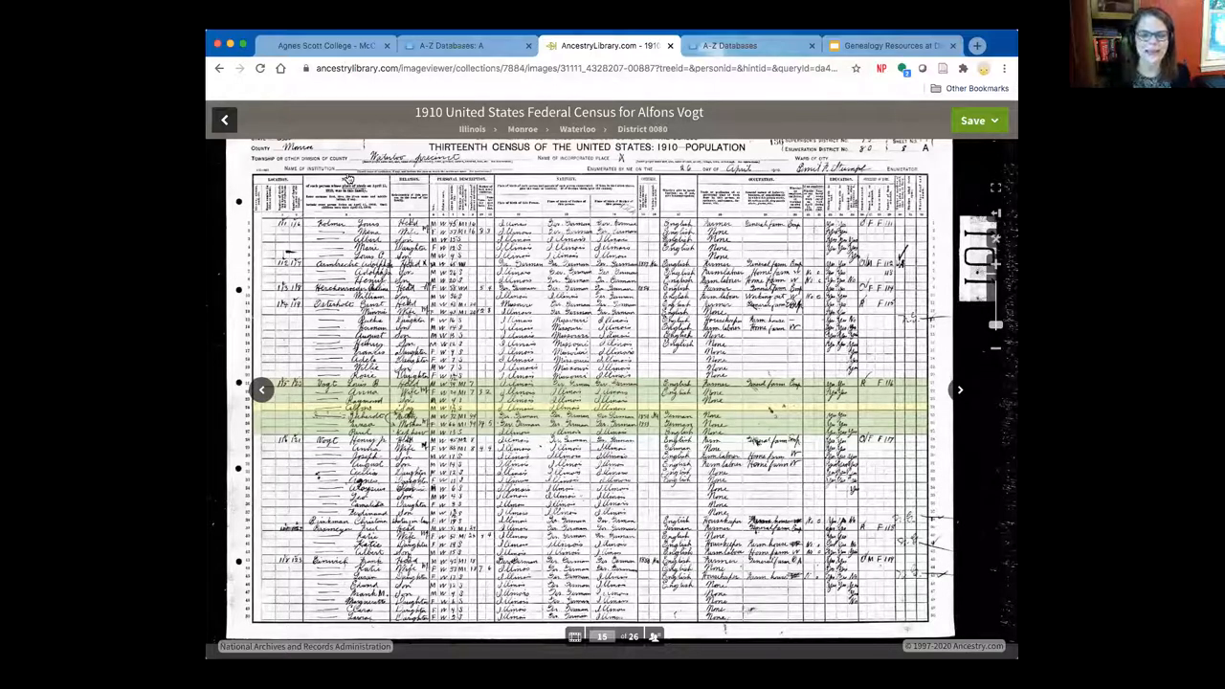
pyautogui.moveTo(333, 429)
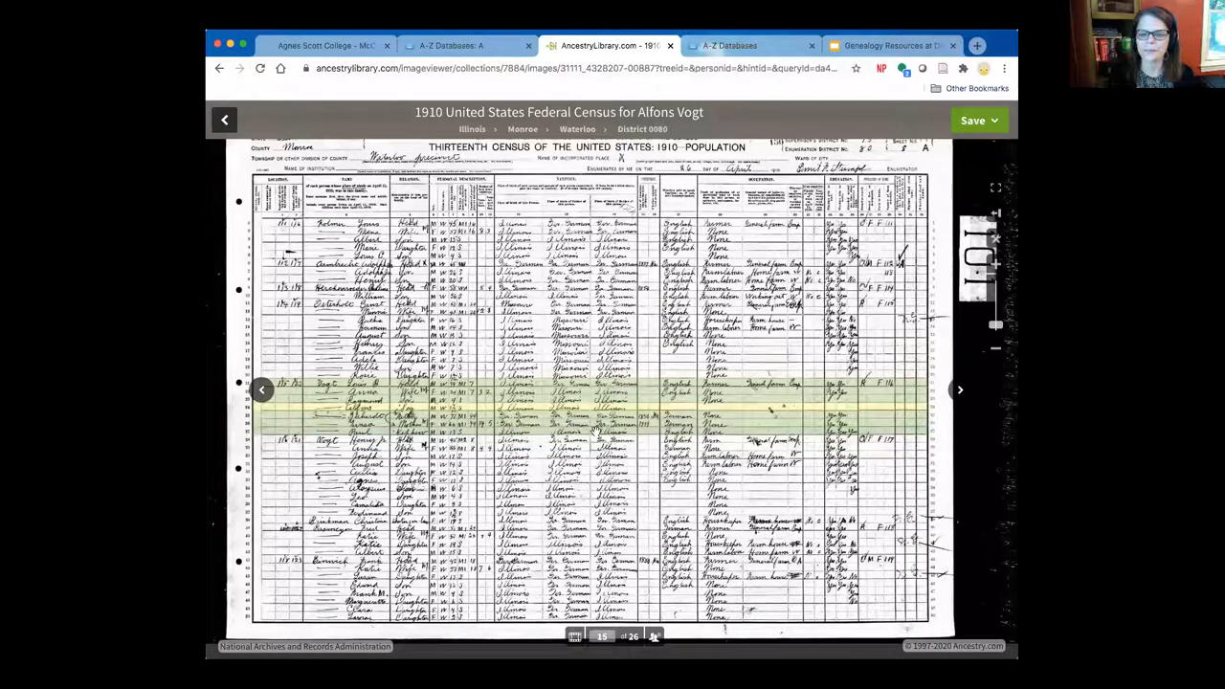
pyautogui.moveTo(411, 431)
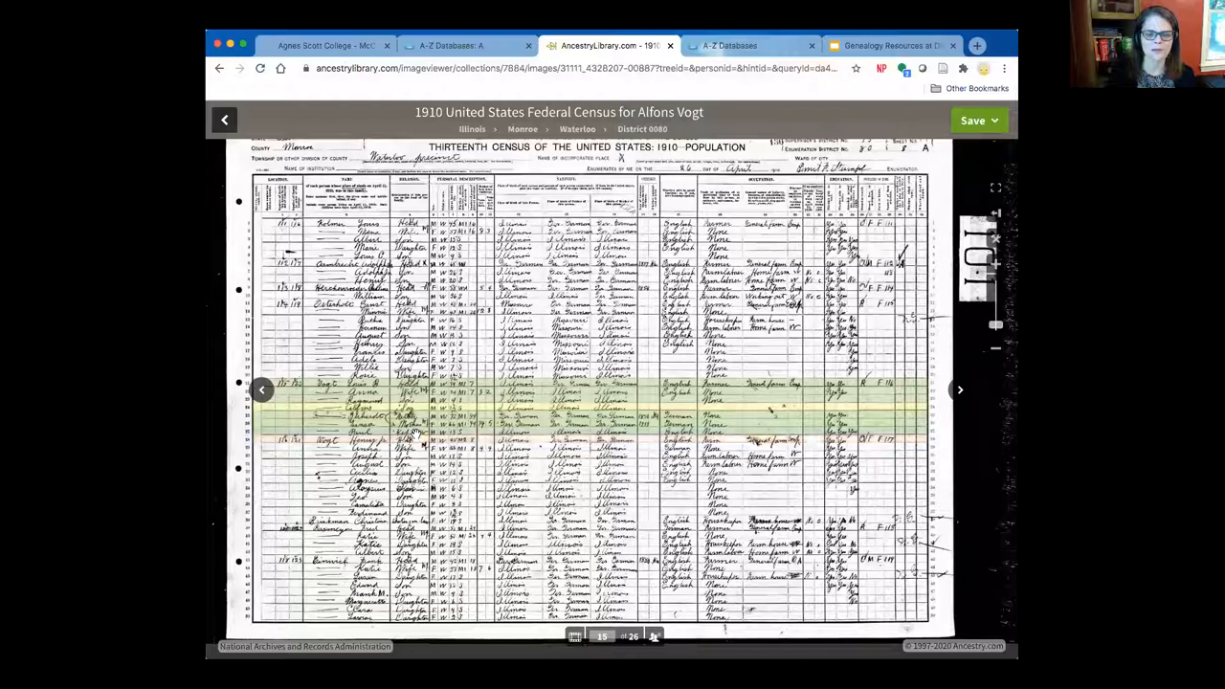
pyautogui.moveTo(412, 414)
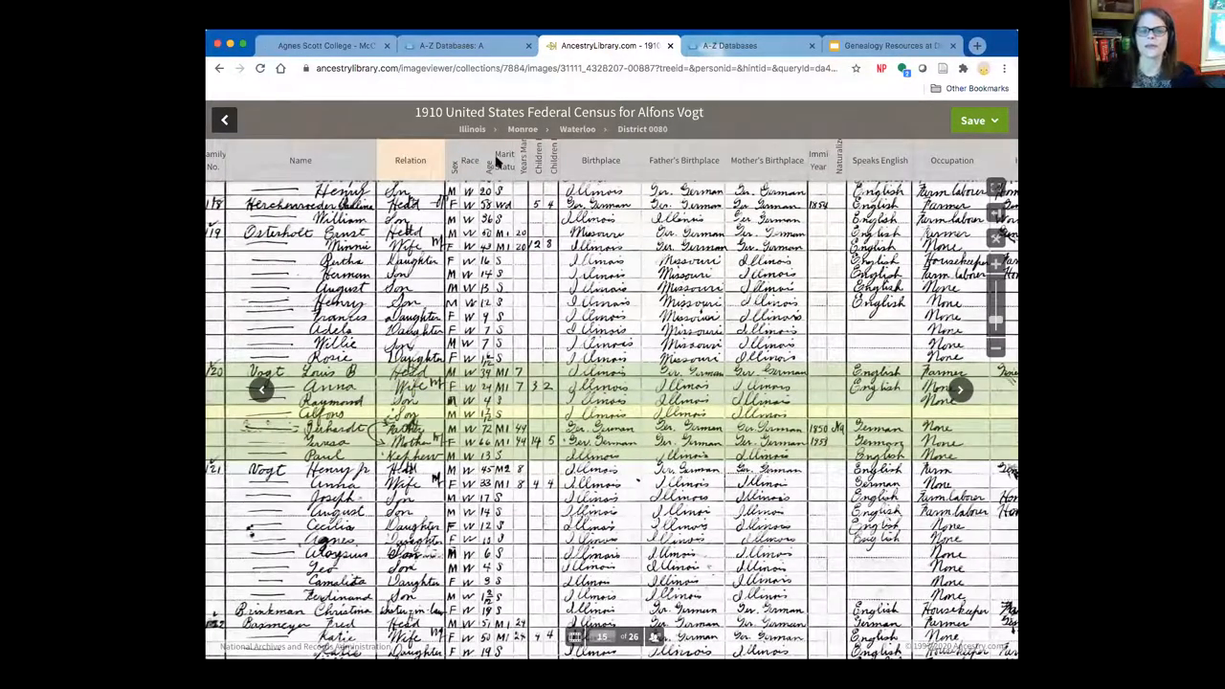
pyautogui.moveTo(524, 177)
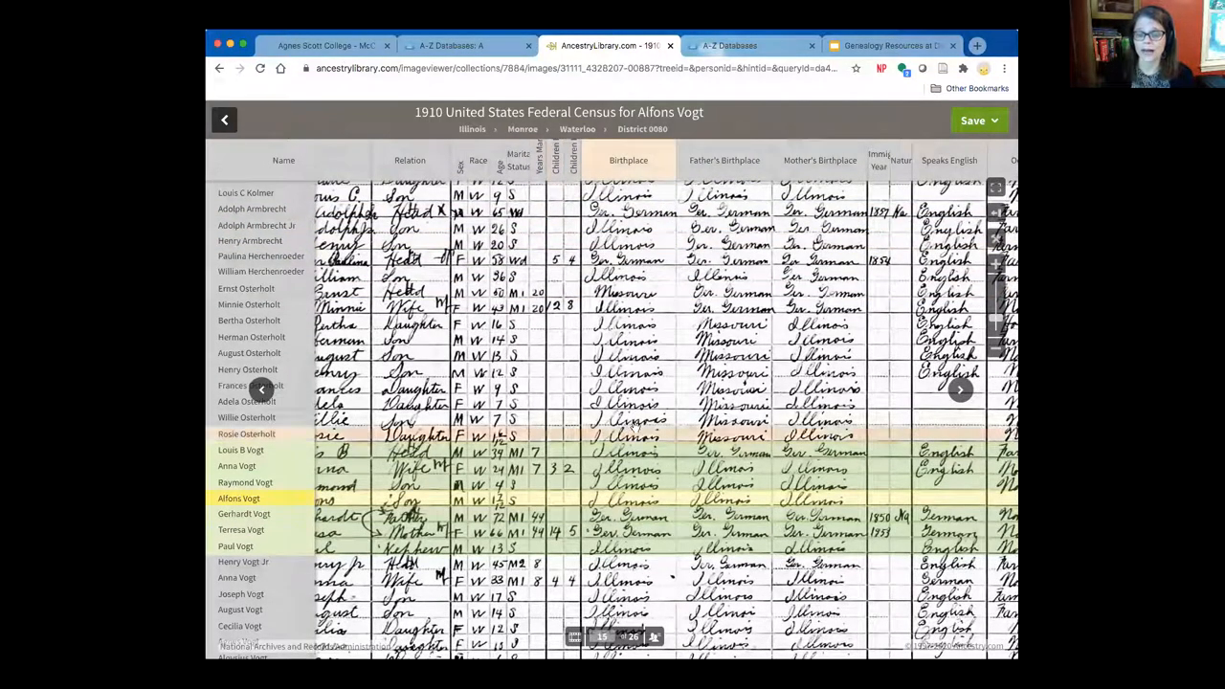
pyautogui.moveTo(533, 354)
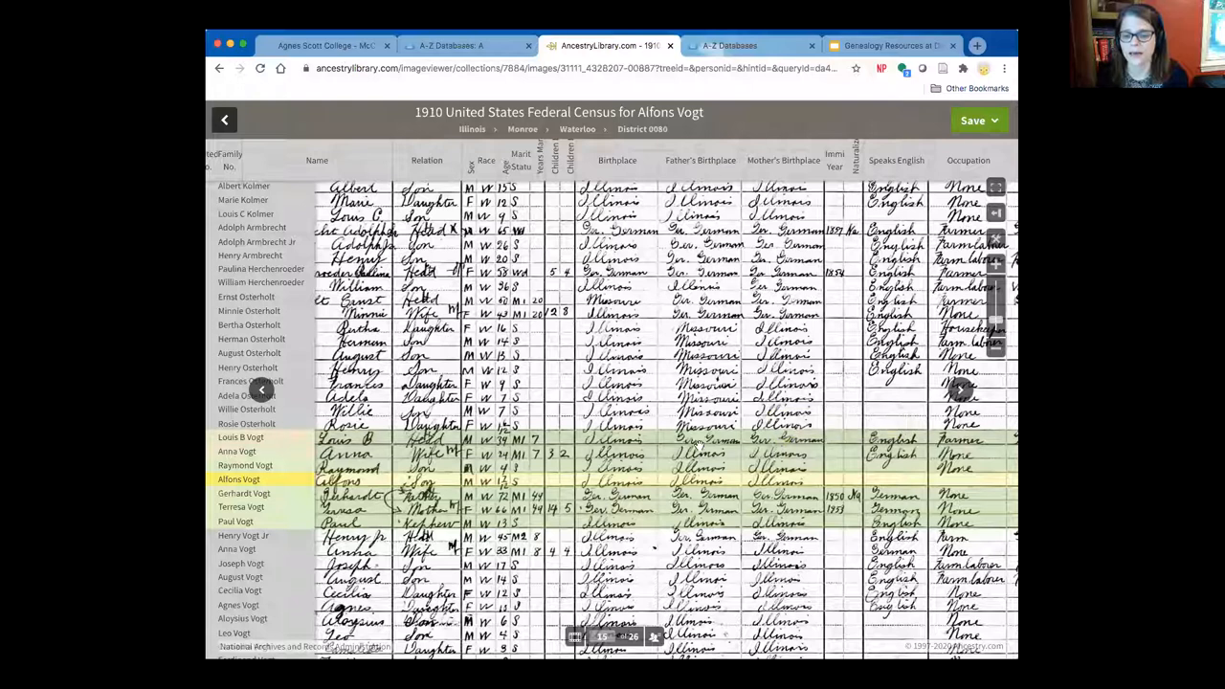
pyautogui.moveTo(703, 442)
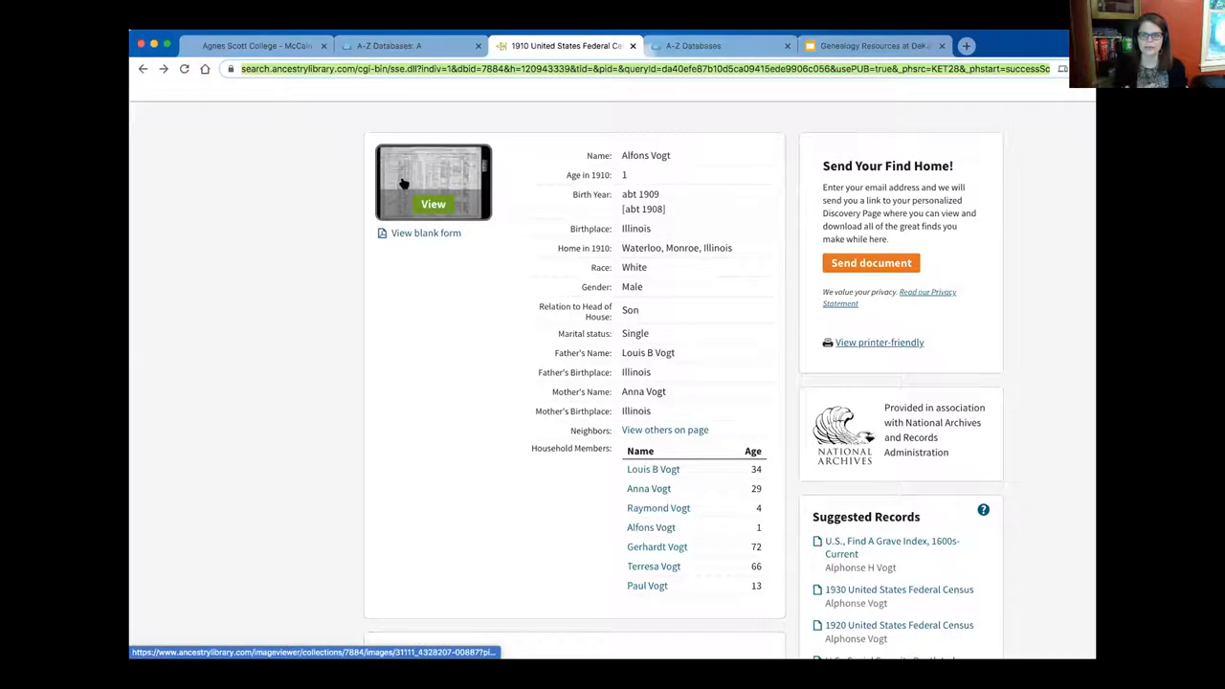
# Step: Return from the record page to Ancestry's blank main Search form
pyautogui.click(432, 182)
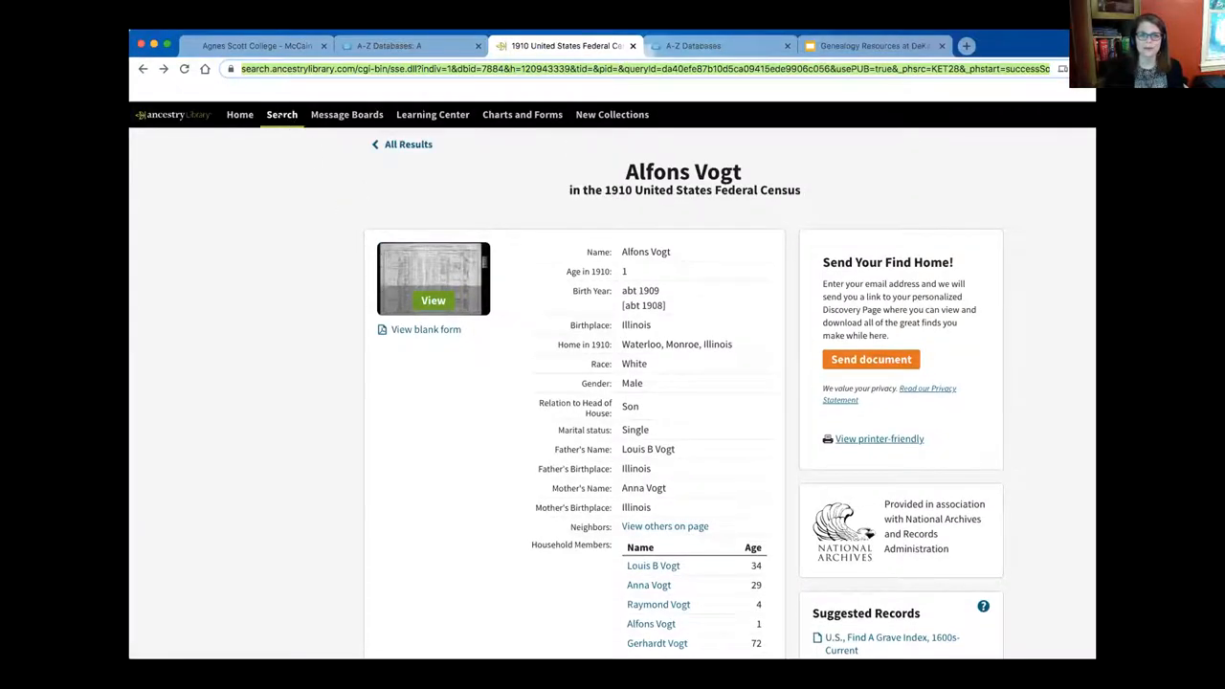
pyautogui.click(282, 114)
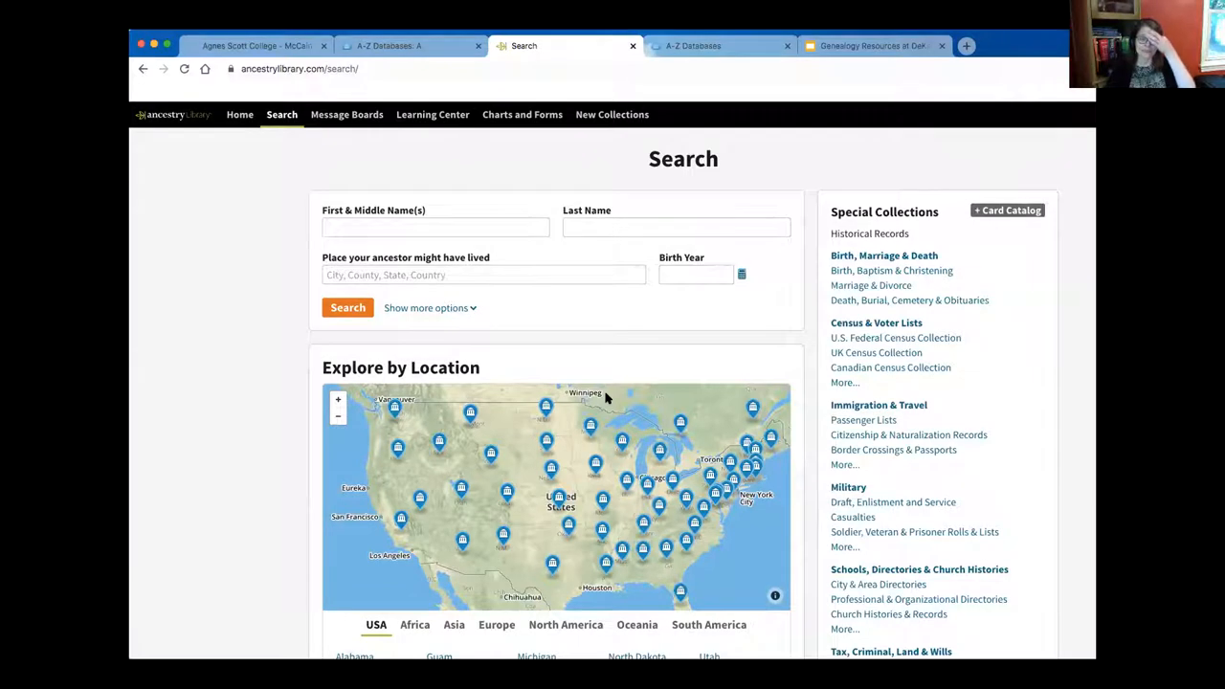
pyautogui.moveTo(435, 225)
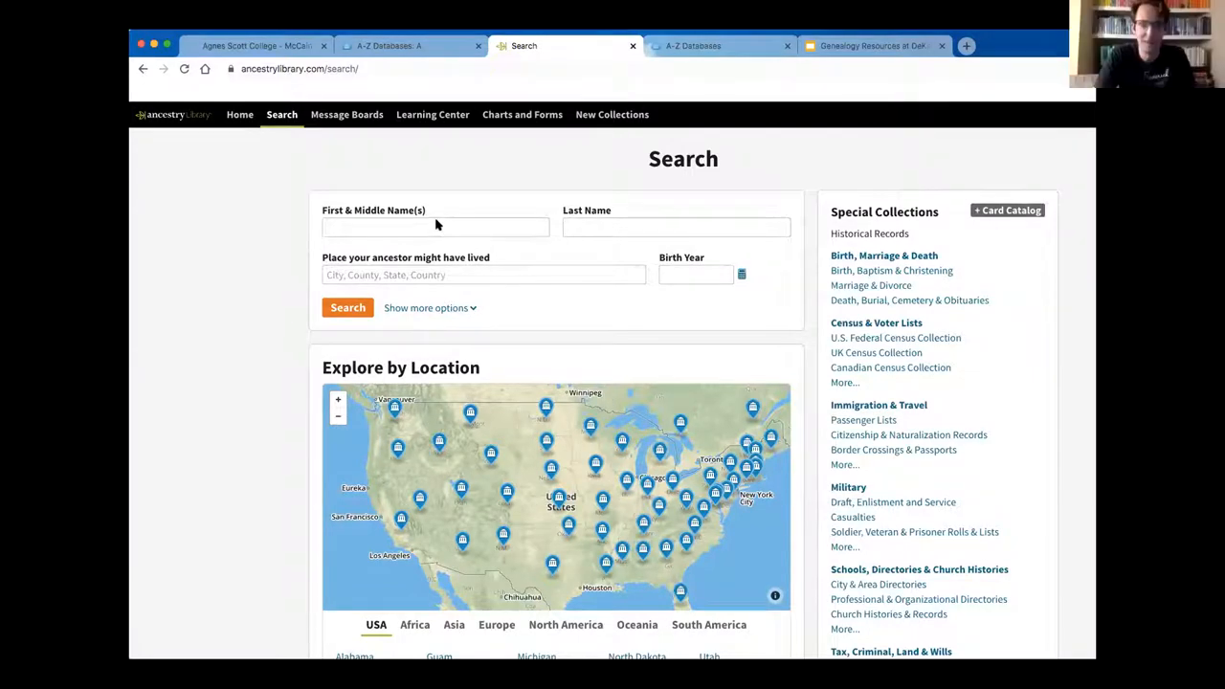
pyautogui.click(436, 227)
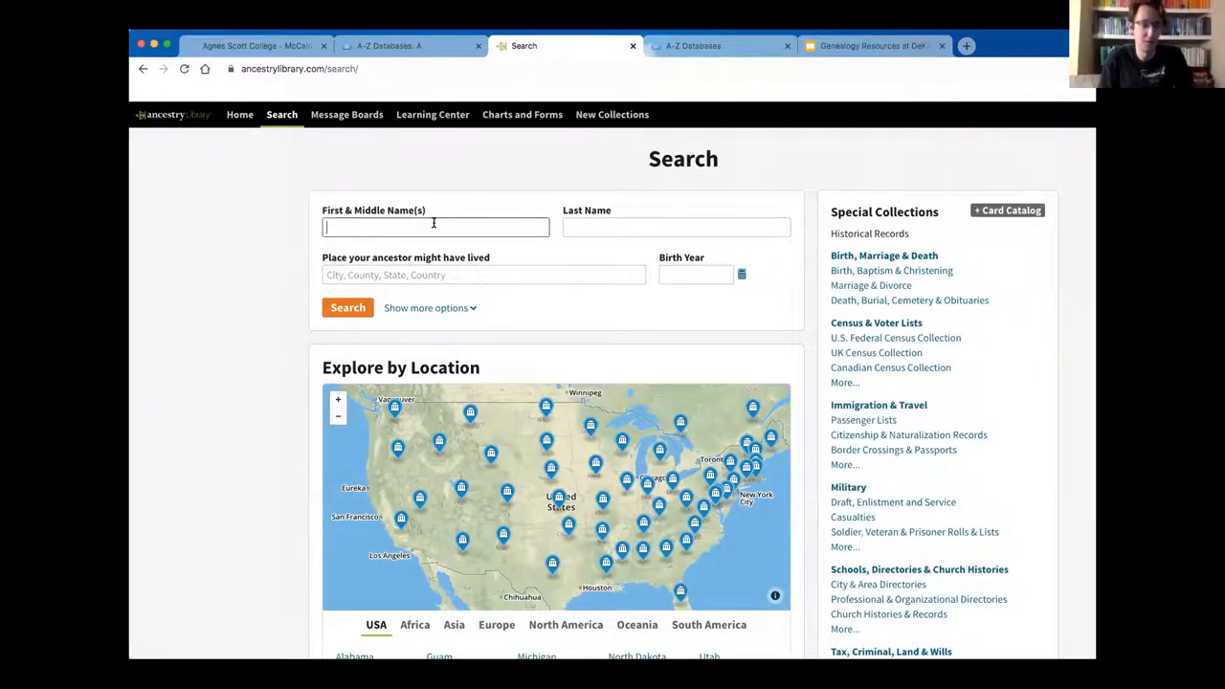
pyautogui.moveTo(435, 227)
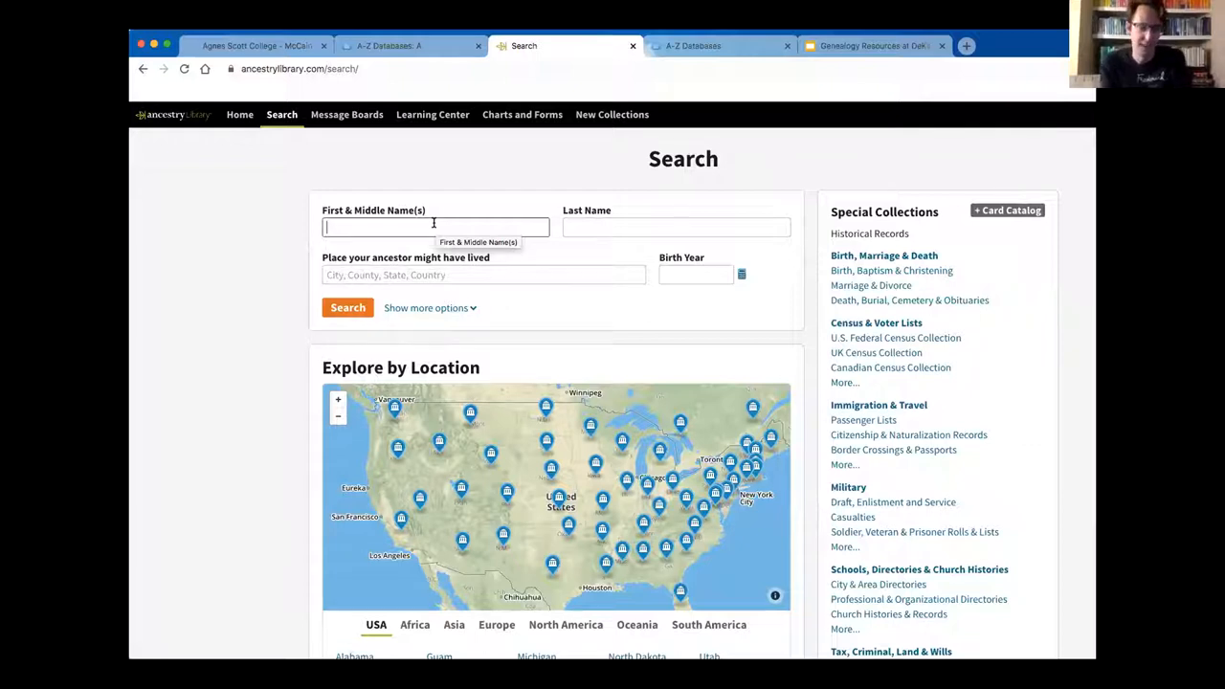
pyautogui.moveTo(232, 630)
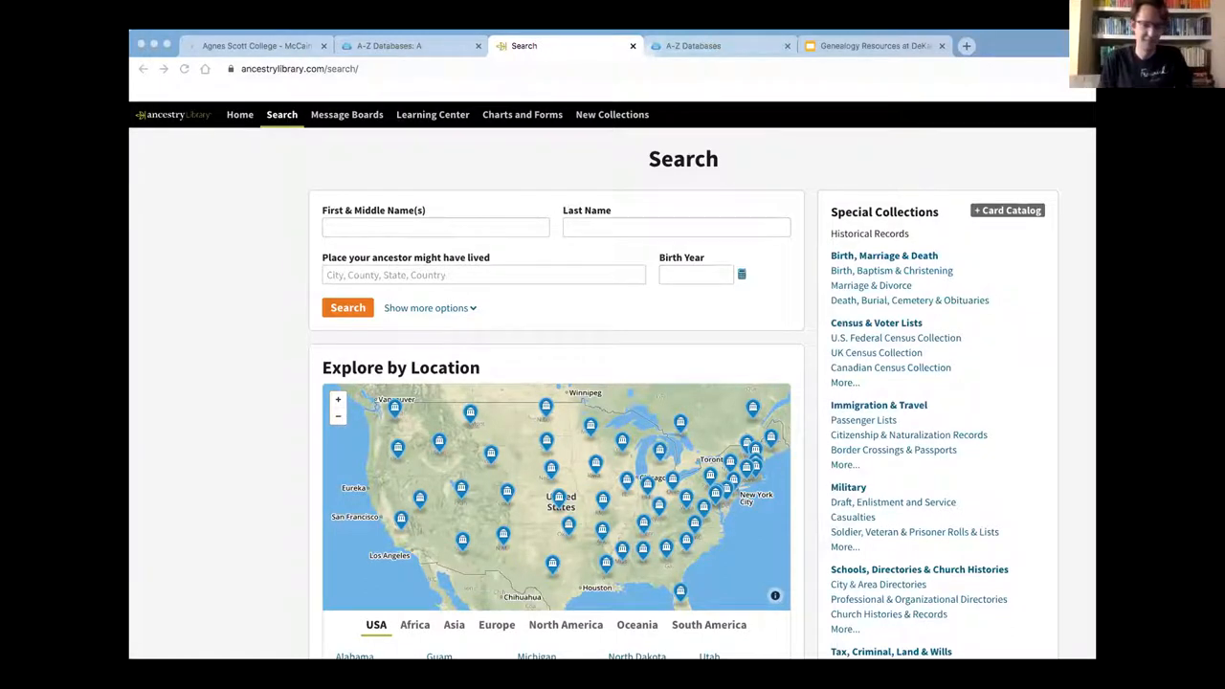
pyautogui.moveTo(148, 528)
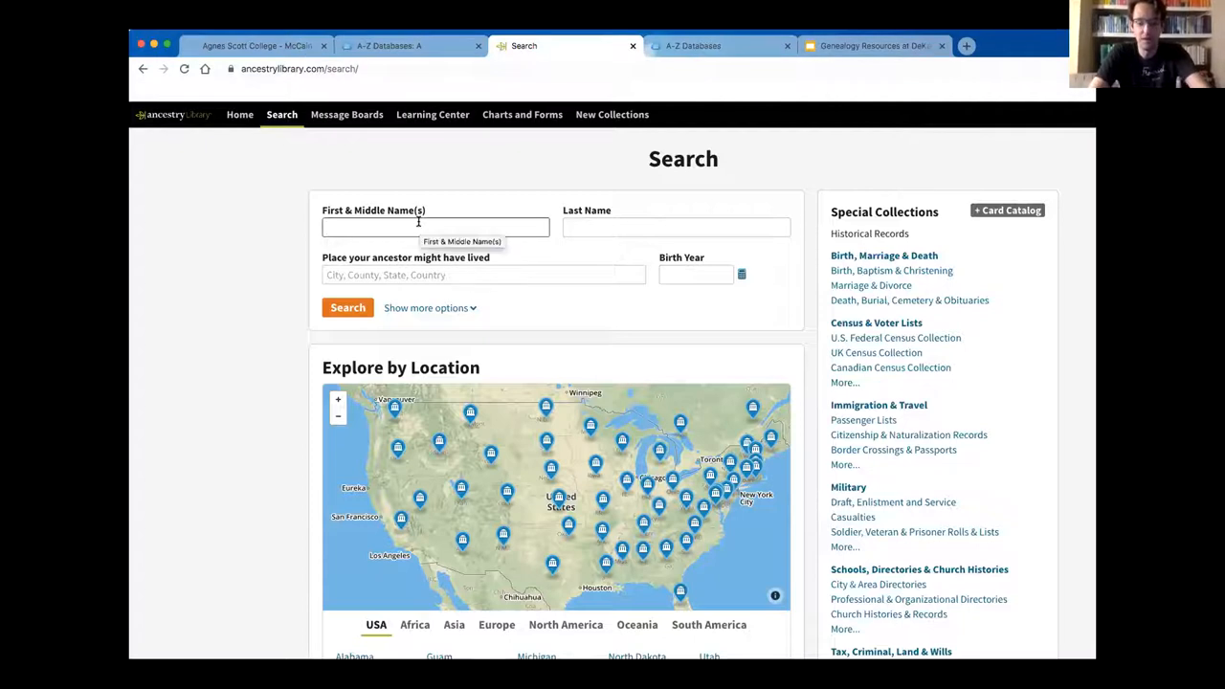
pyautogui.write('Wilma')
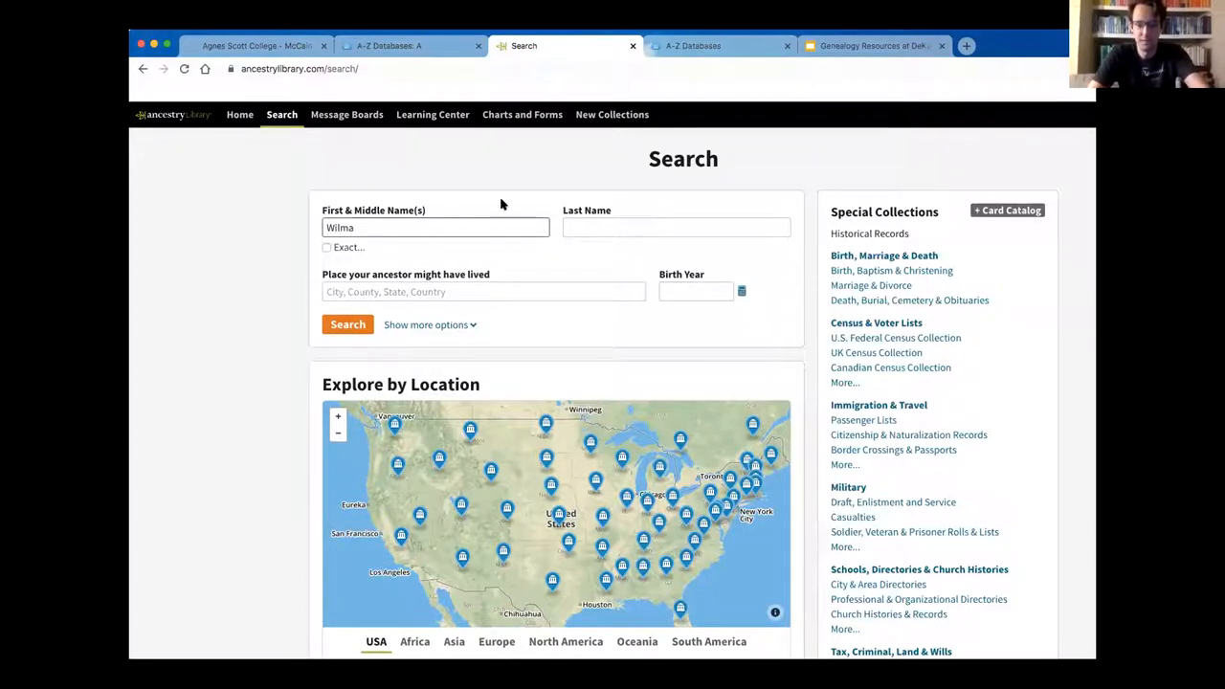
pyautogui.click(676, 227)
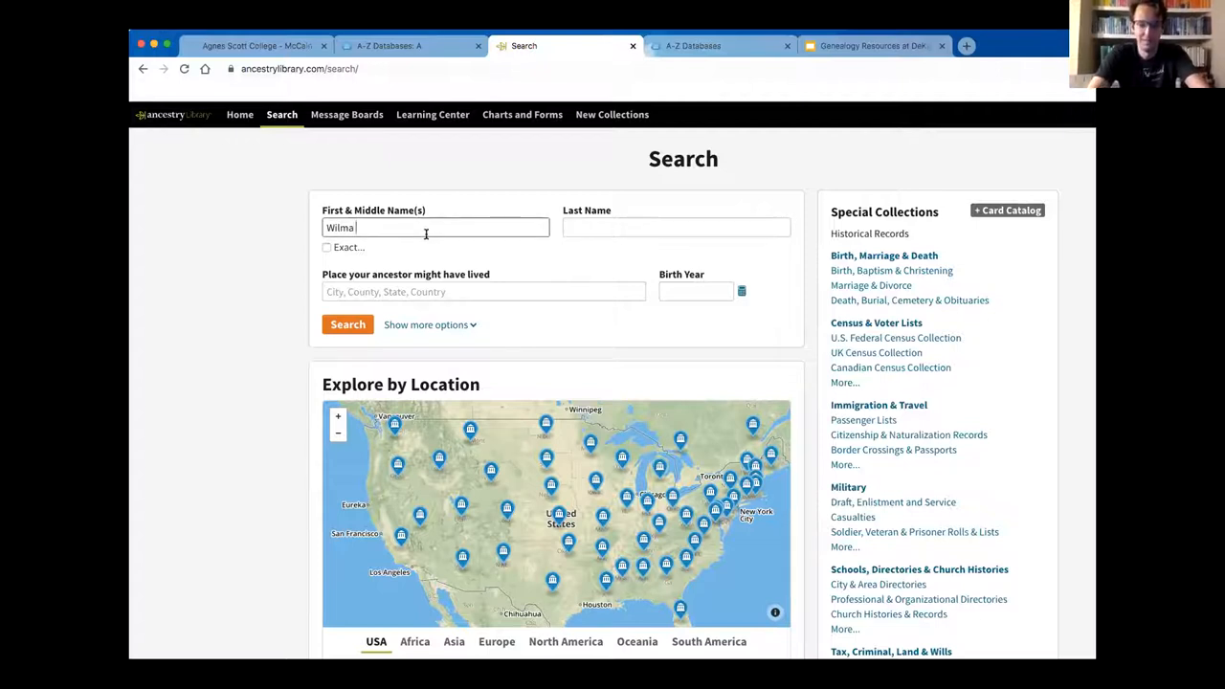
pyautogui.write('B')
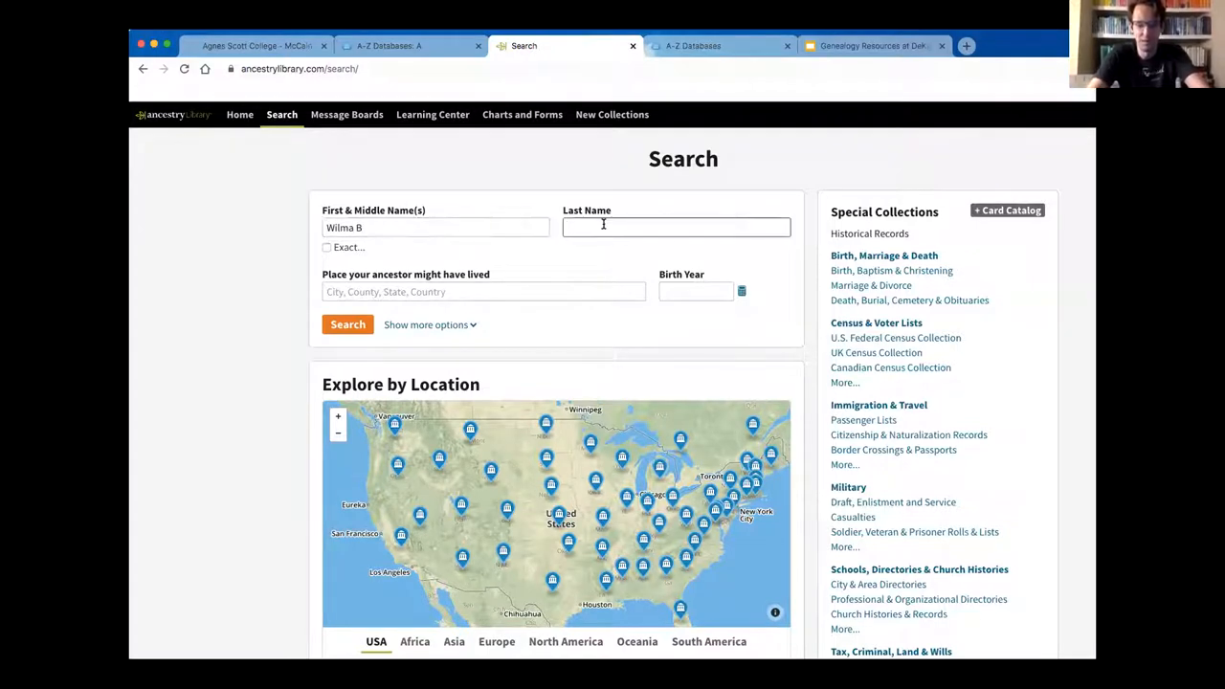
pyautogui.write('Eugster')
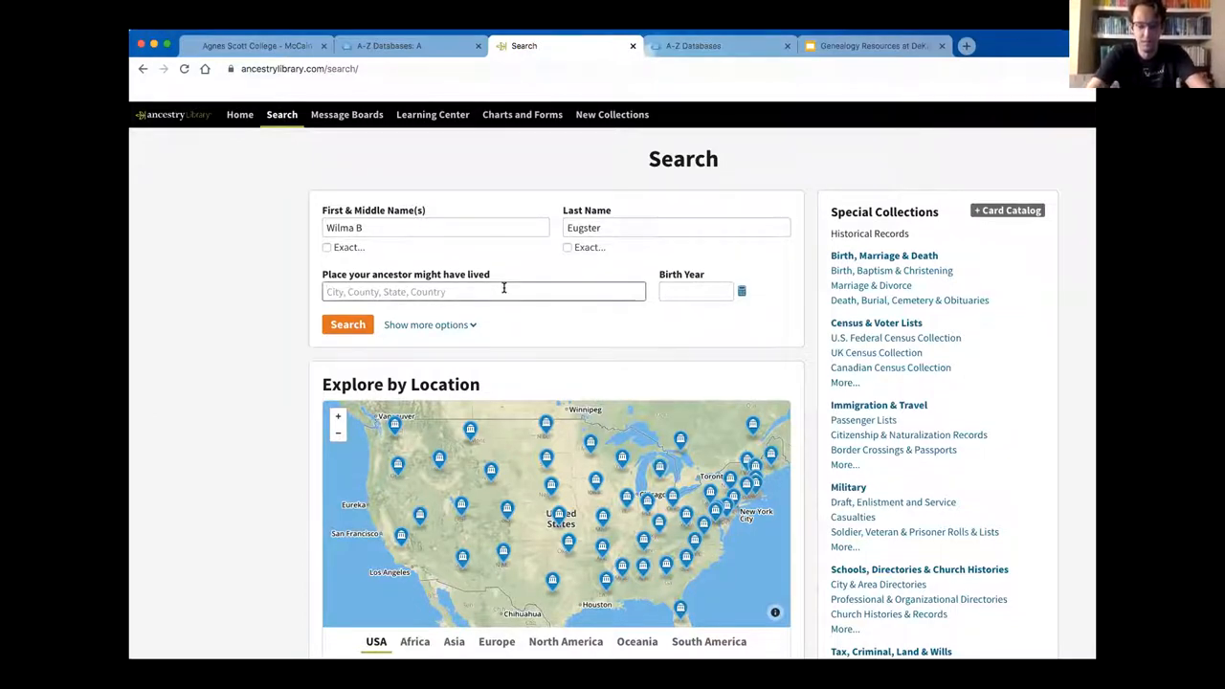
# Step: Set the residence to Madison, Dane, Wisconsin, USA and run the search
pyautogui.write('Madison')
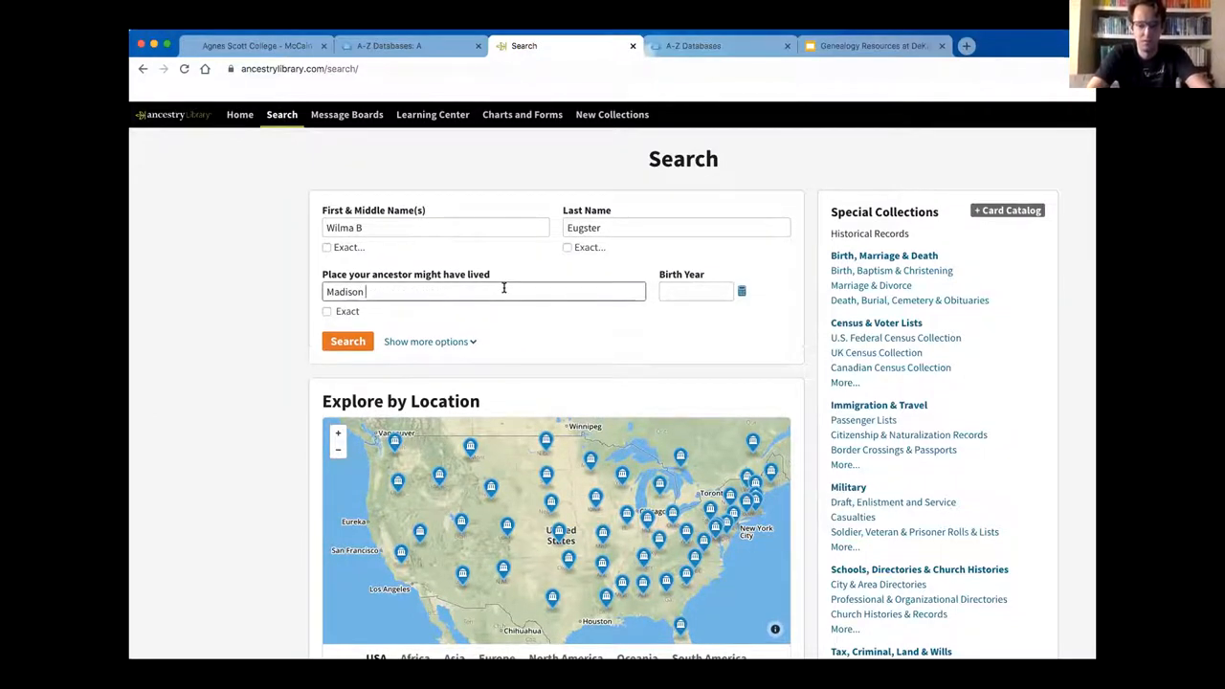
pyautogui.write('Wis')
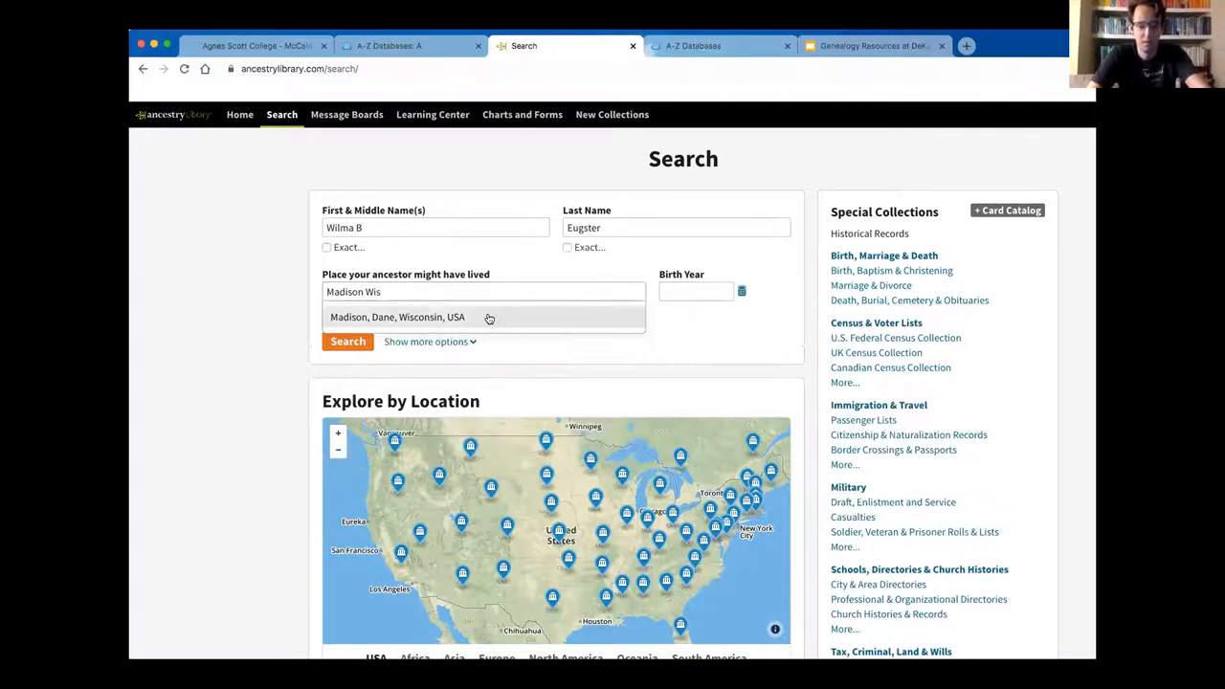
pyautogui.click(397, 317)
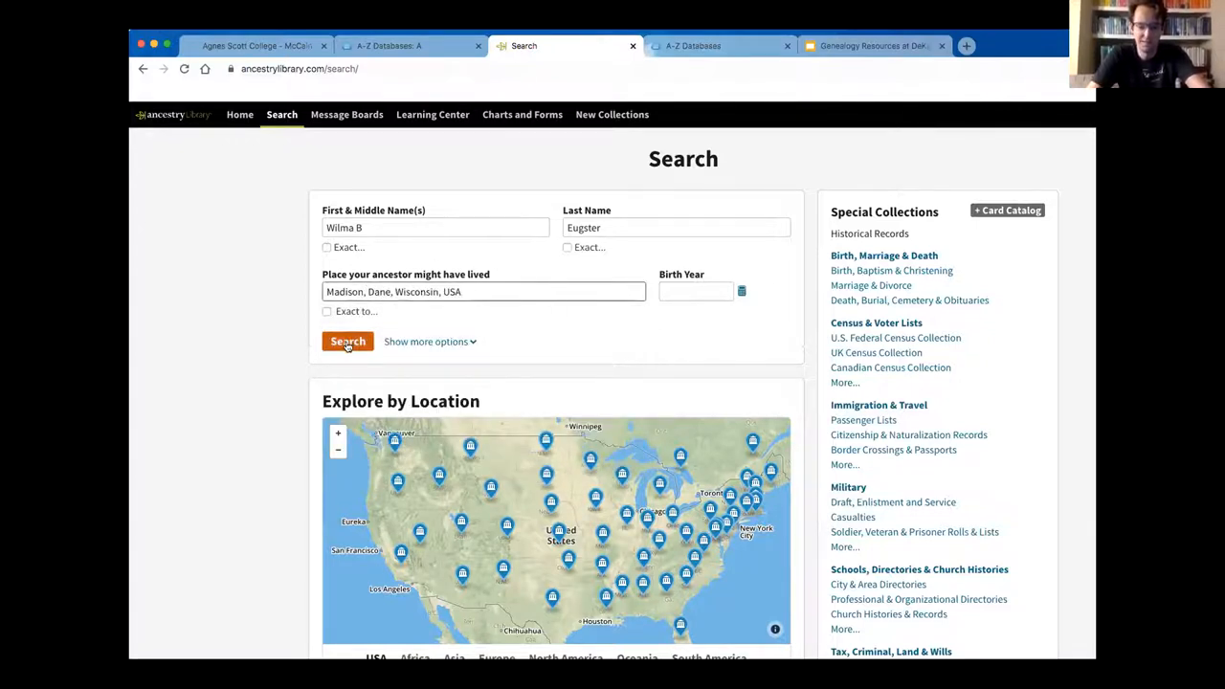
pyautogui.click(347, 341)
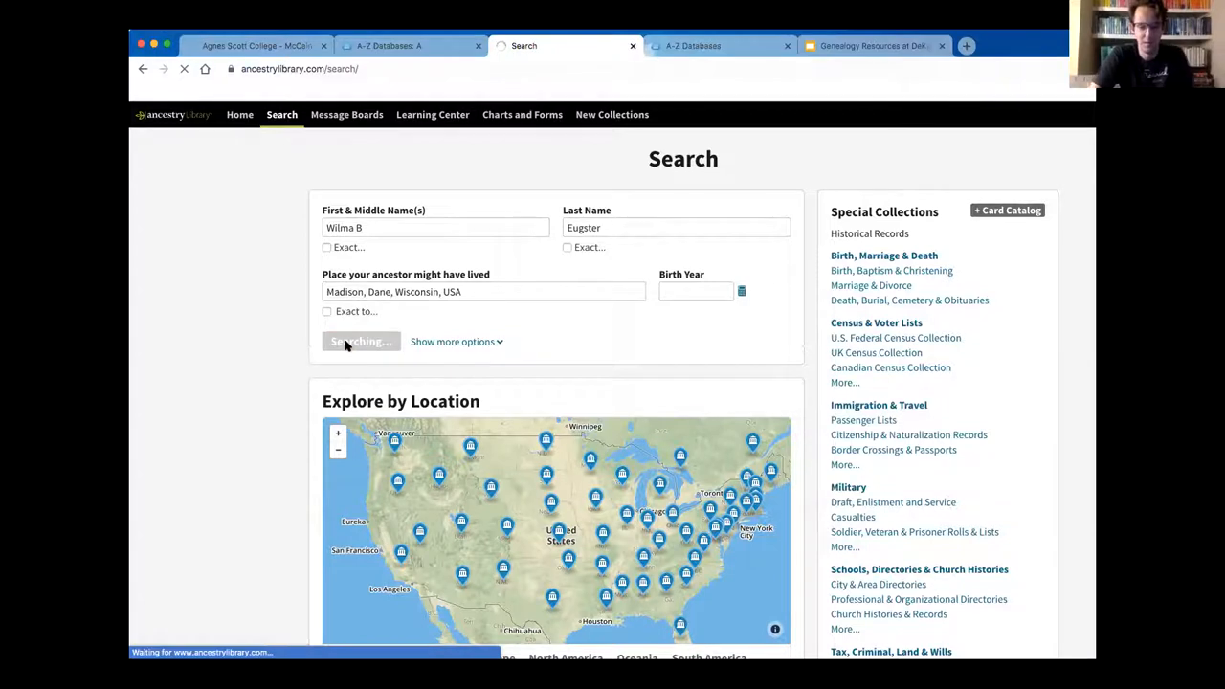
# Step: Open the 1950 U.S. School Yearbooks result and view the scanned yearbook page
pyautogui.click(359, 342)
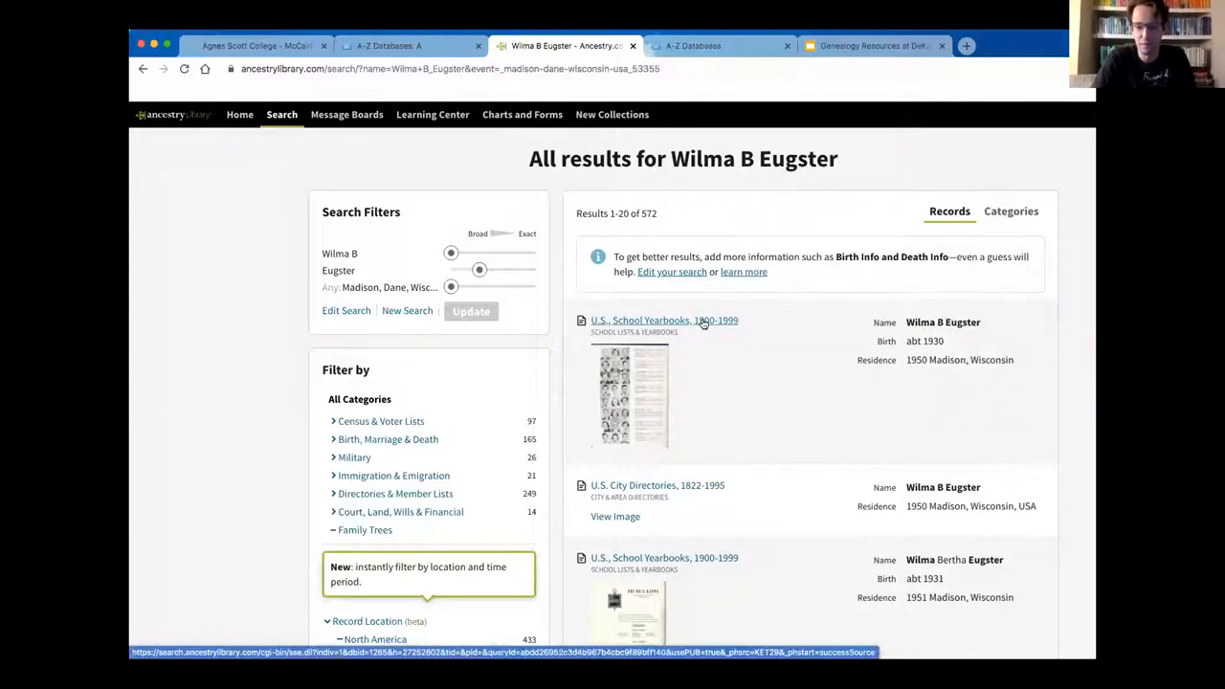
pyautogui.click(664, 321)
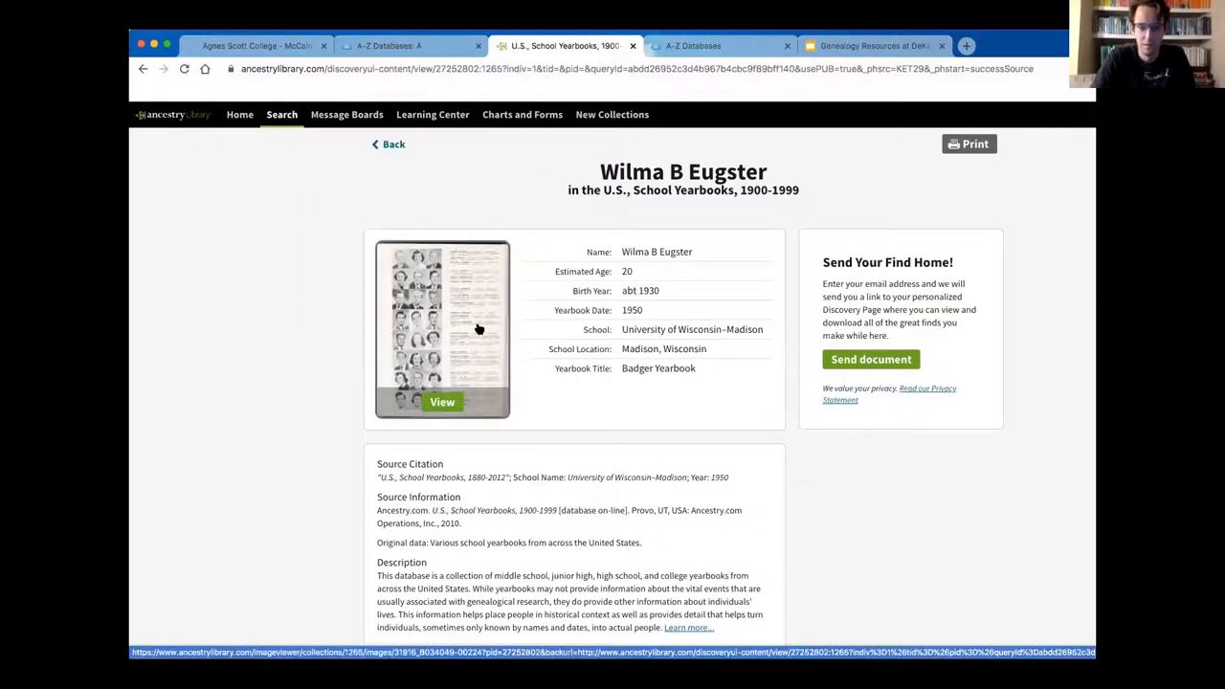
pyautogui.click(442, 402)
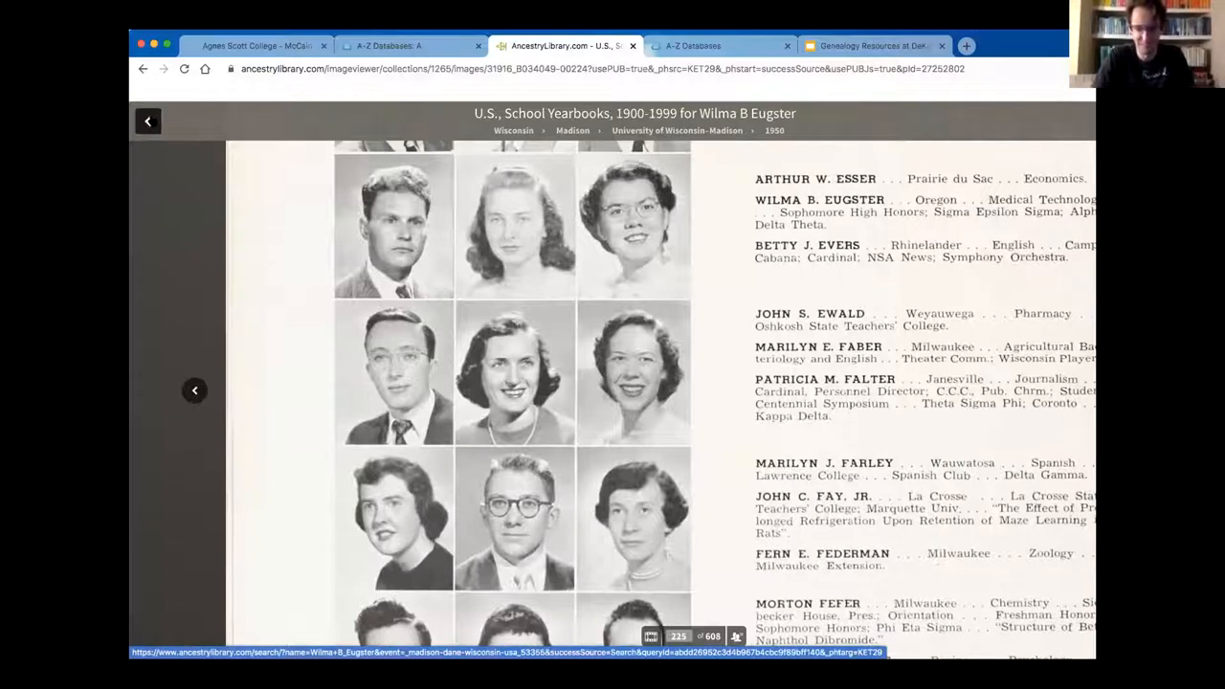
# Step: Go back to the 572 results and scroll to her 1950 Madison city directory entry
pyautogui.click(148, 121)
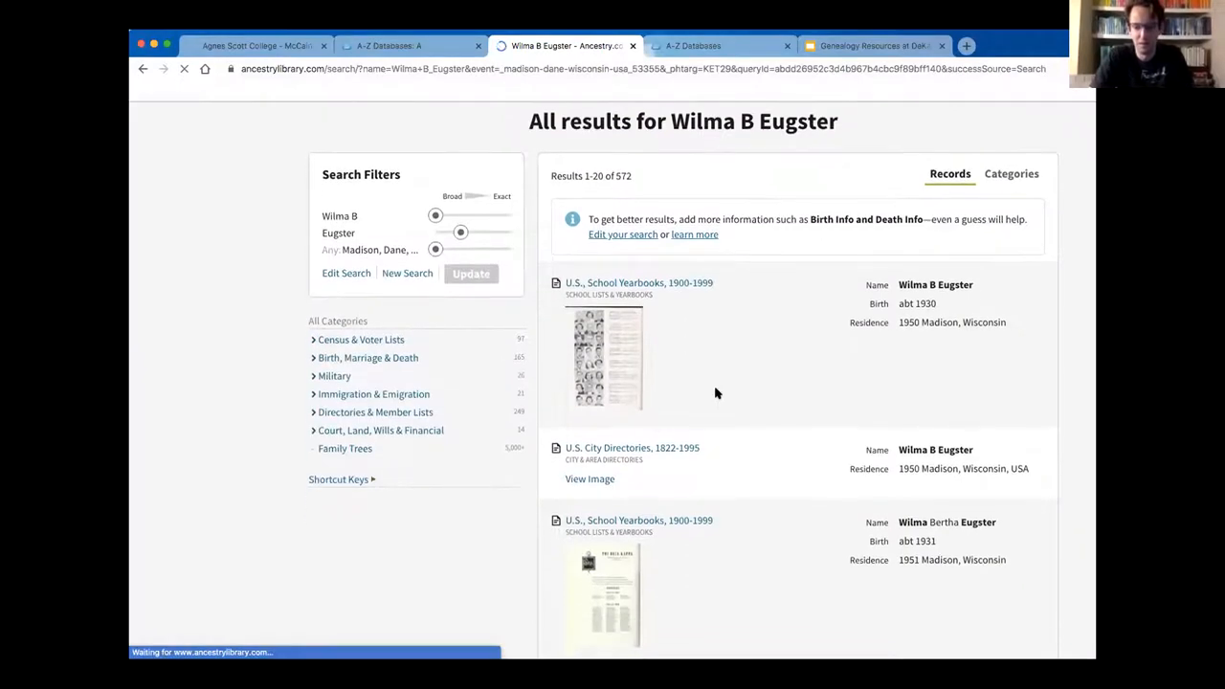
pyautogui.scroll(-3)
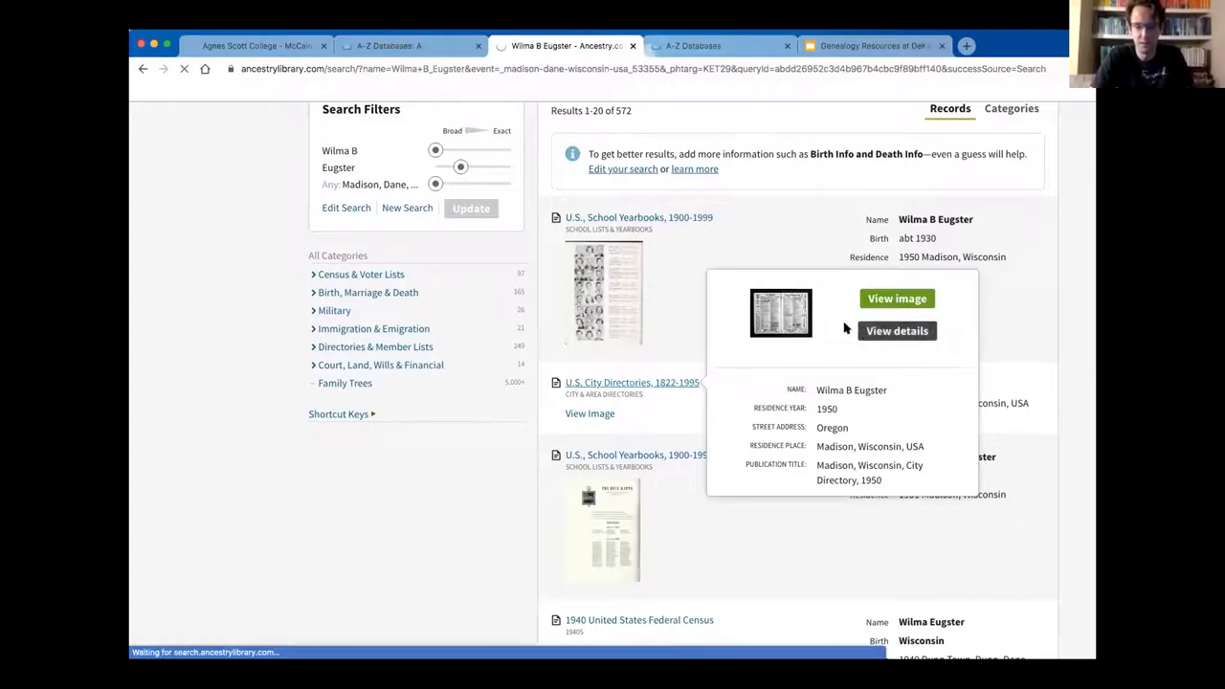
pyautogui.click(896, 330)
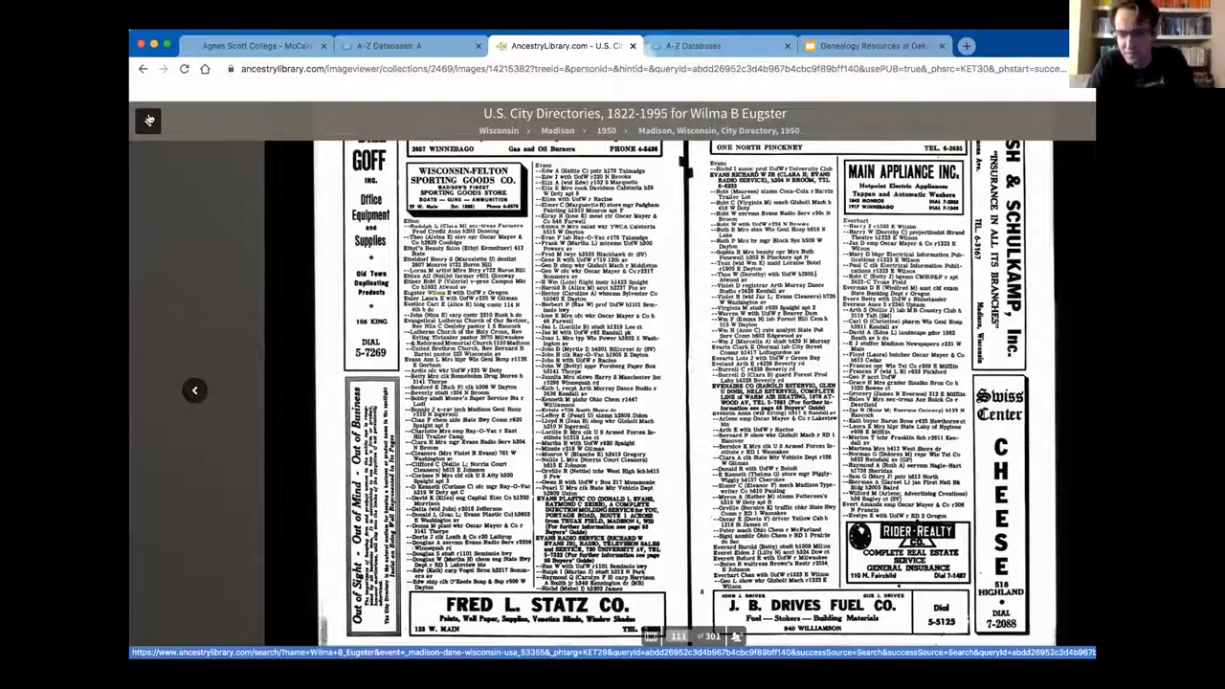
pyautogui.click(148, 120)
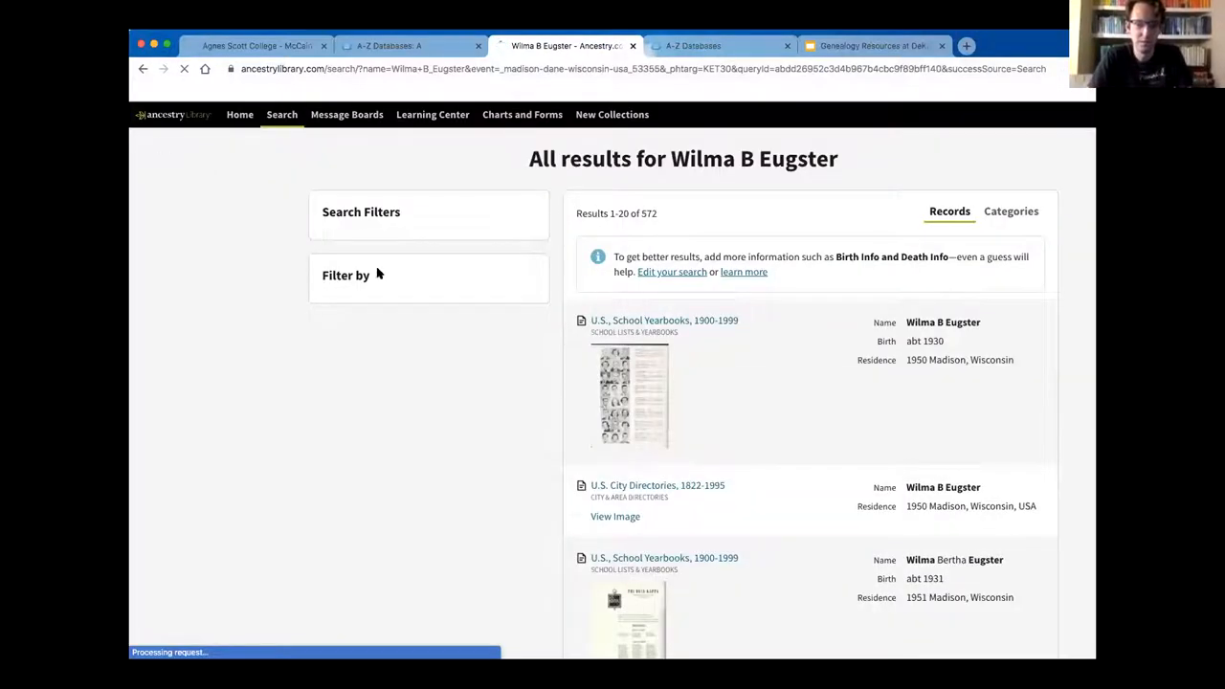
pyautogui.scroll(-3)
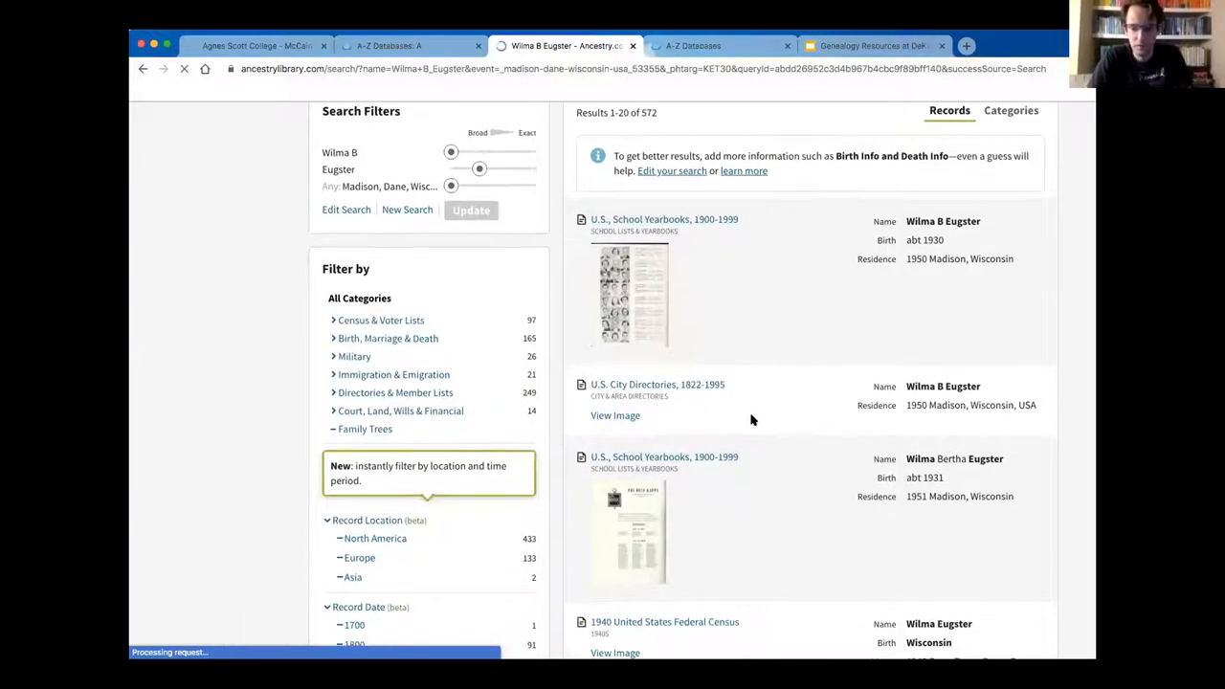
pyautogui.scroll(-3)
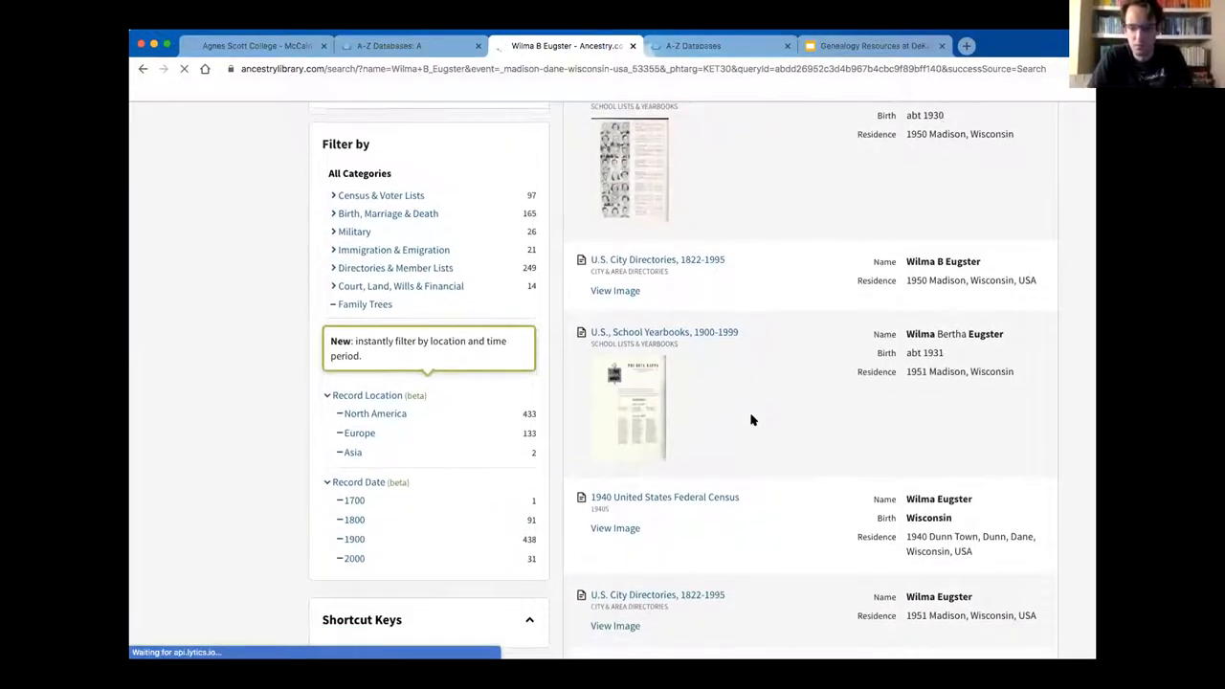
pyautogui.click(628, 407)
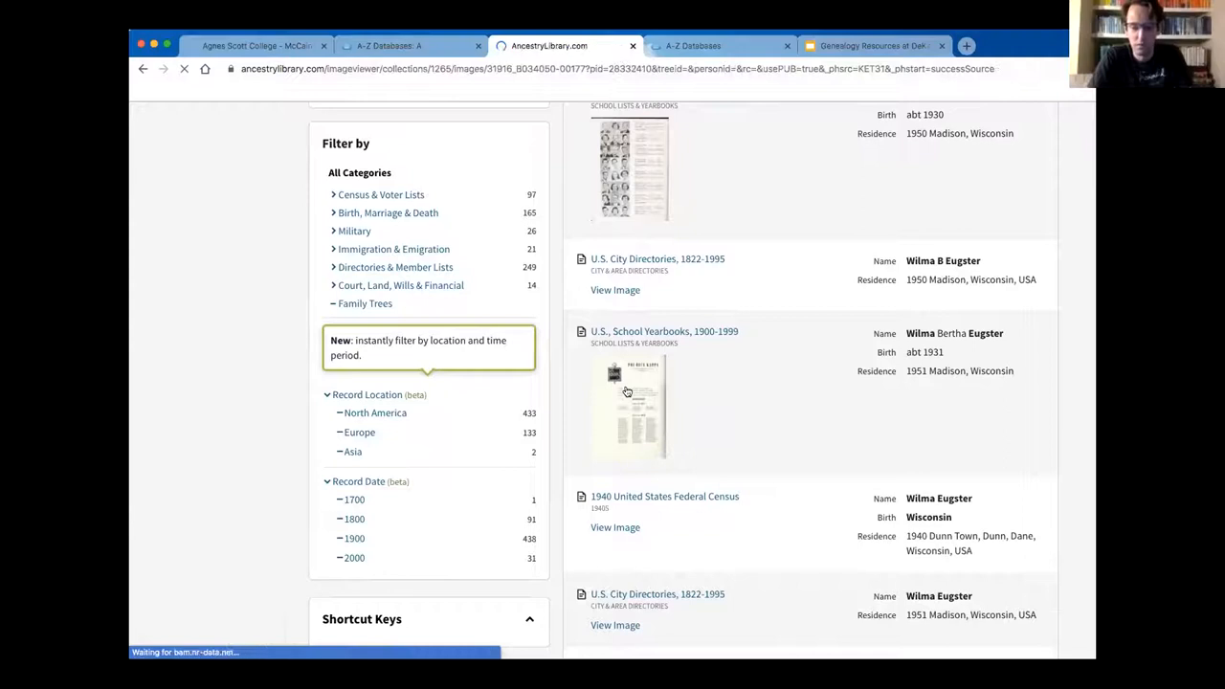
pyautogui.click(628, 406)
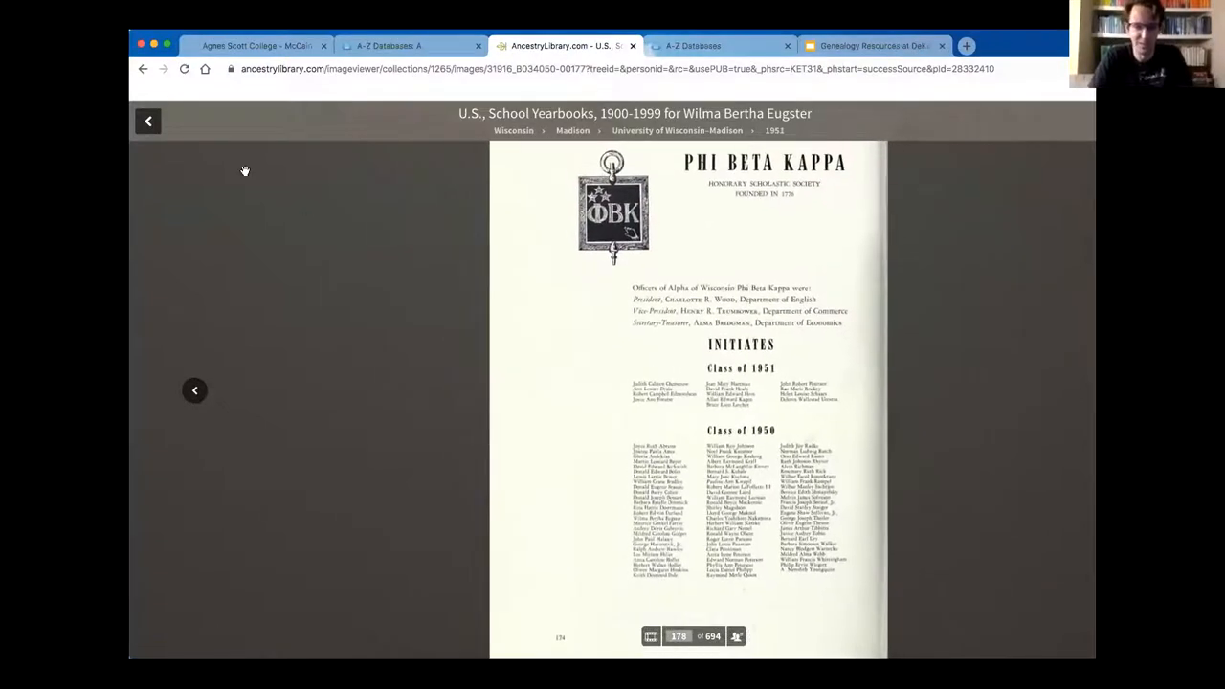
pyautogui.click(148, 121)
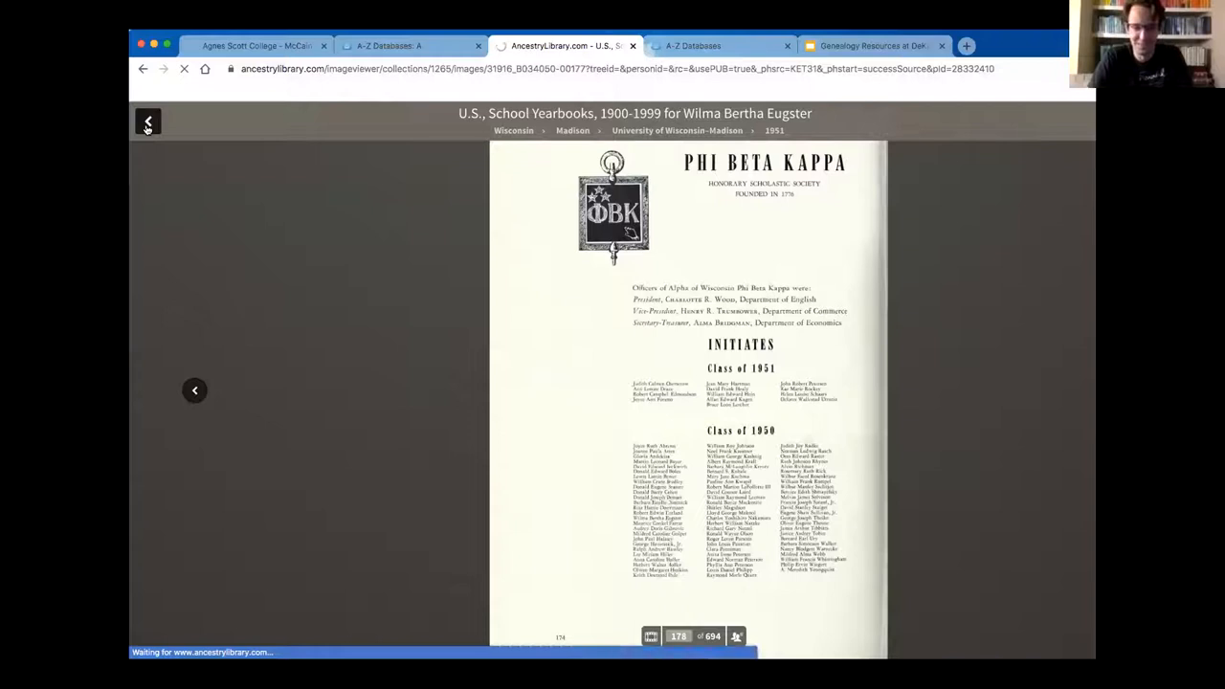
pyautogui.click(148, 122)
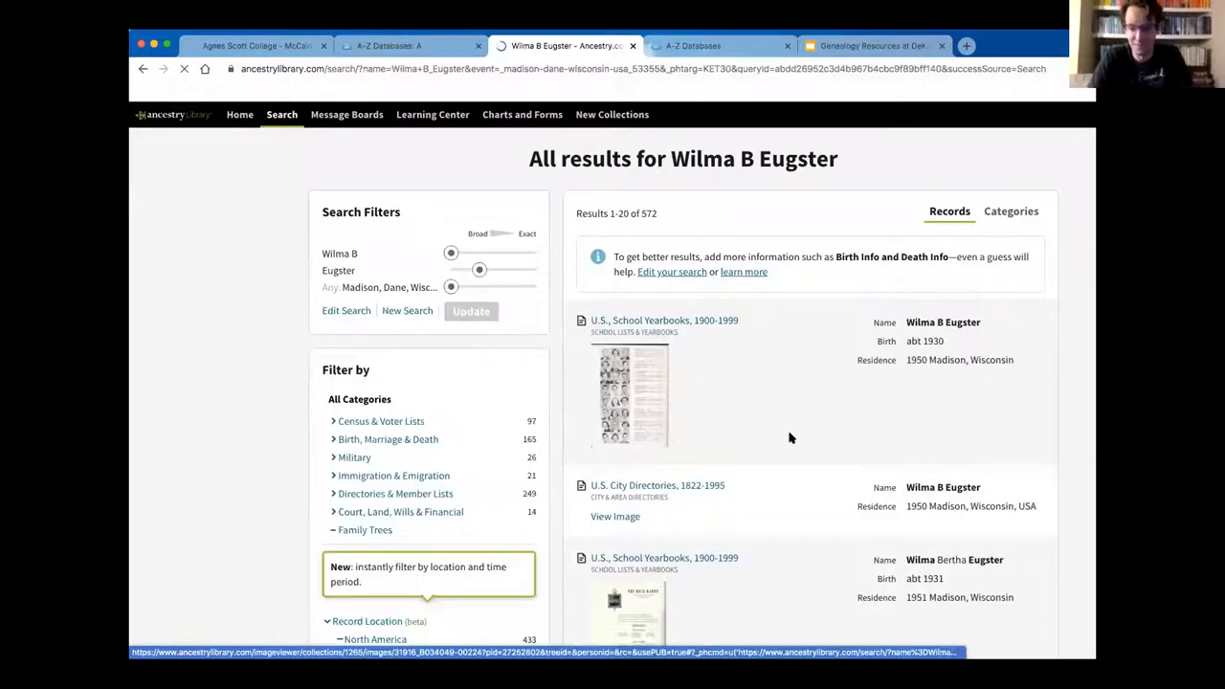
pyautogui.scroll(-3)
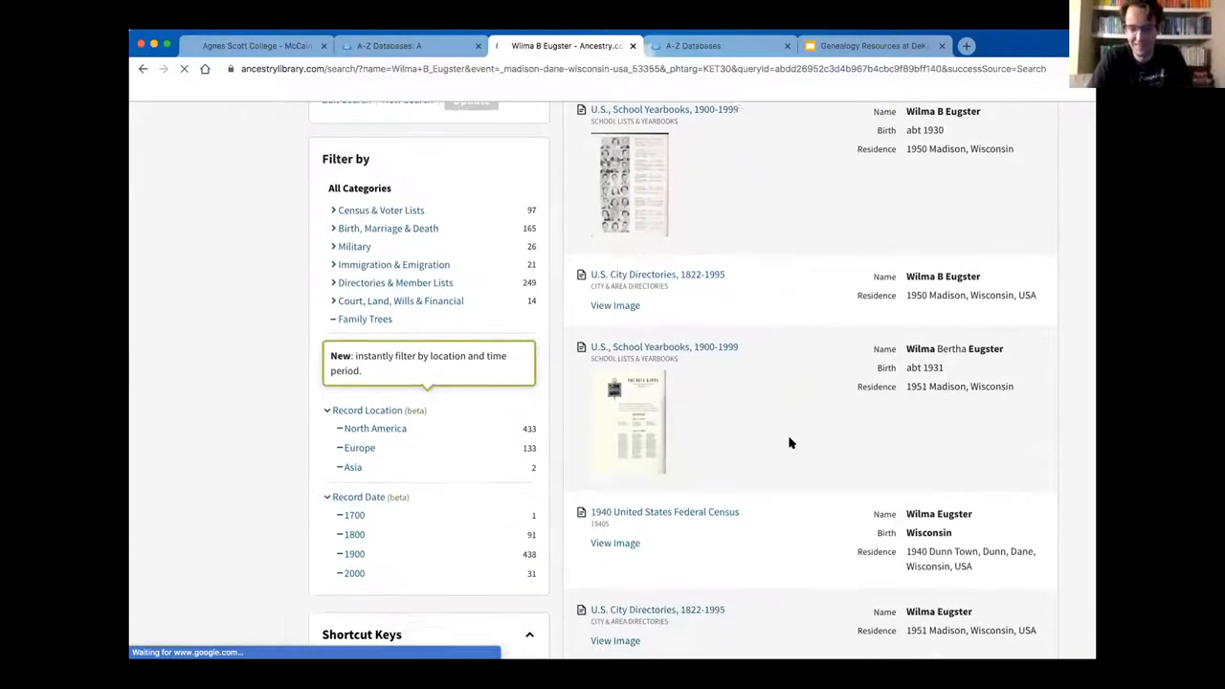
pyautogui.scroll(-3)
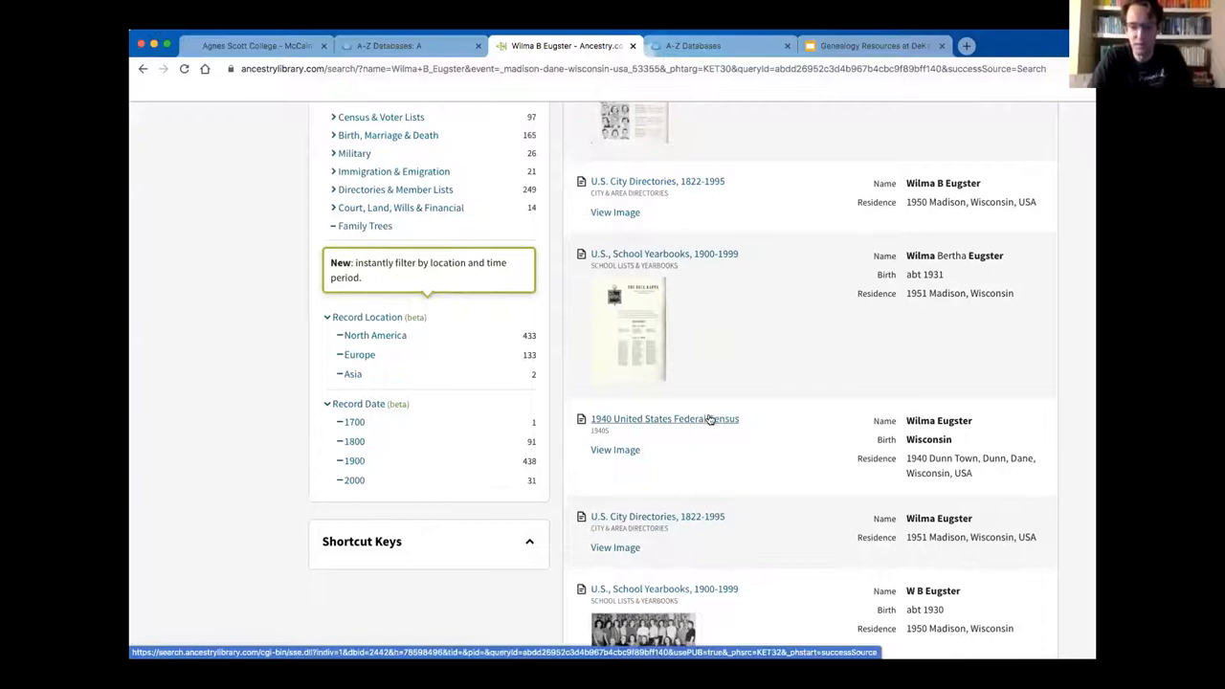
pyautogui.click(664, 419)
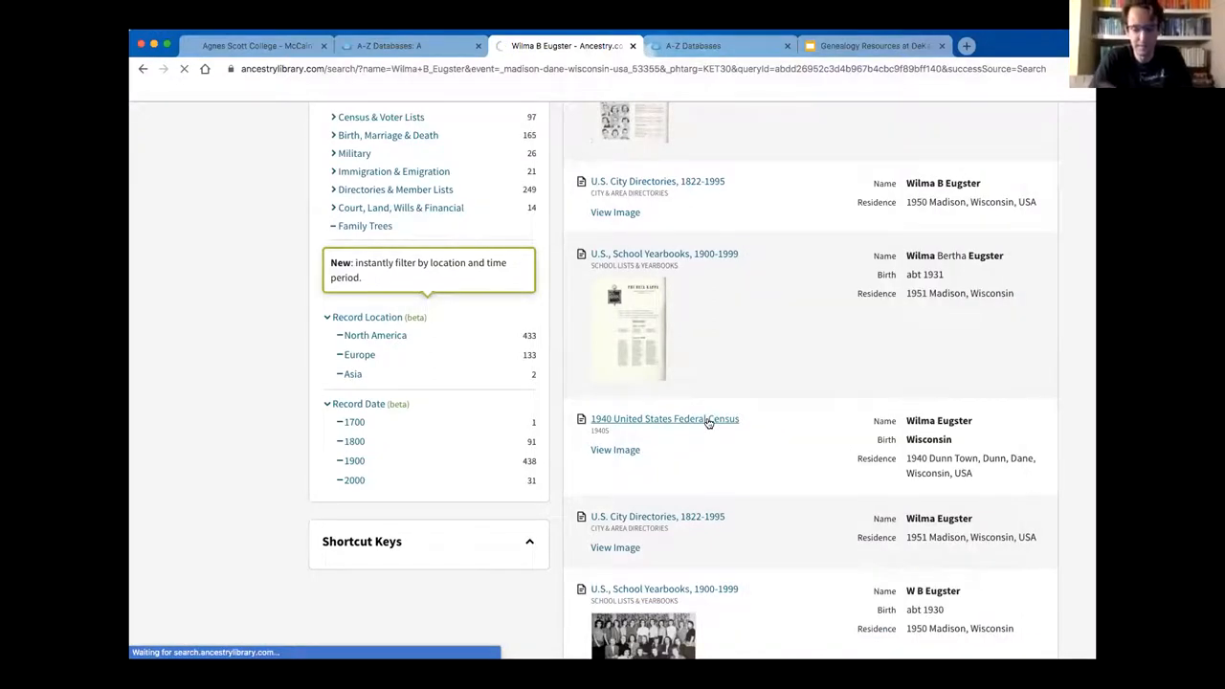
pyautogui.click(664, 418)
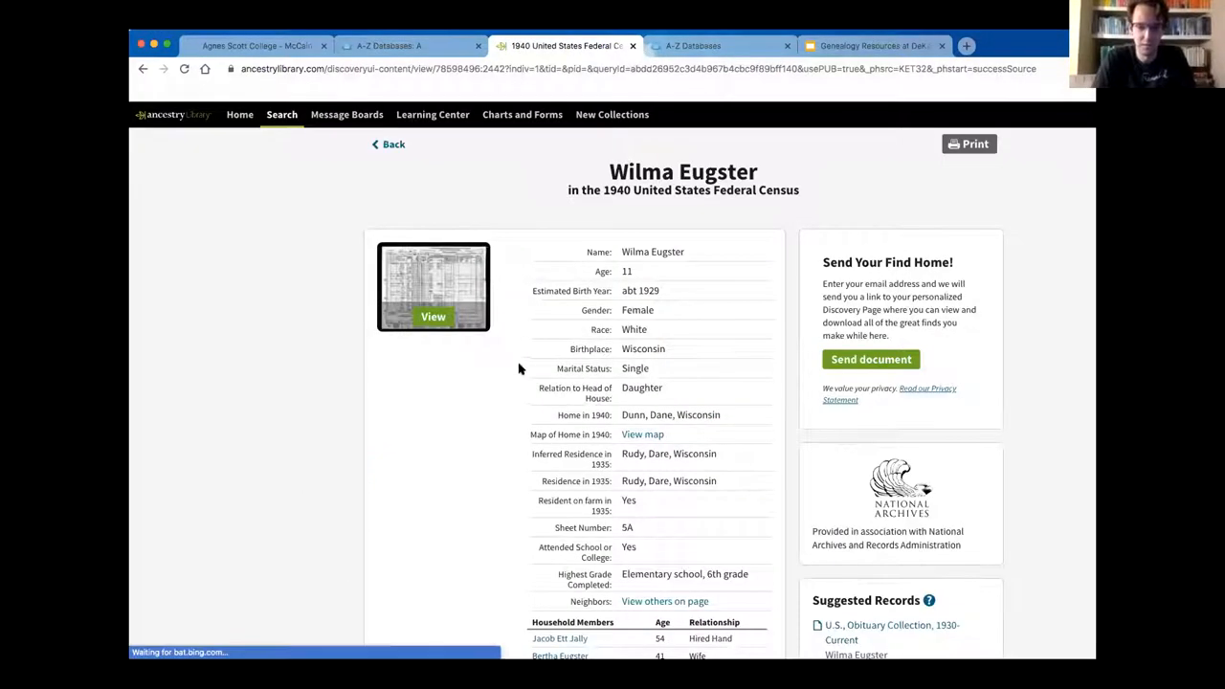
pyautogui.click(433, 316)
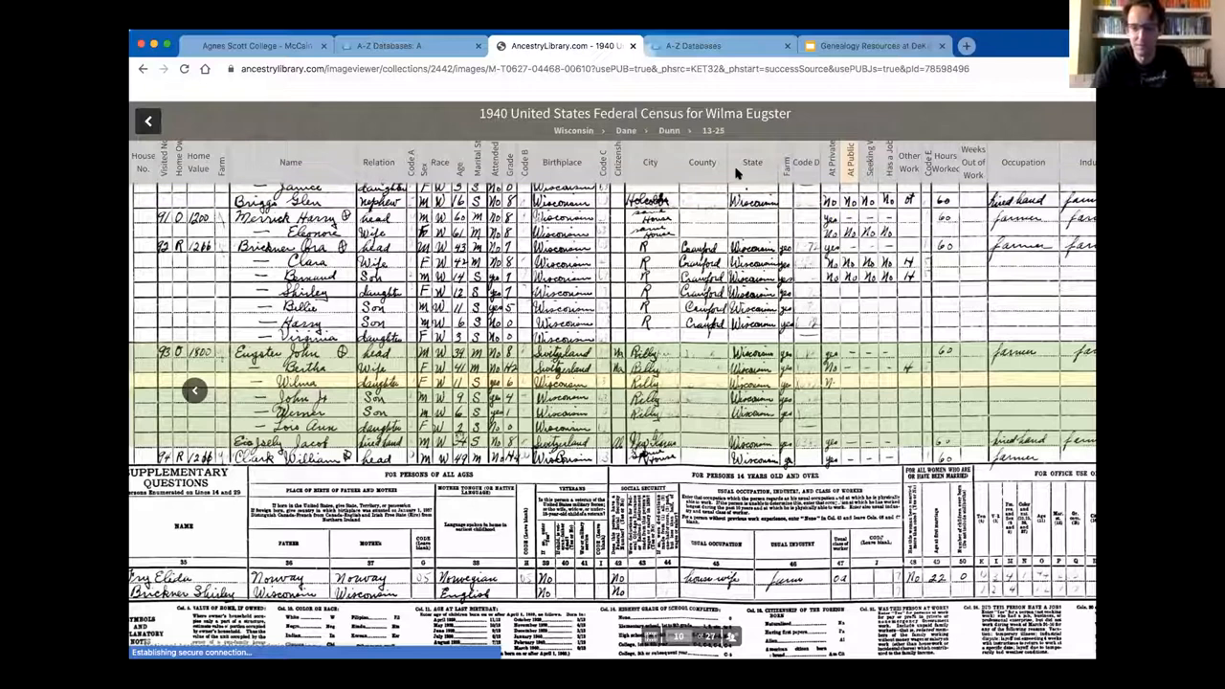
pyautogui.moveTo(752, 162)
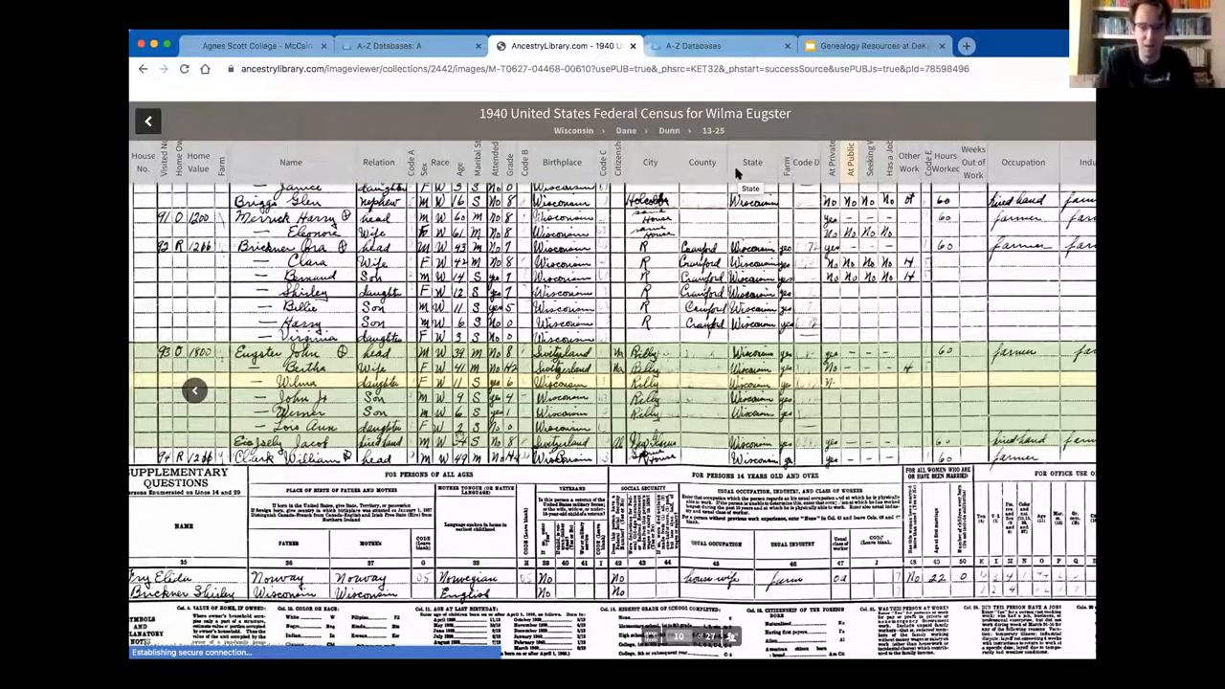
pyautogui.moveTo(494, 247)
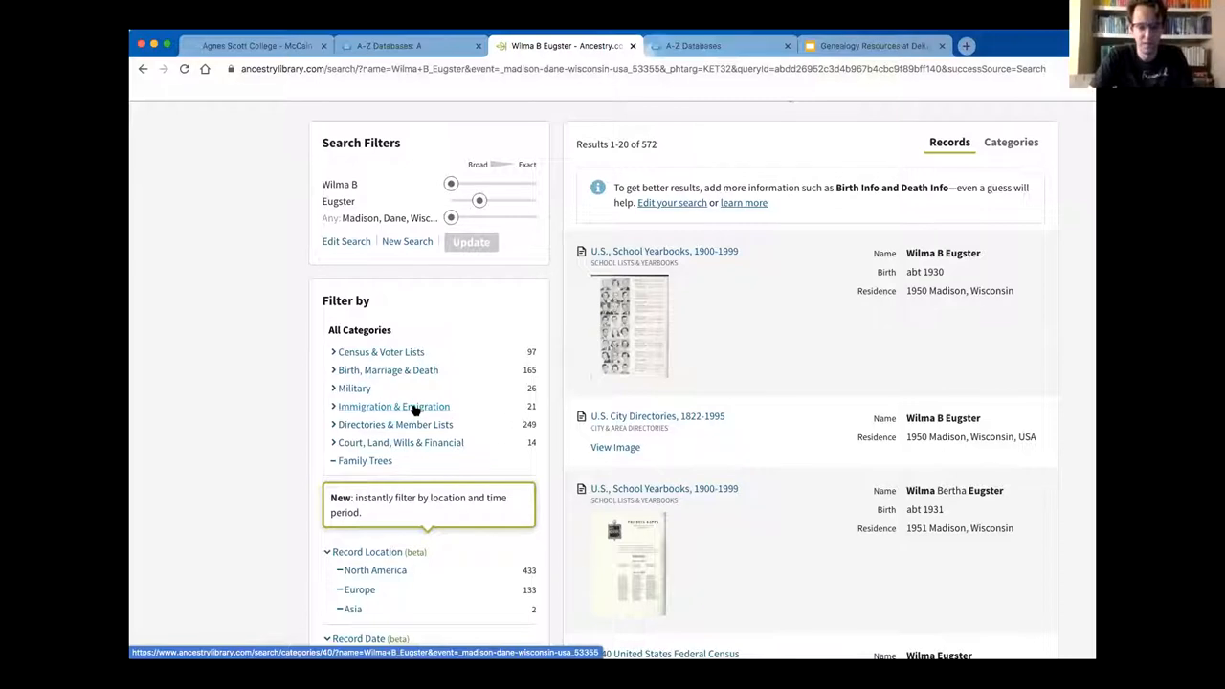
# Step: Filter to Immigration & Emigration, view Alma Eugster's 1920 passenger list, then return
pyautogui.click(394, 406)
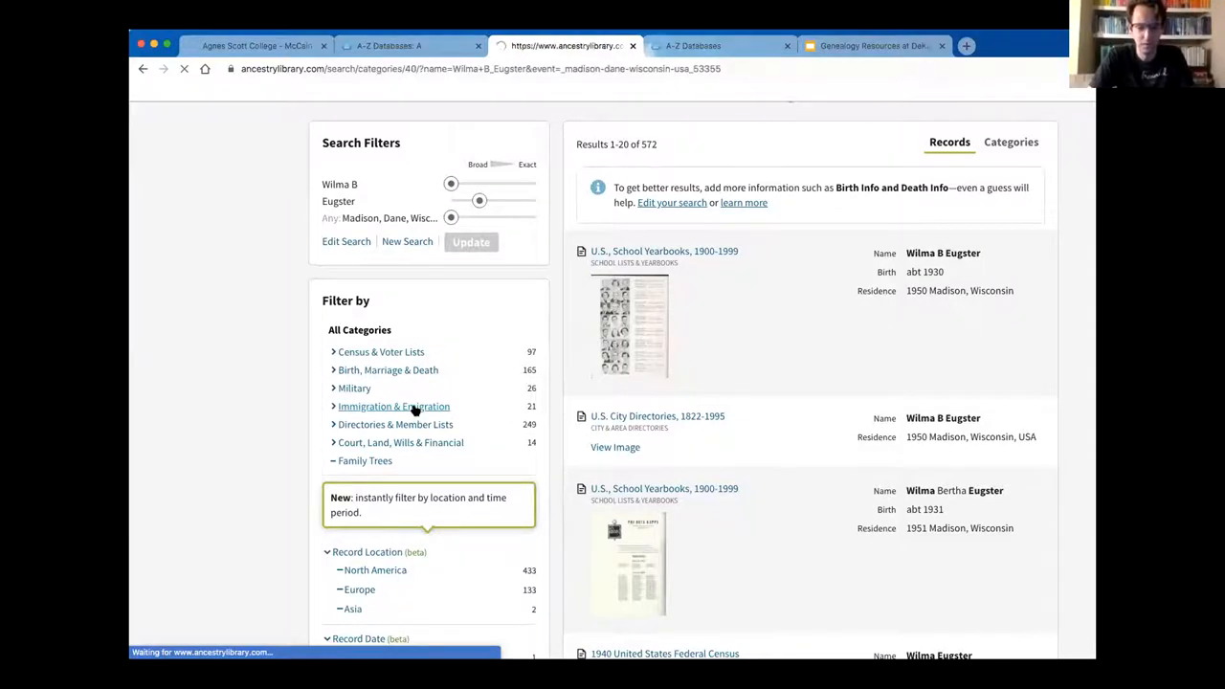
pyautogui.click(394, 406)
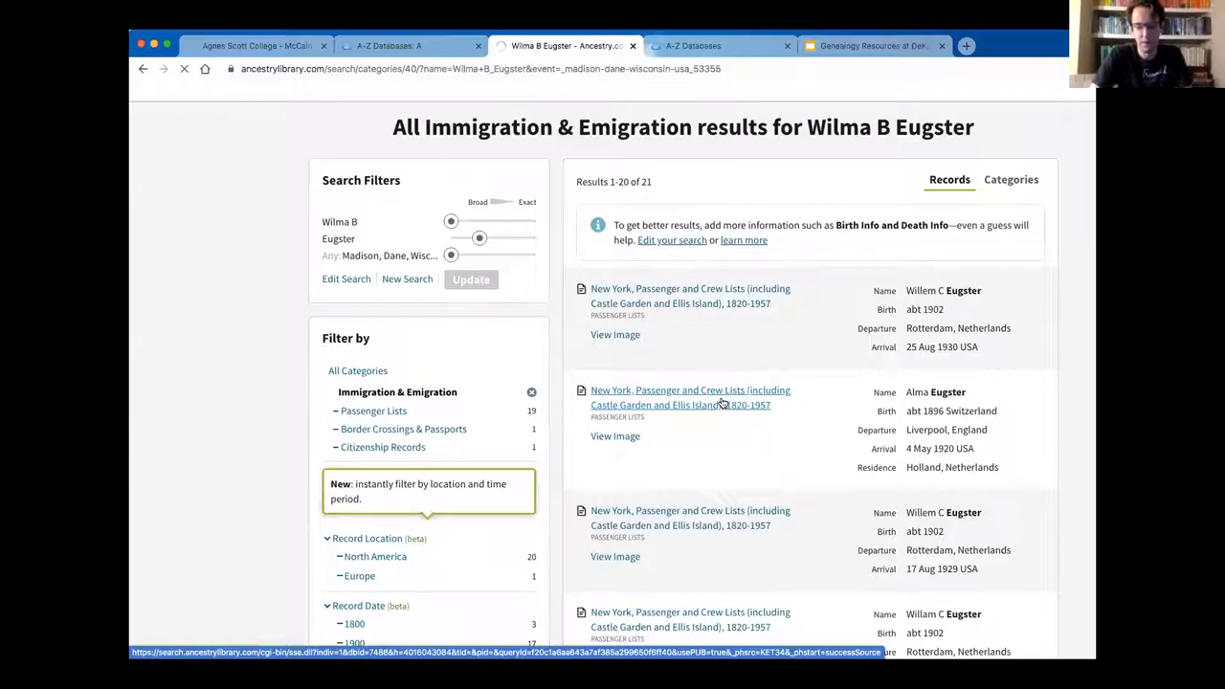
pyautogui.click(690, 397)
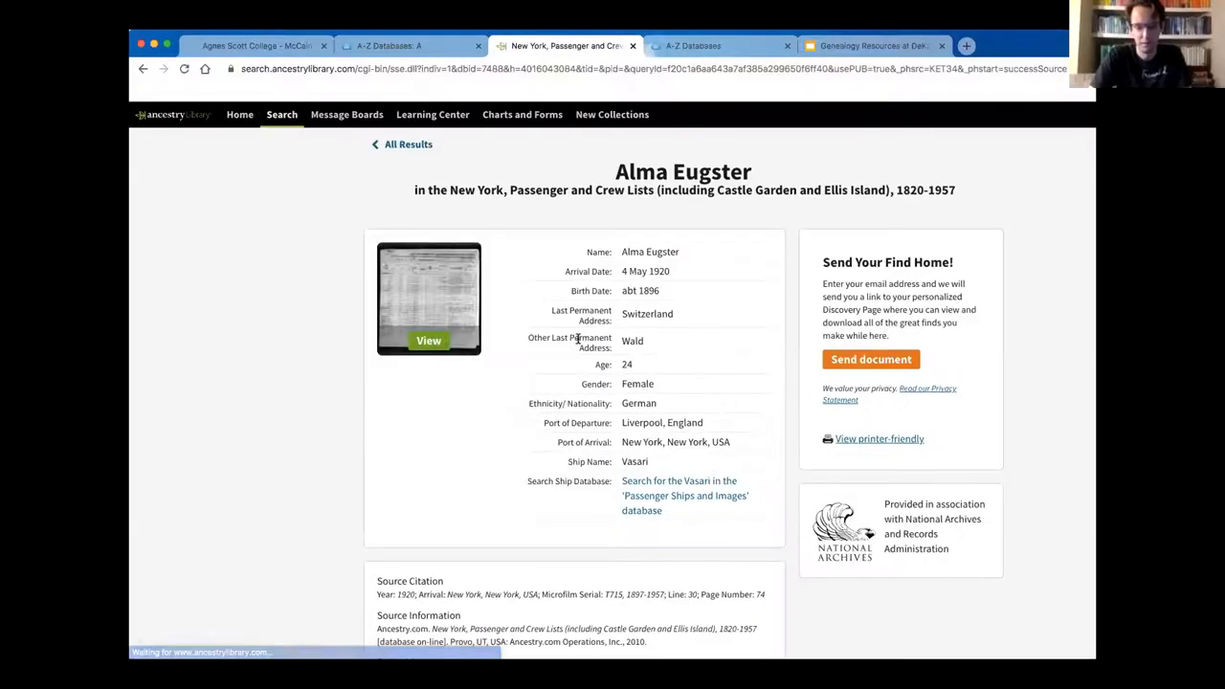
pyautogui.click(428, 340)
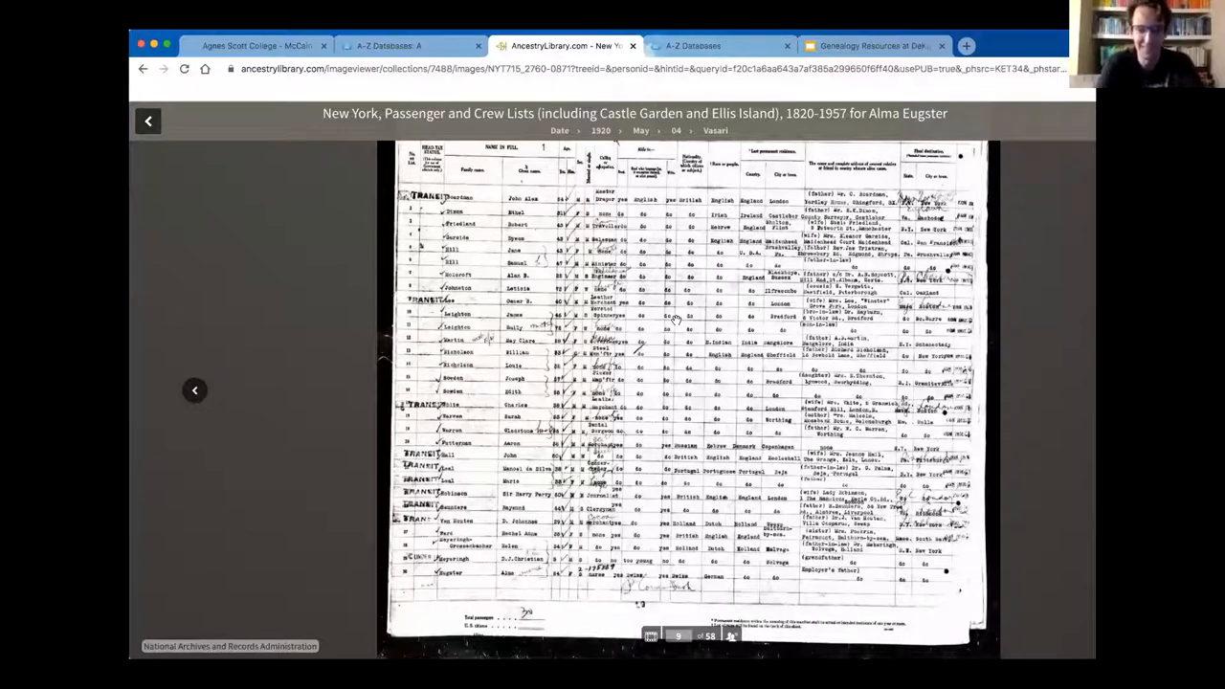
pyautogui.moveTo(655, 228)
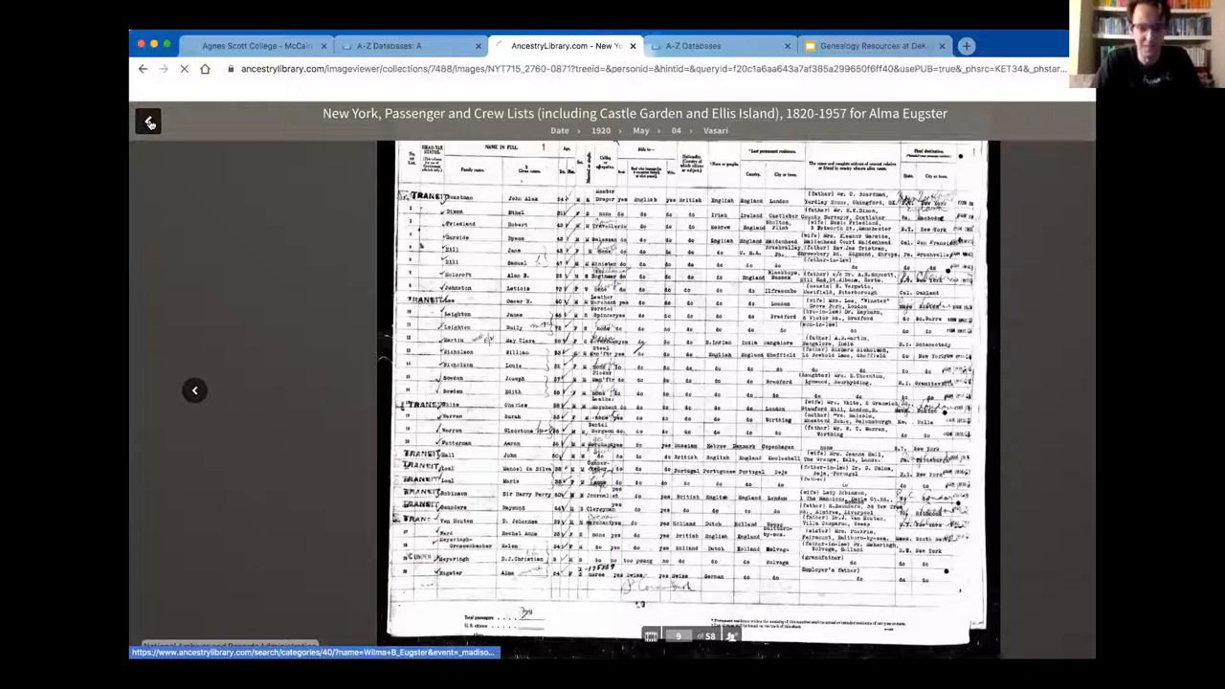
pyautogui.click(149, 122)
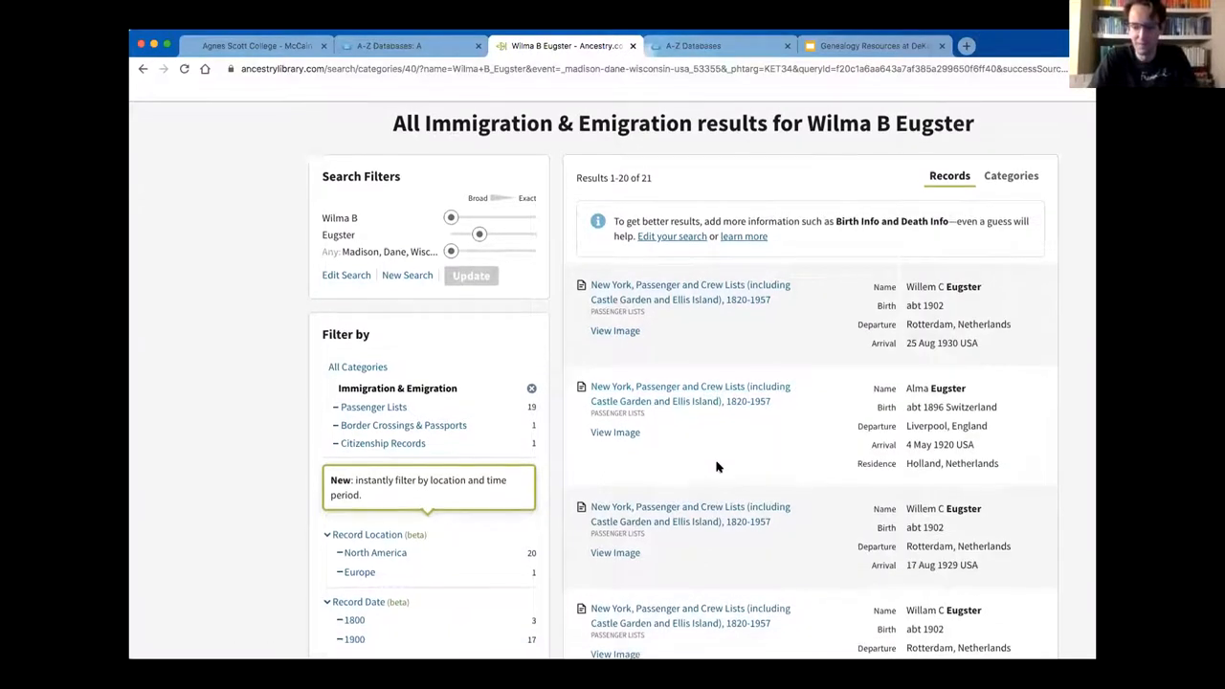
pyautogui.scroll(-3)
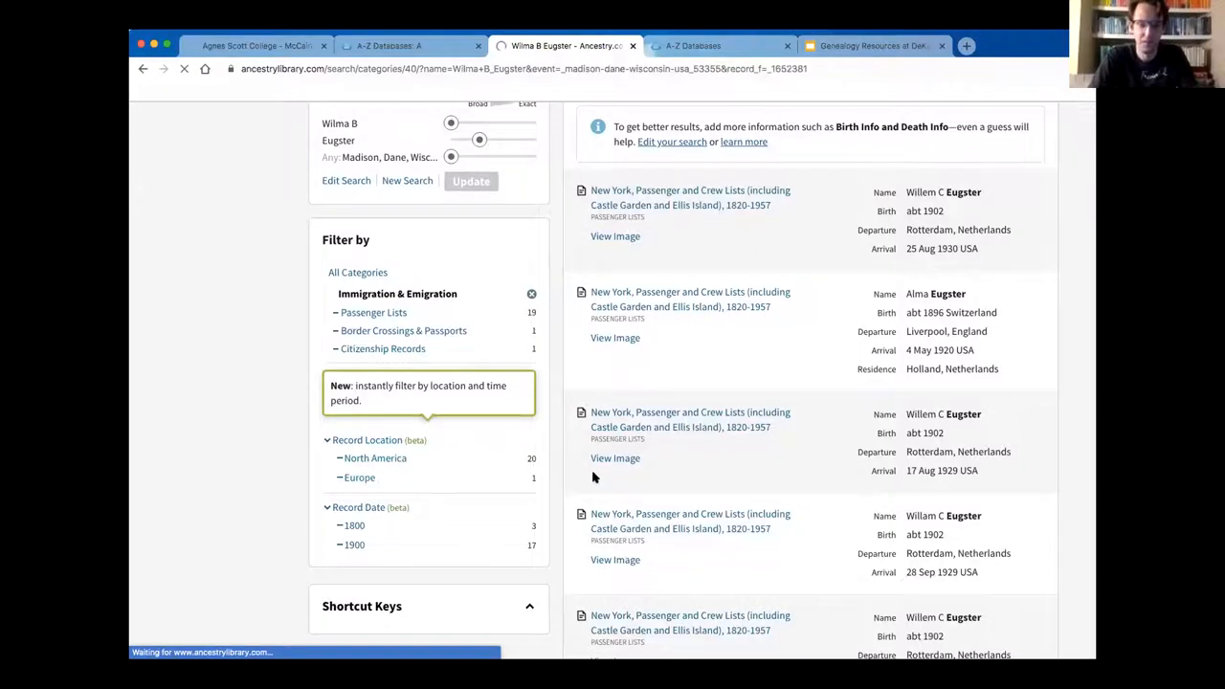
pyautogui.click(360, 476)
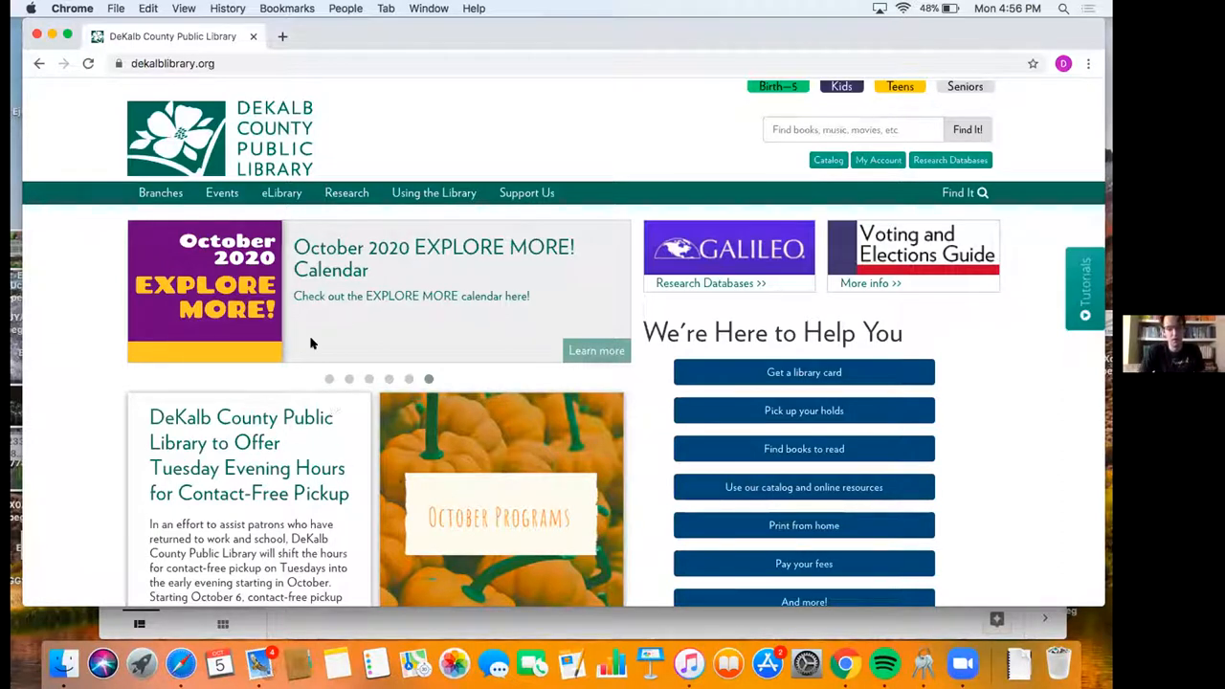
pyautogui.moveTo(639, 332)
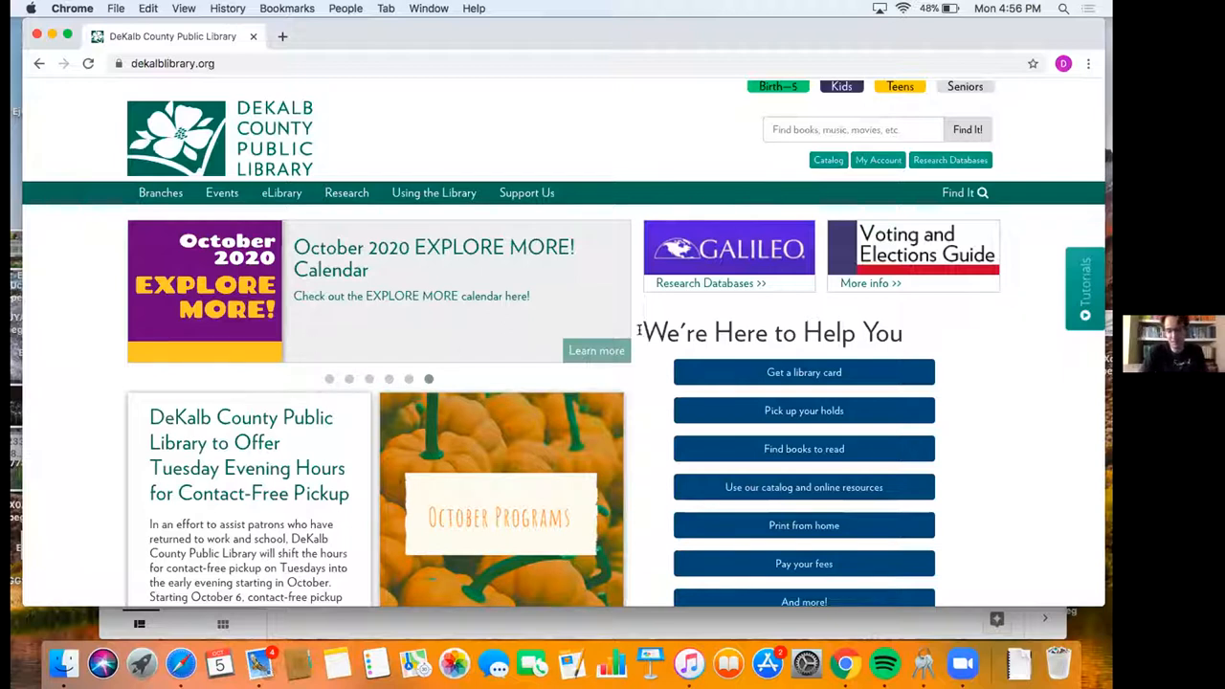
# Step: Scroll the DeKalb County Public Library homepage slightly
pyautogui.scroll(-3)
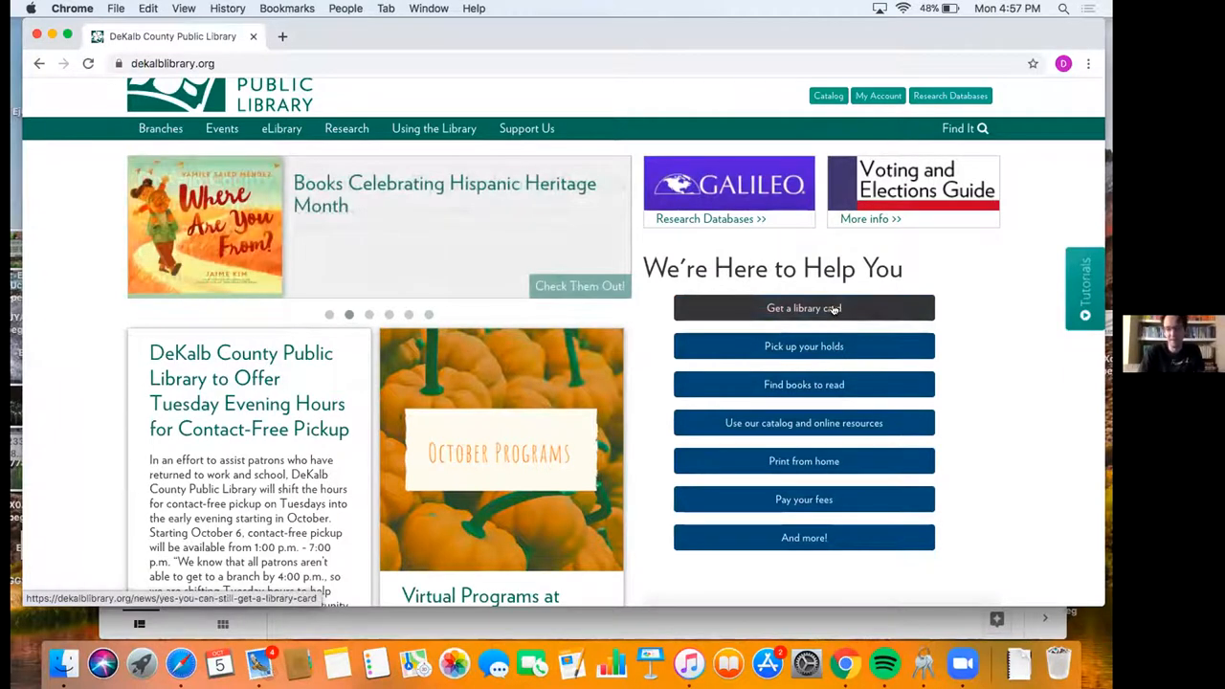
# Step: Open the 'Get a library card' news page and scroll through it
pyautogui.click(803, 308)
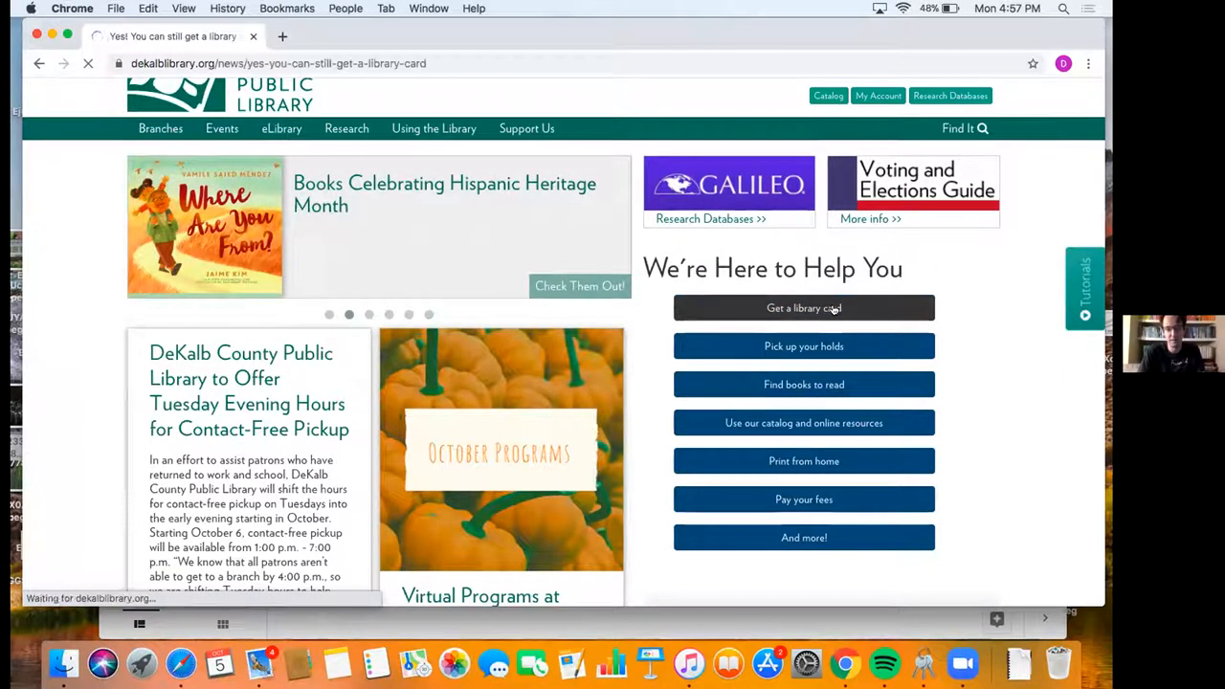
pyautogui.click(802, 307)
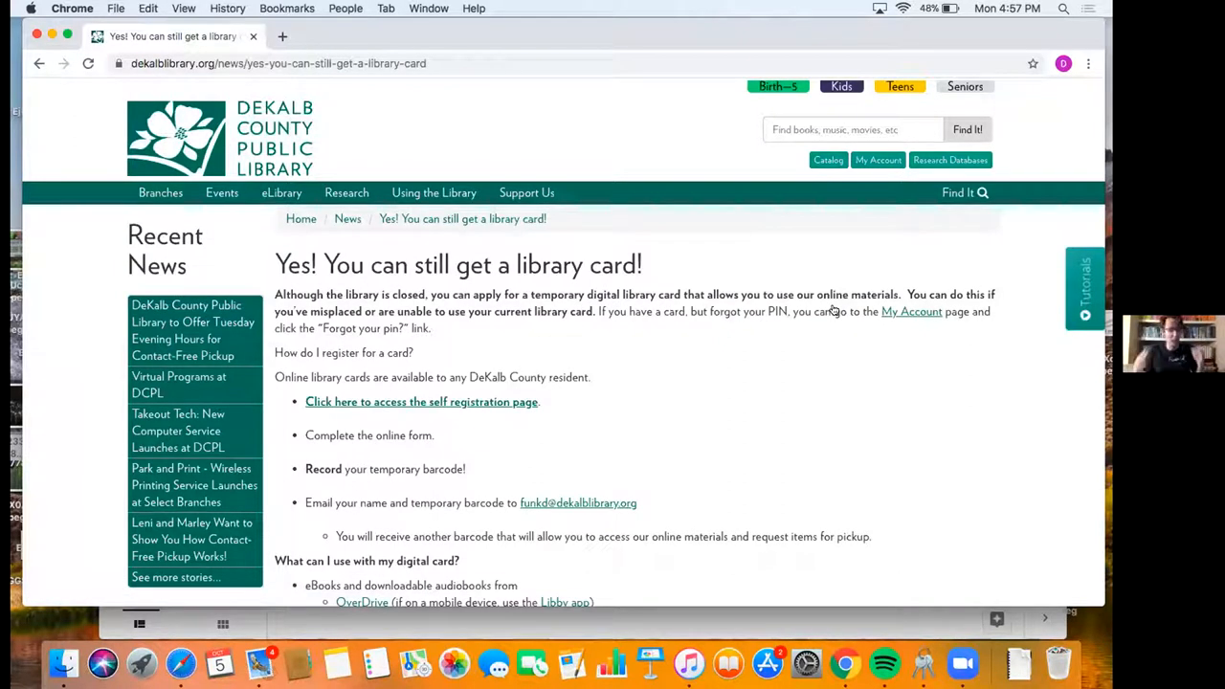
pyautogui.moveTo(768, 371)
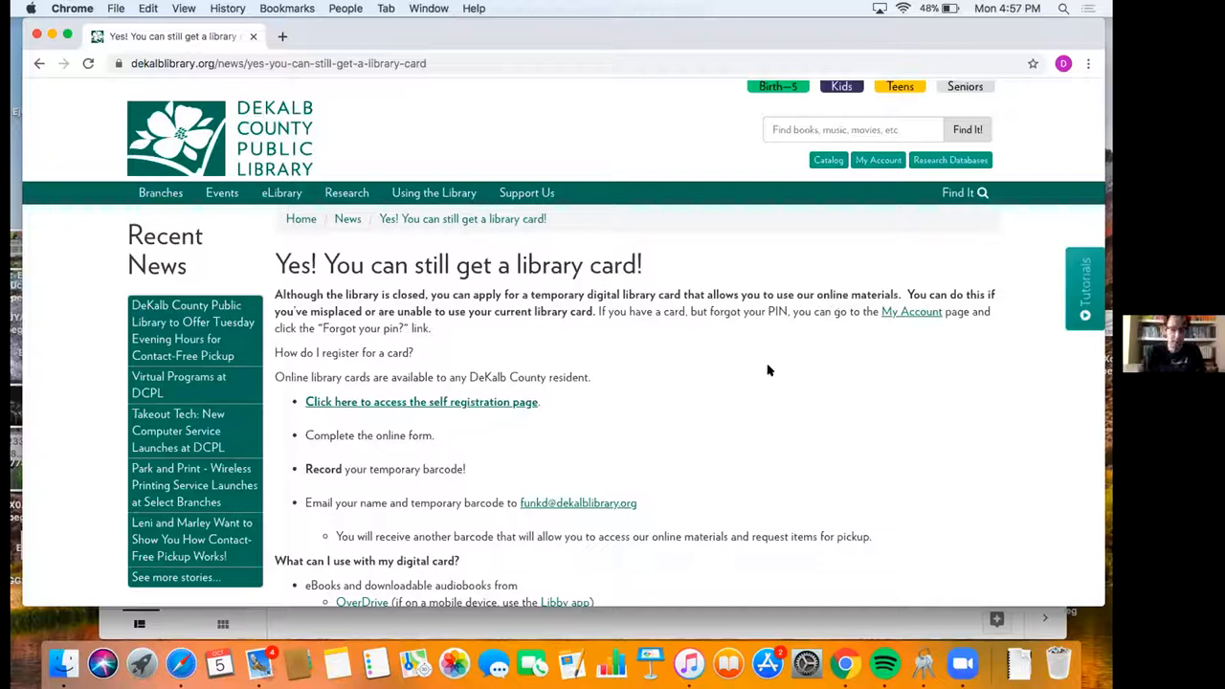
pyautogui.scroll(-3)
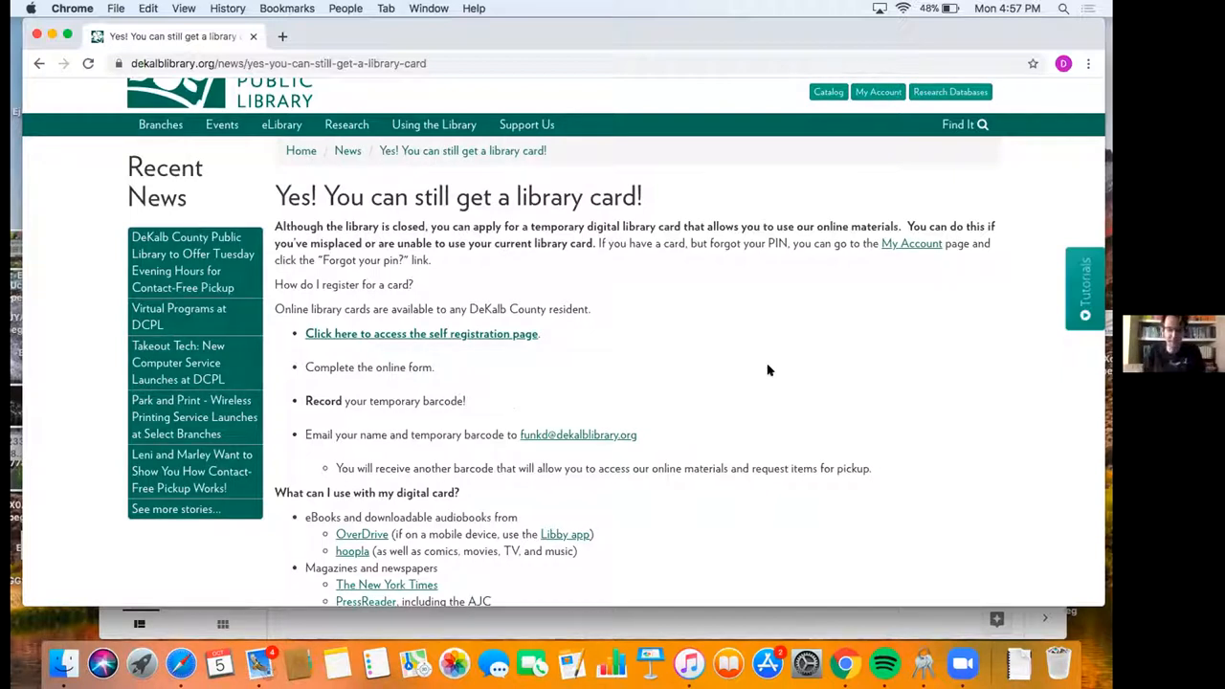
pyautogui.scroll(-3)
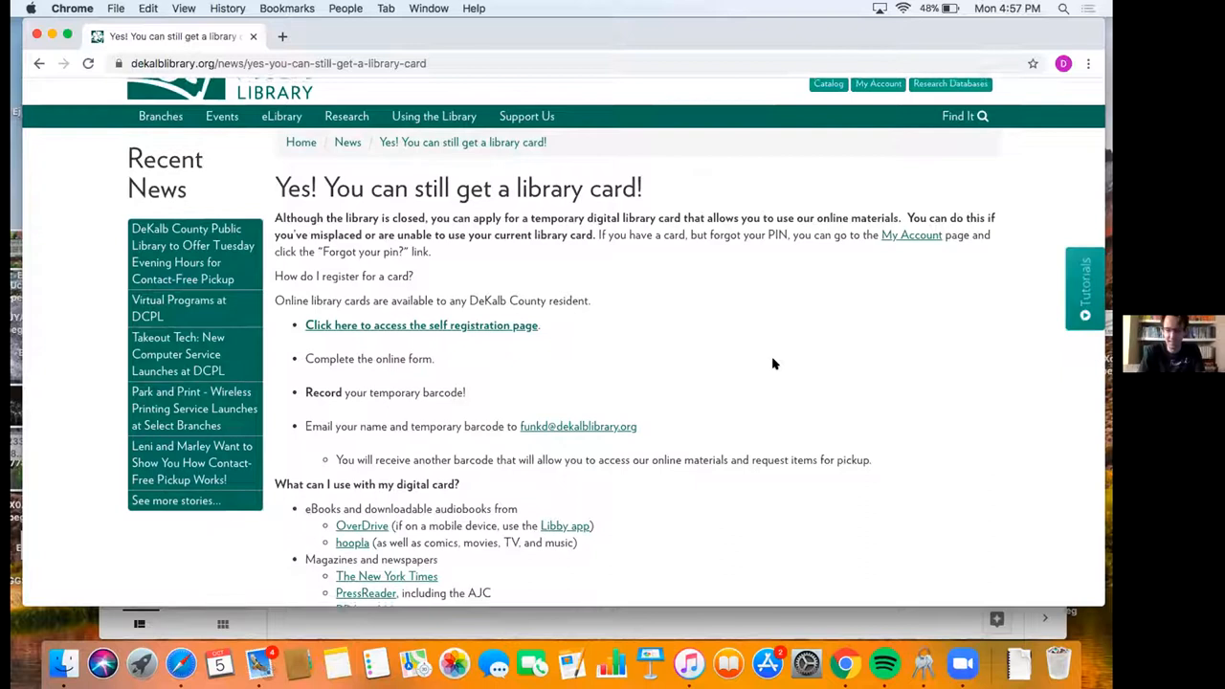
pyautogui.scroll(-3)
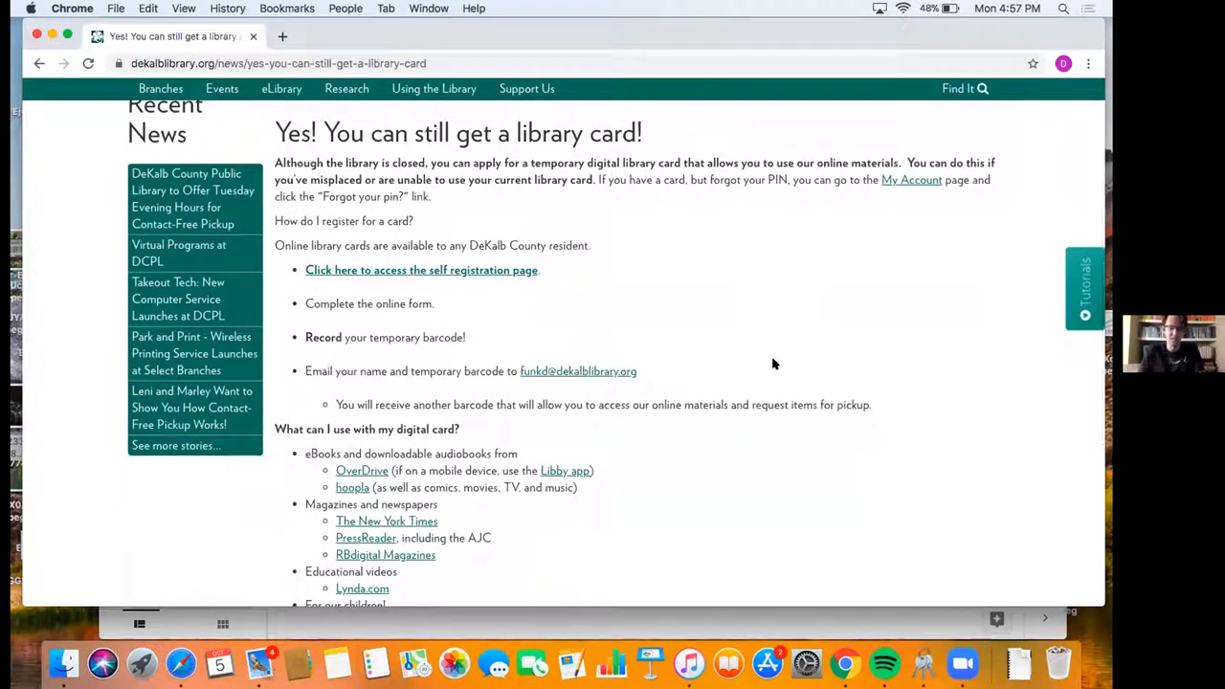
pyautogui.scroll(-3)
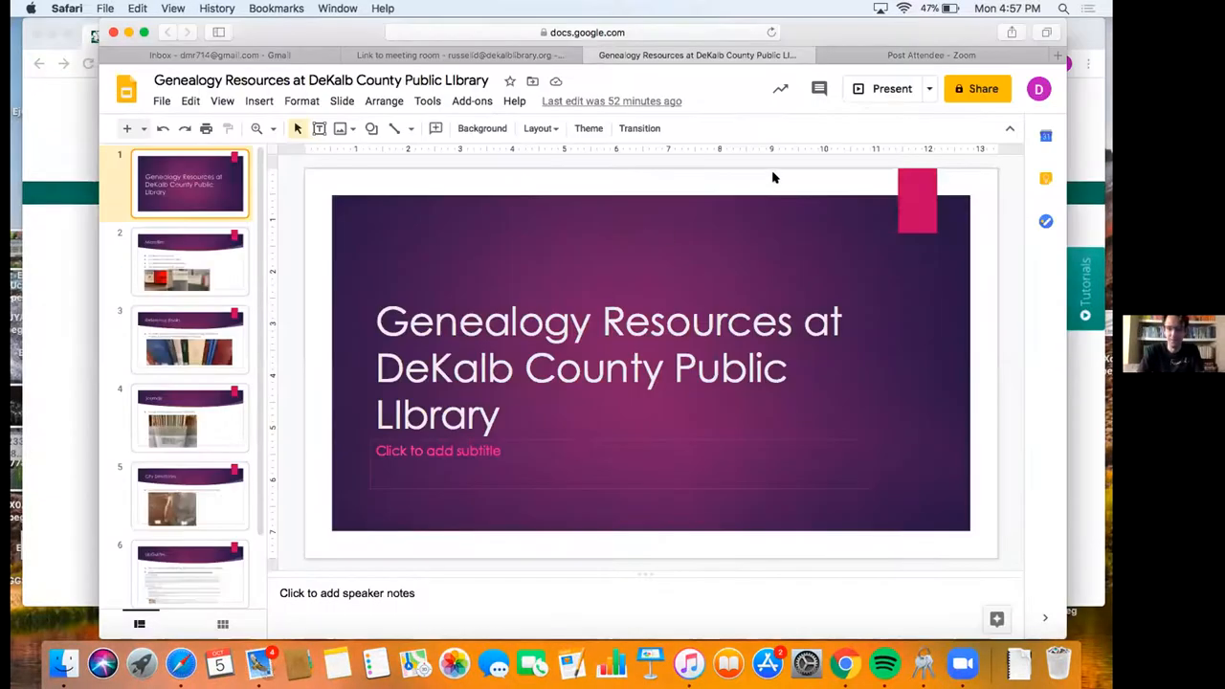
# Step: Start the genealogy slideshow in full-screen presentation mode
pyautogui.click(891, 88)
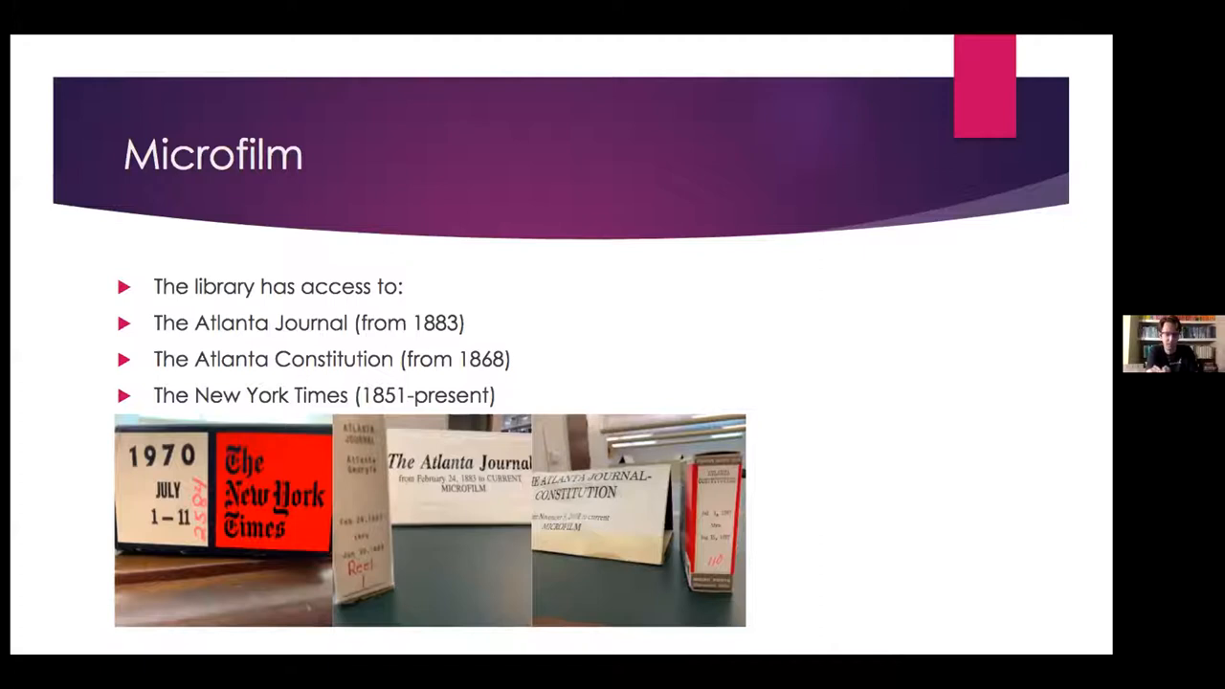
pyautogui.moveTo(833, 278)
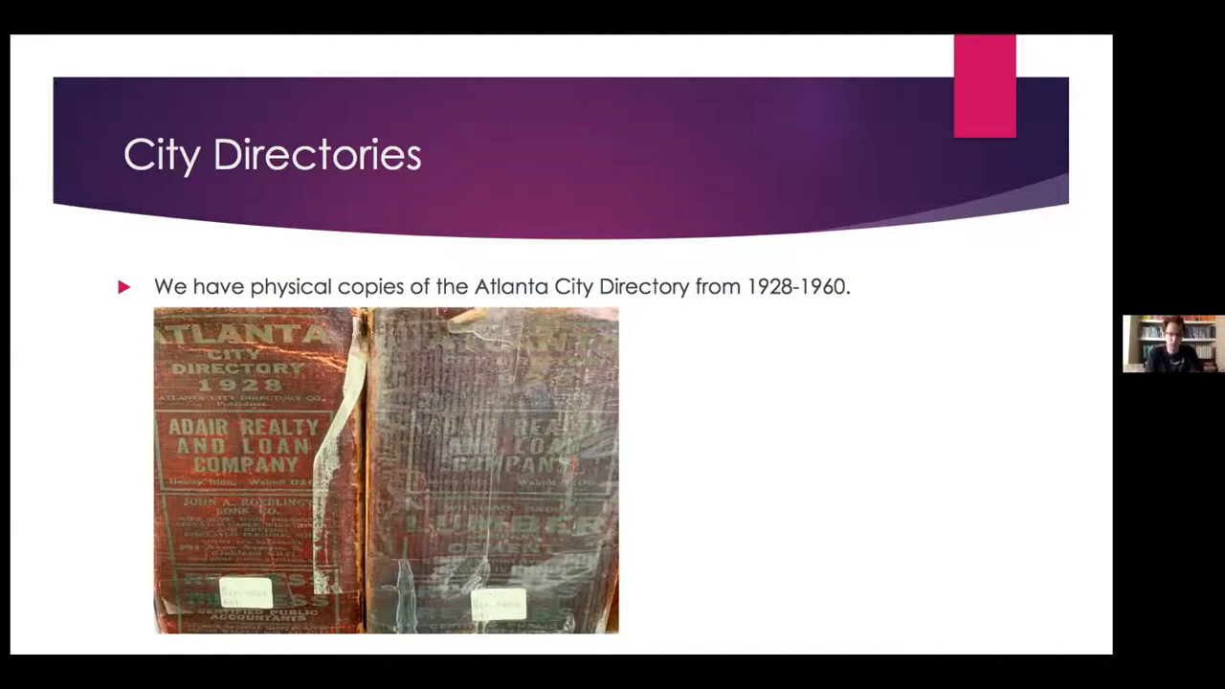
pyautogui.moveTo(852, 466)
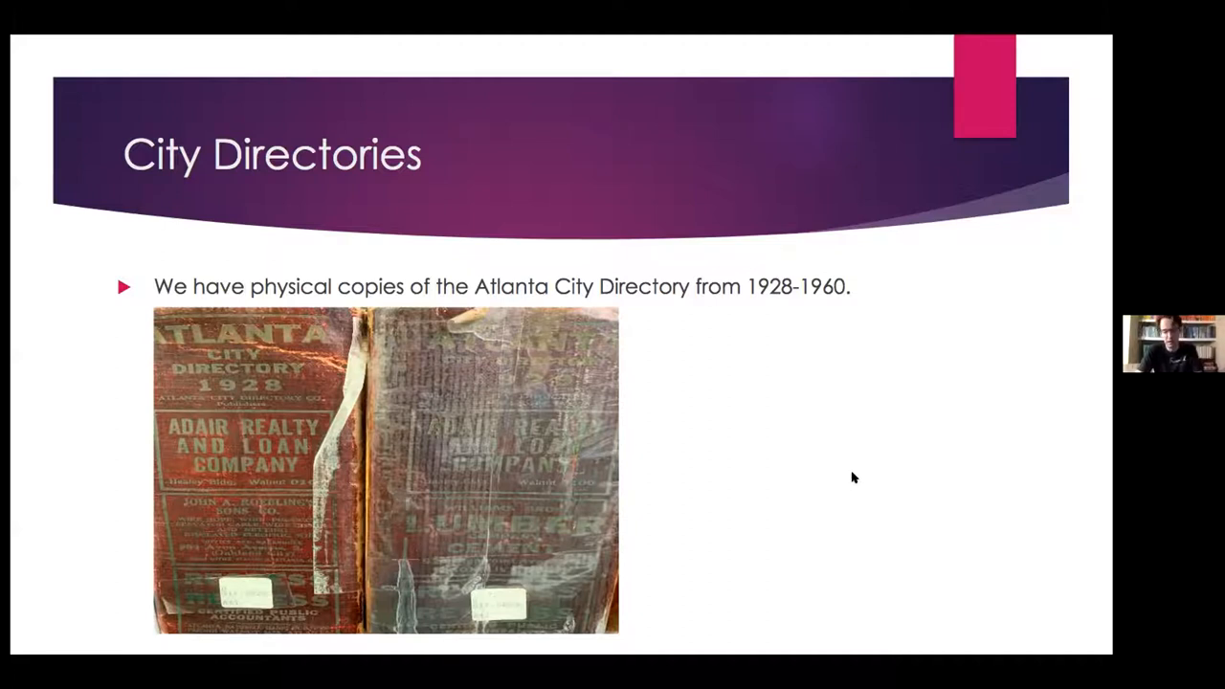
pyautogui.moveTo(845, 486)
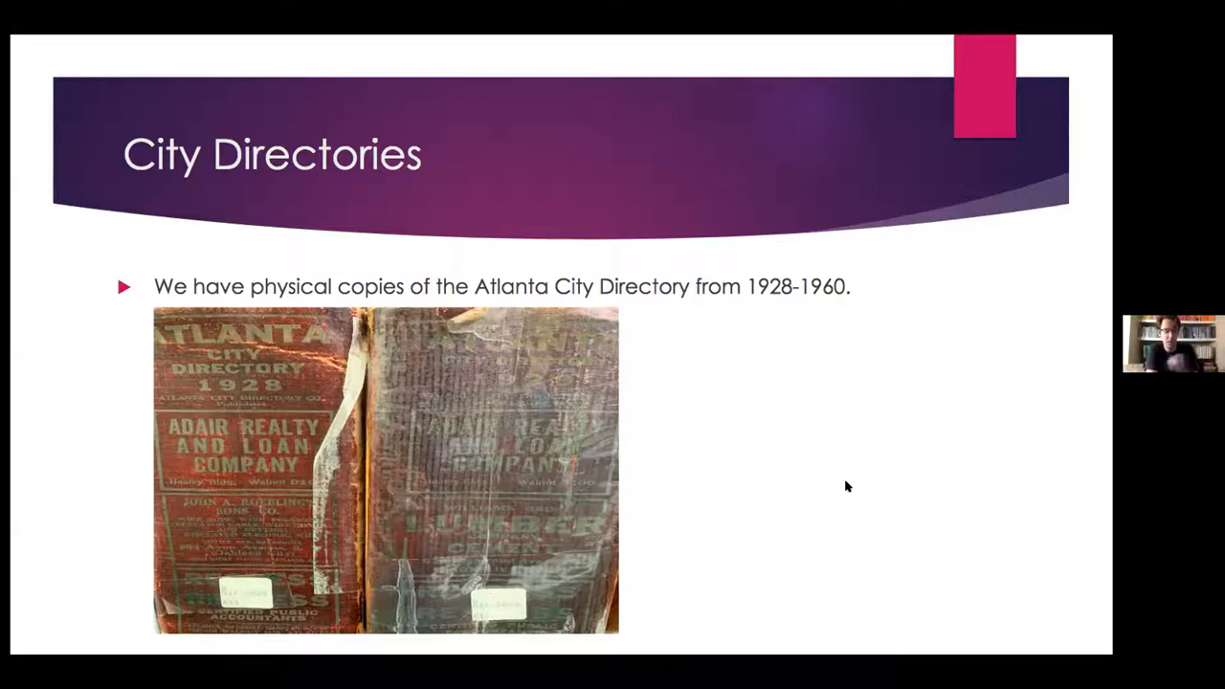
# Step: Advance the slideshow past City Directories to the HeritageQuest slide
pyautogui.press('Right')
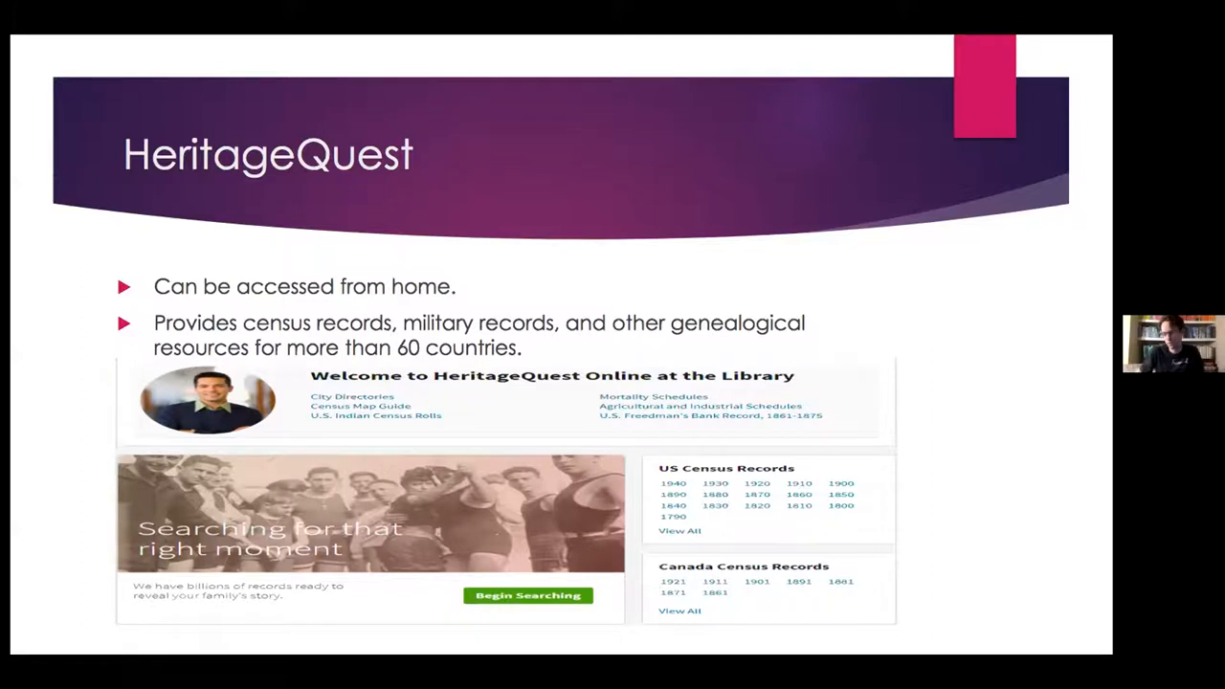
pyautogui.moveTo(899, 495)
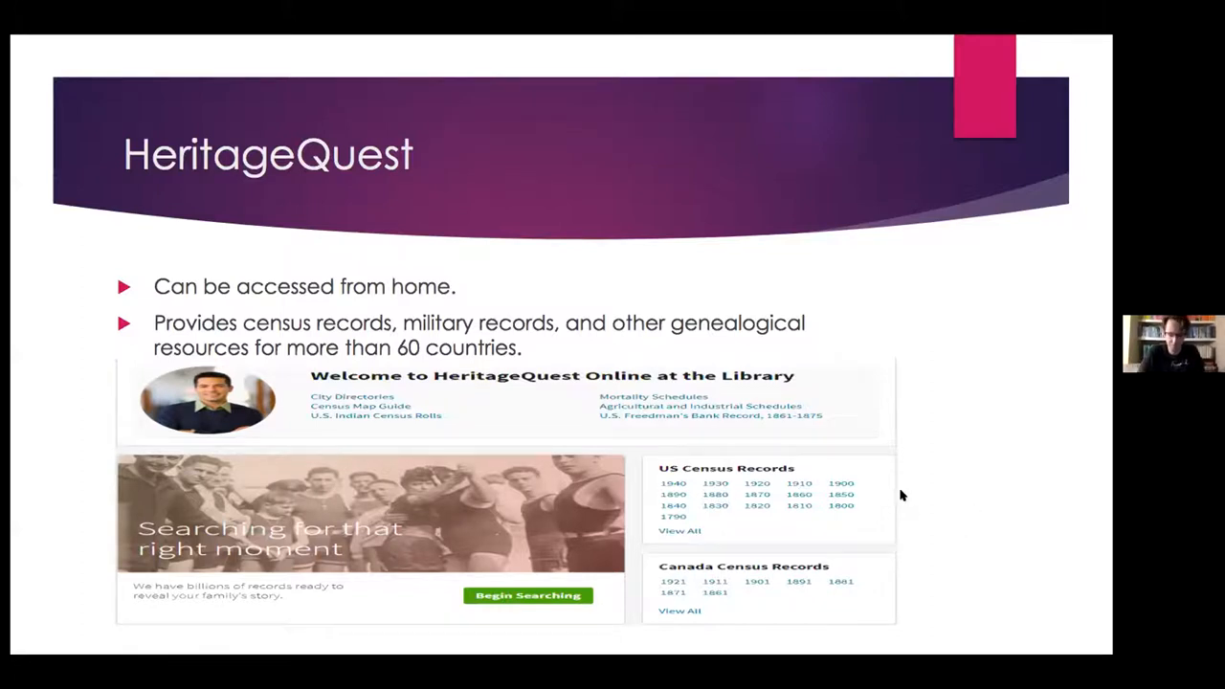
pyautogui.moveTo(715, 373)
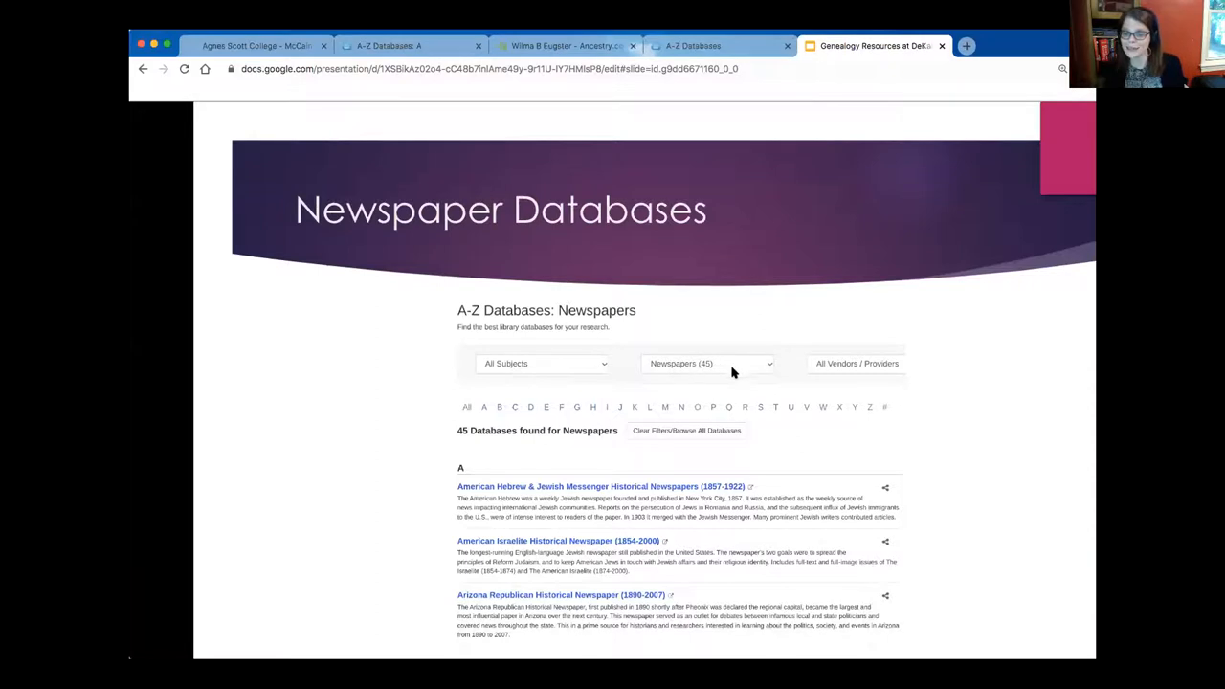
pyautogui.moveTo(541, 565)
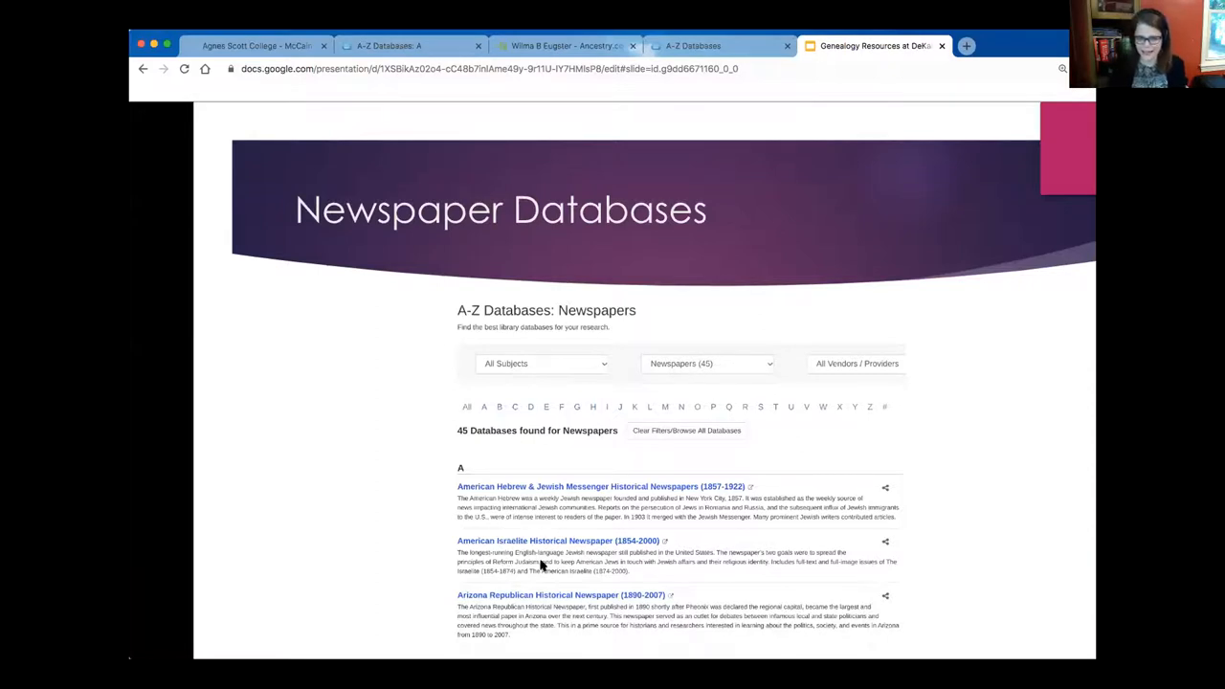
pyautogui.moveTo(520, 561)
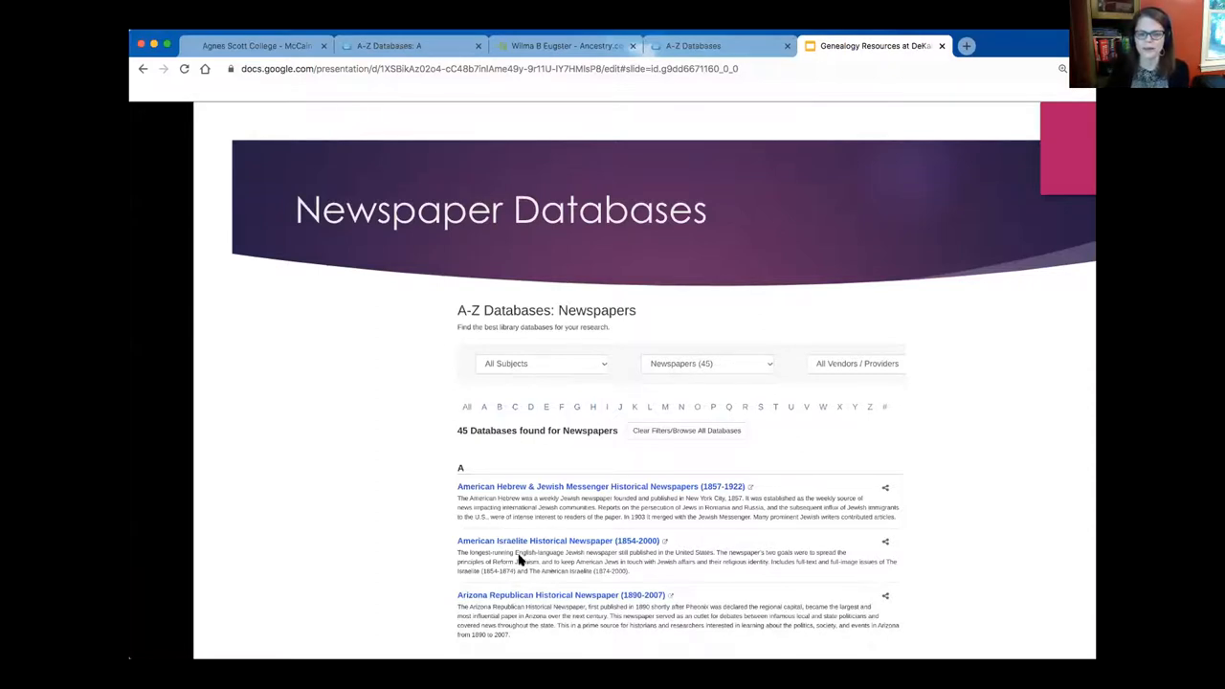
pyautogui.moveTo(601, 600)
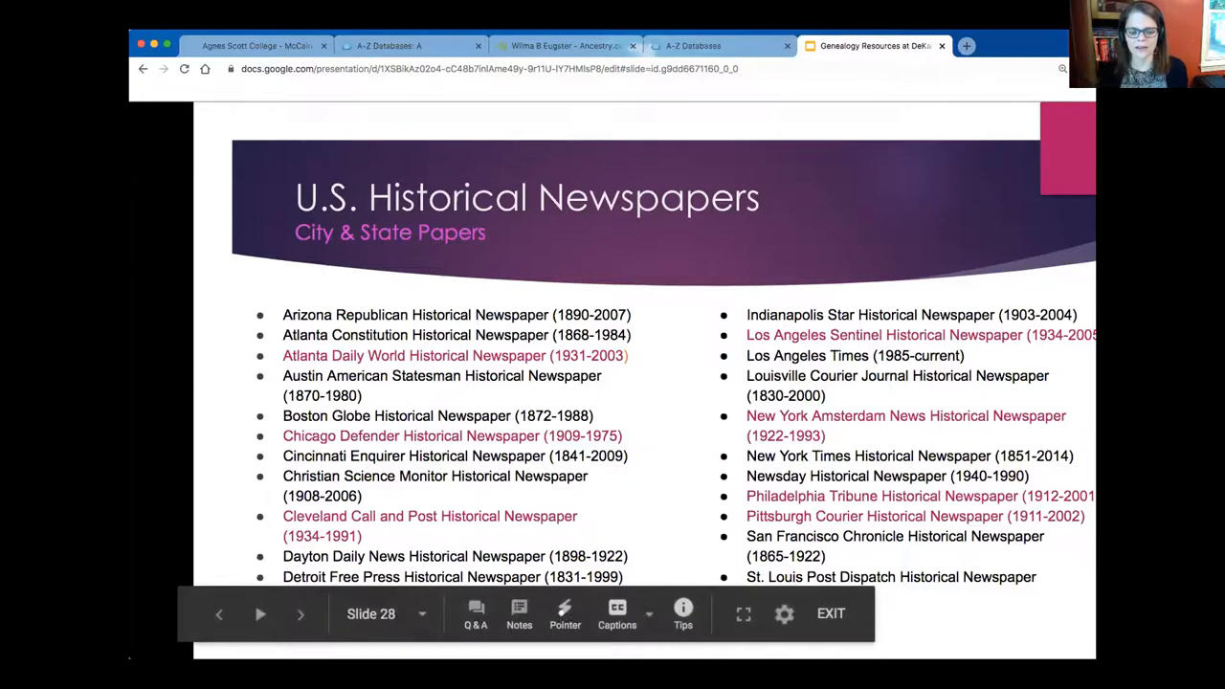
pyautogui.moveTo(301, 613)
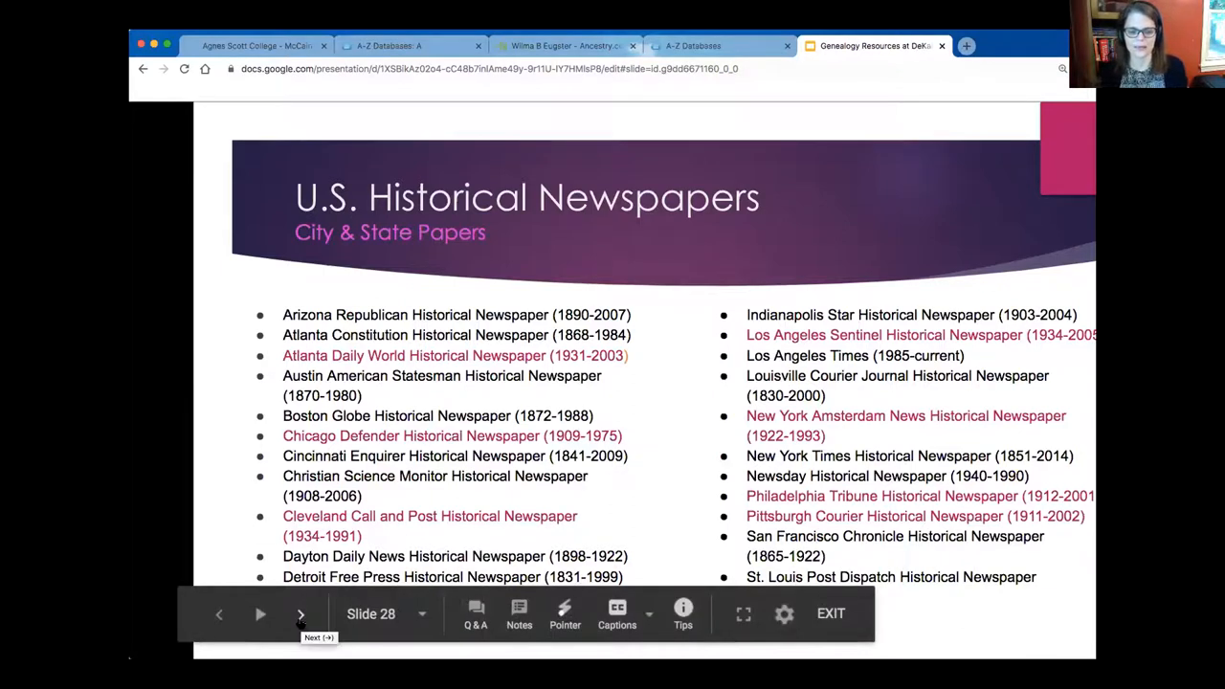
# Step: Advance to slide 29, Additional Newspapers Collections, revealing its Contemporary Newspapers entries
pyautogui.click(301, 613)
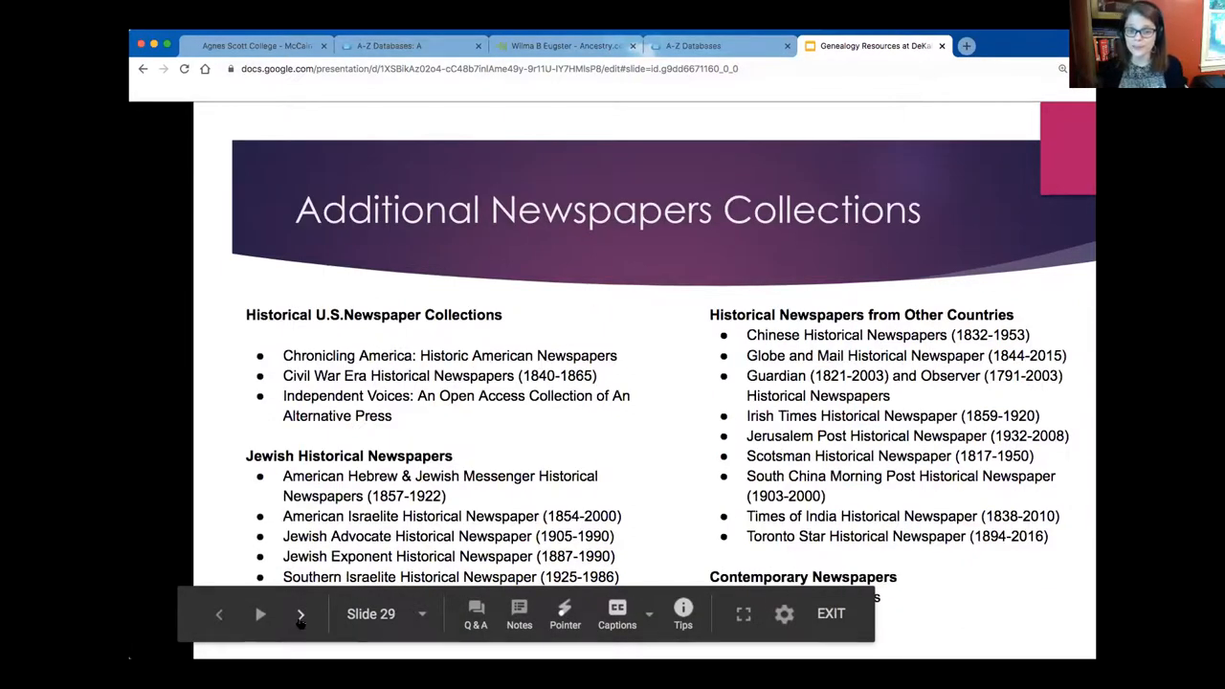
pyautogui.click(300, 614)
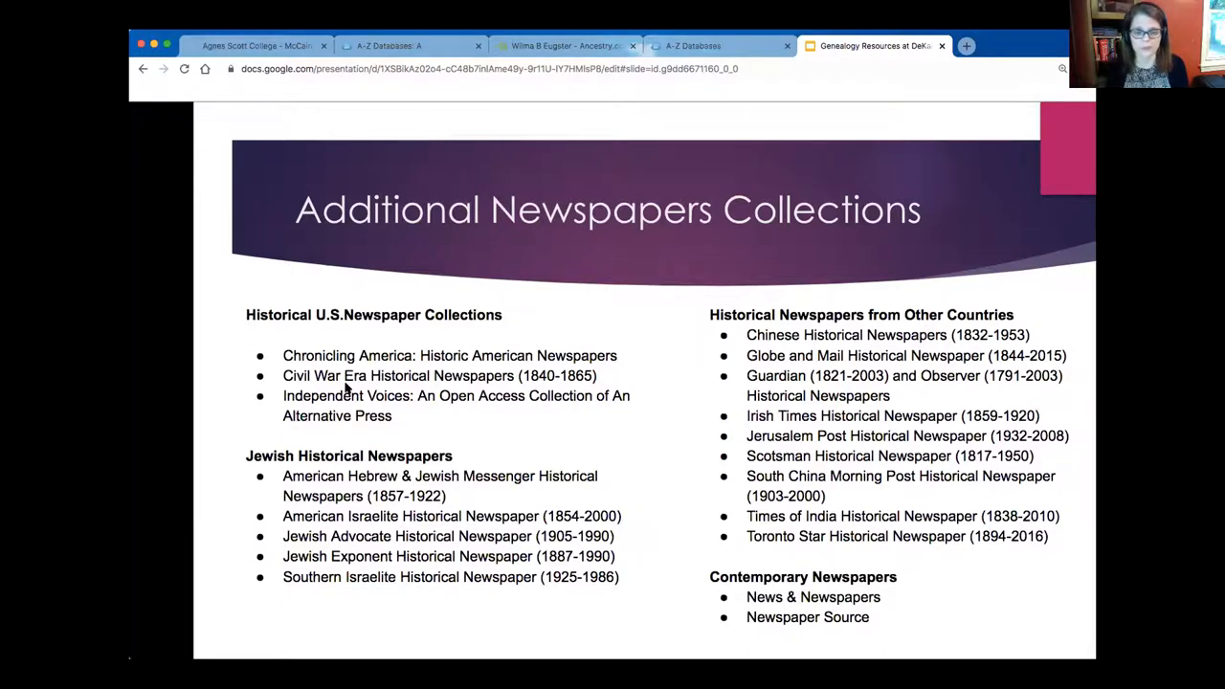
pyautogui.moveTo(371, 419)
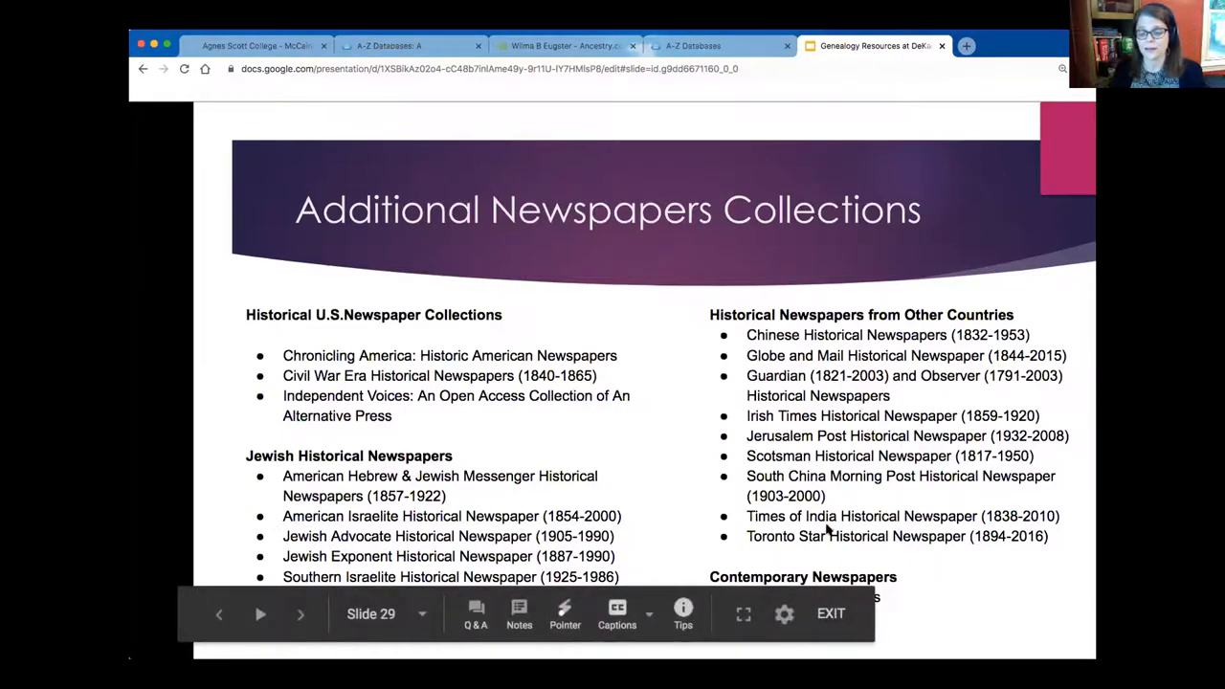
pyautogui.moveTo(861, 543)
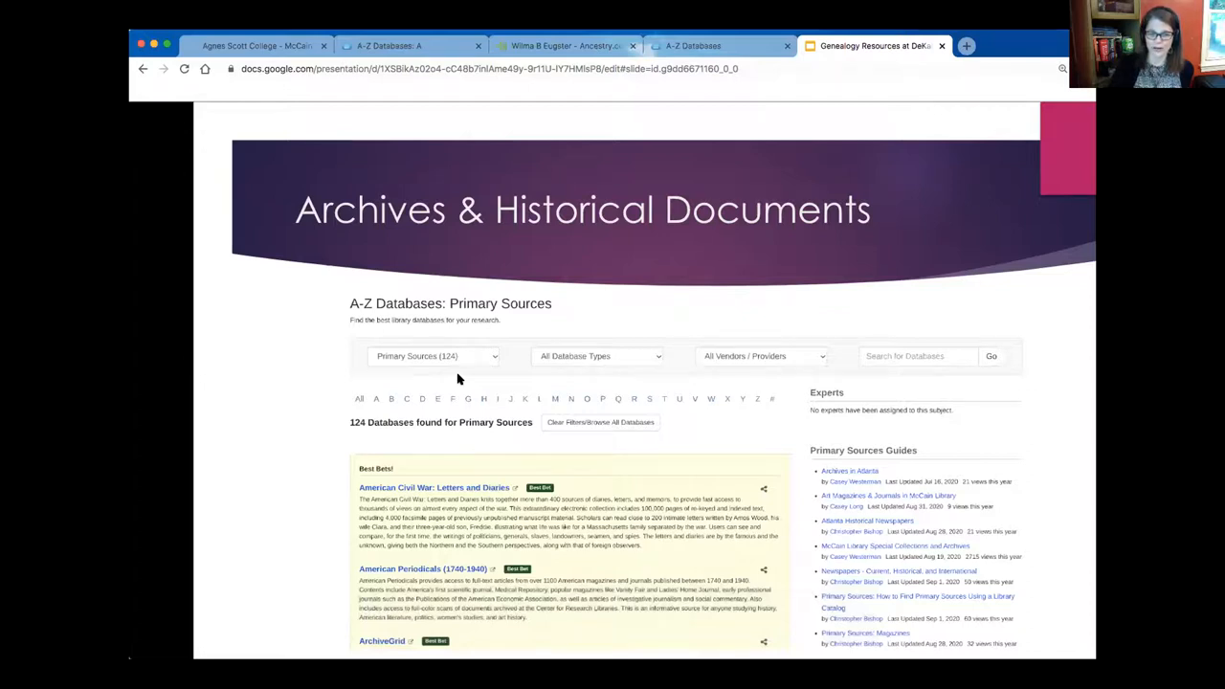
pyautogui.moveTo(452, 366)
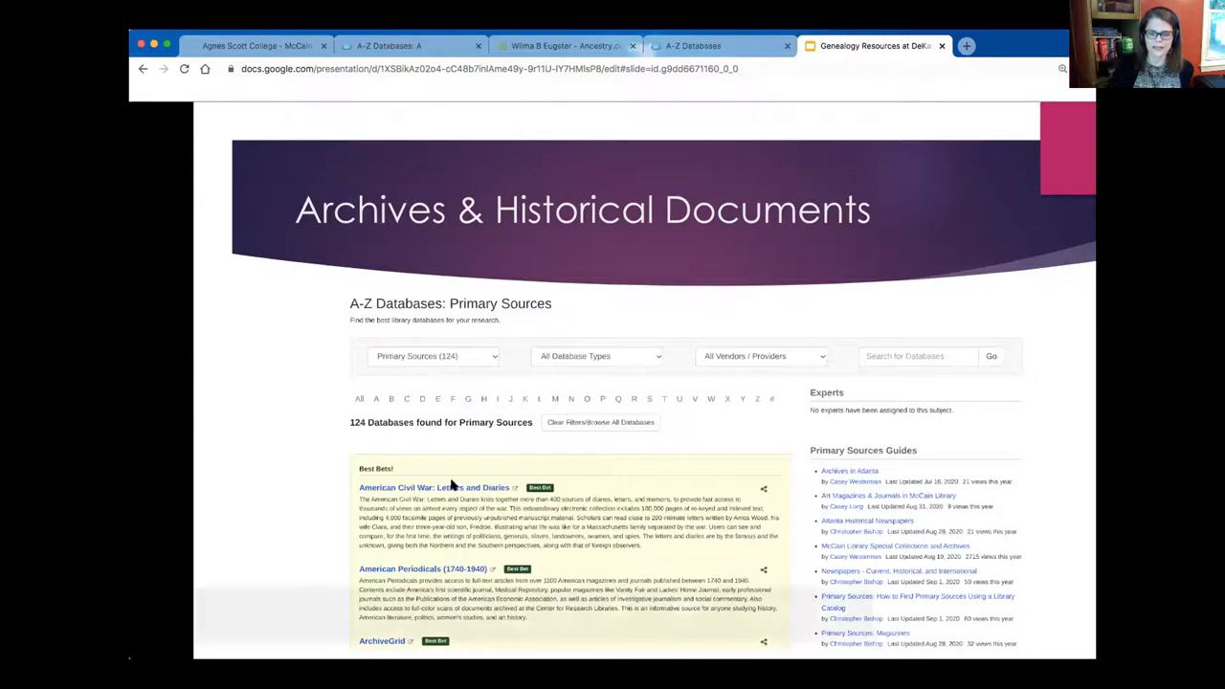
pyautogui.moveTo(589, 341)
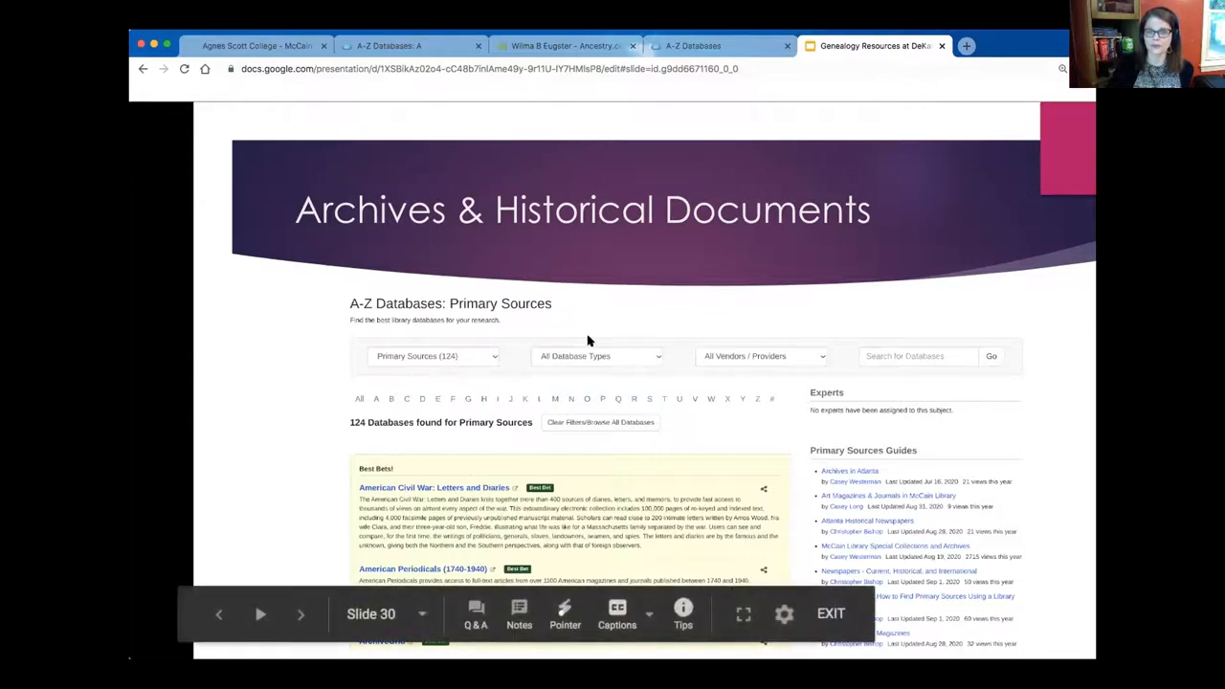
pyautogui.moveTo(508, 407)
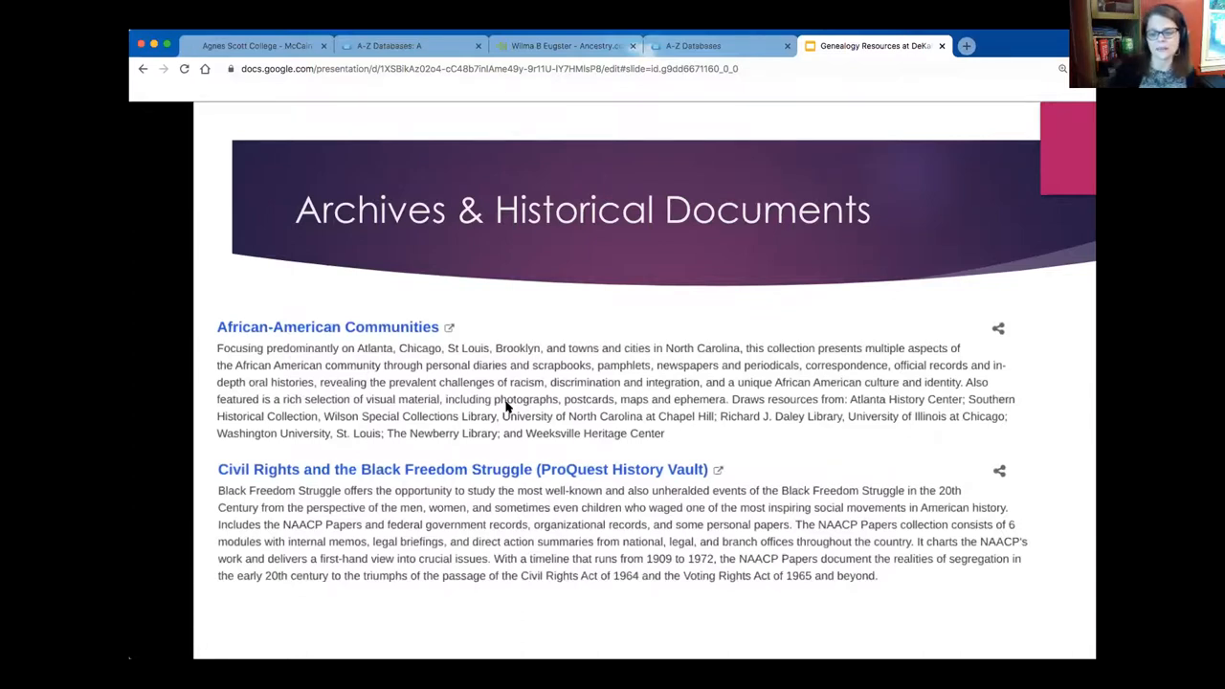
pyautogui.moveTo(273, 562)
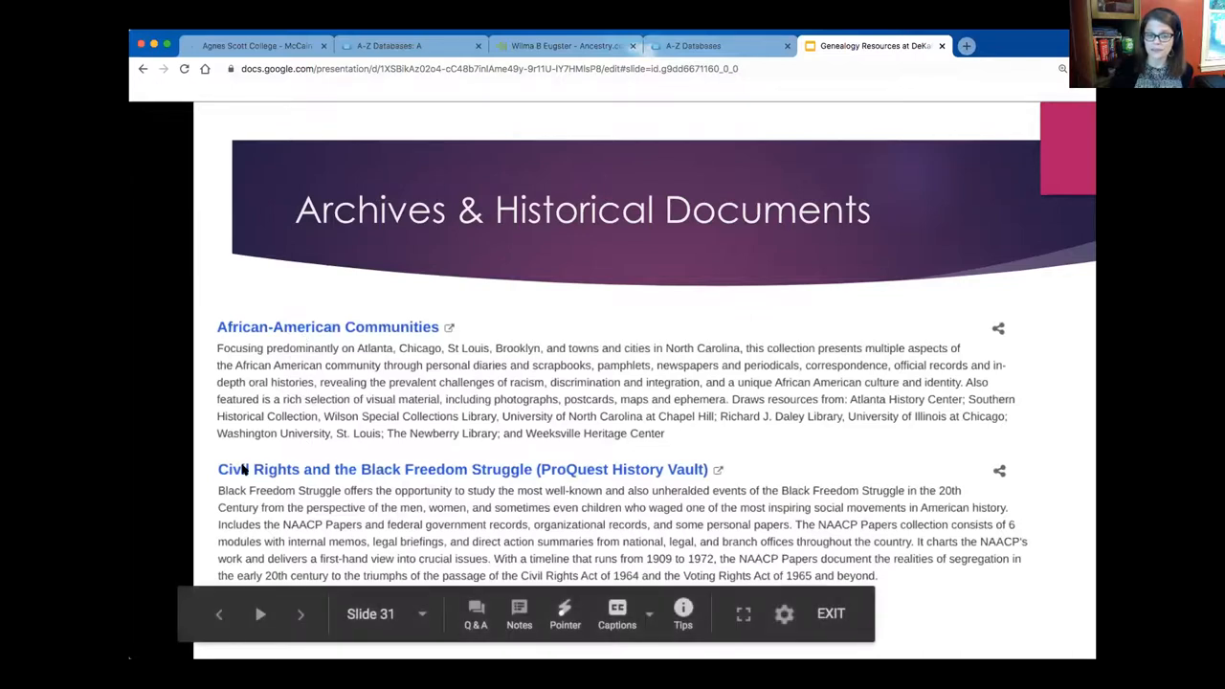
# Step: Advance to slide 32 on American Indians, INS immigration records and Civil War databases
pyautogui.click(300, 614)
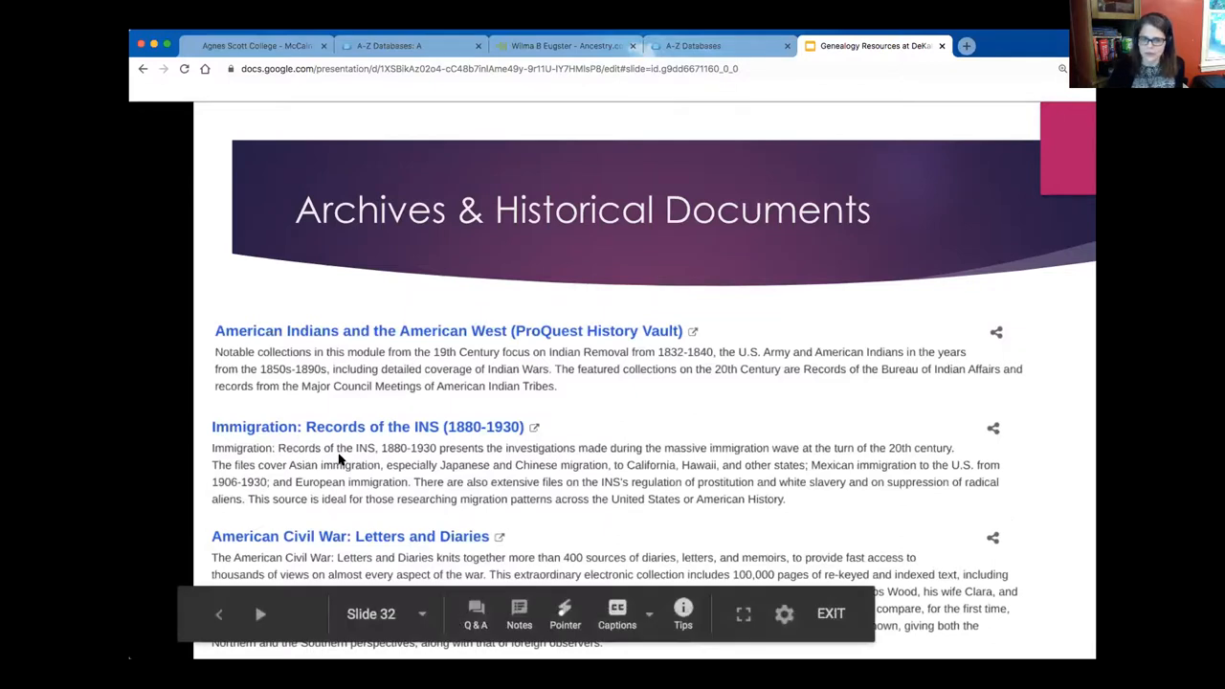
pyautogui.moveTo(406, 440)
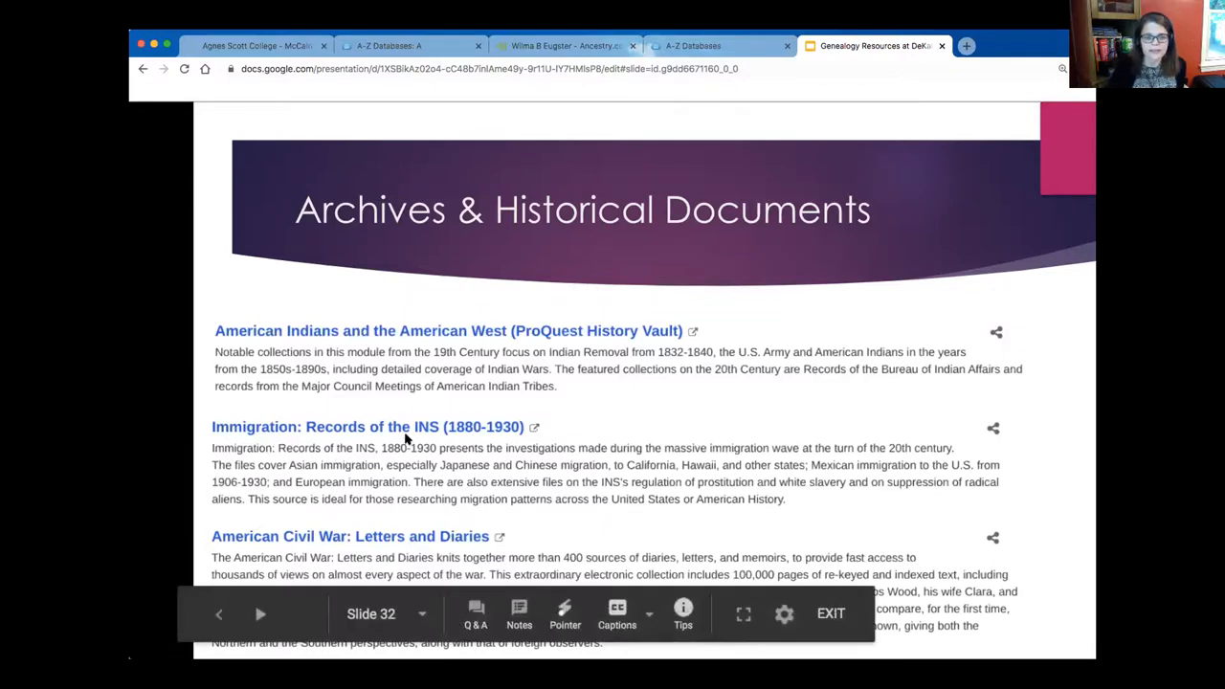